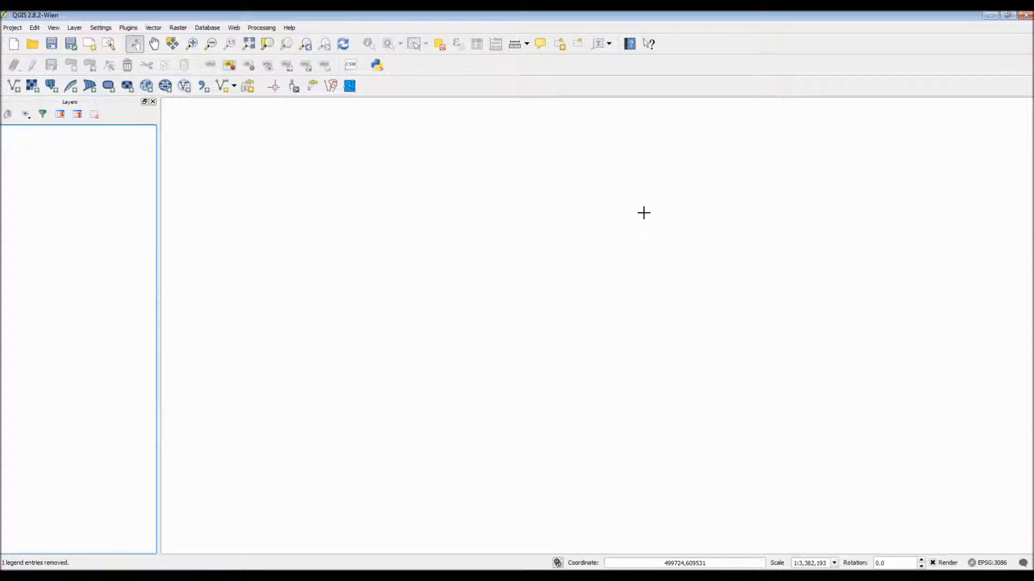
mouse_move(302, 167)
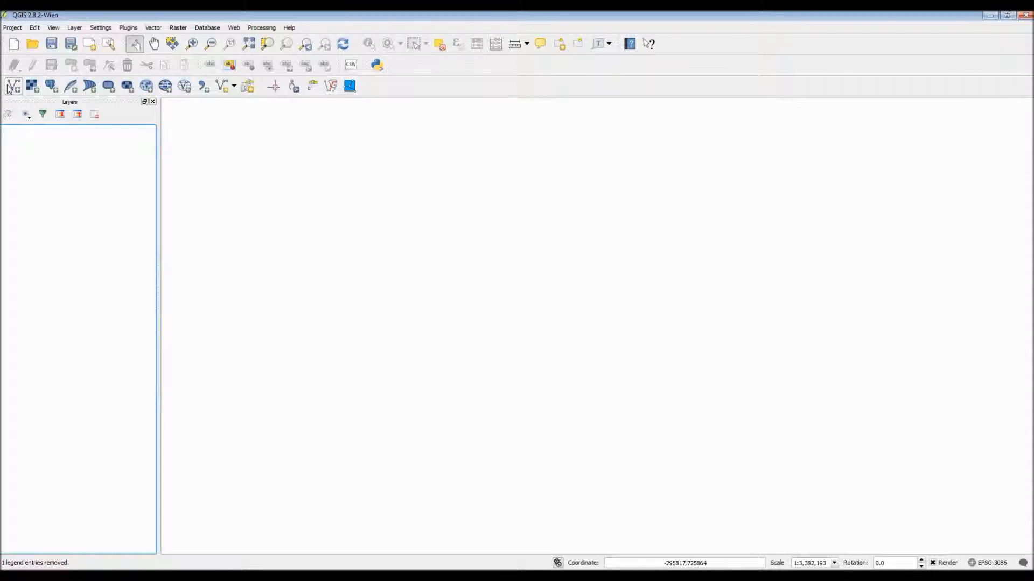
- Add Florida_Albers.shp from Problem > Florida_Counties as a vector layer
left_click(13, 85)
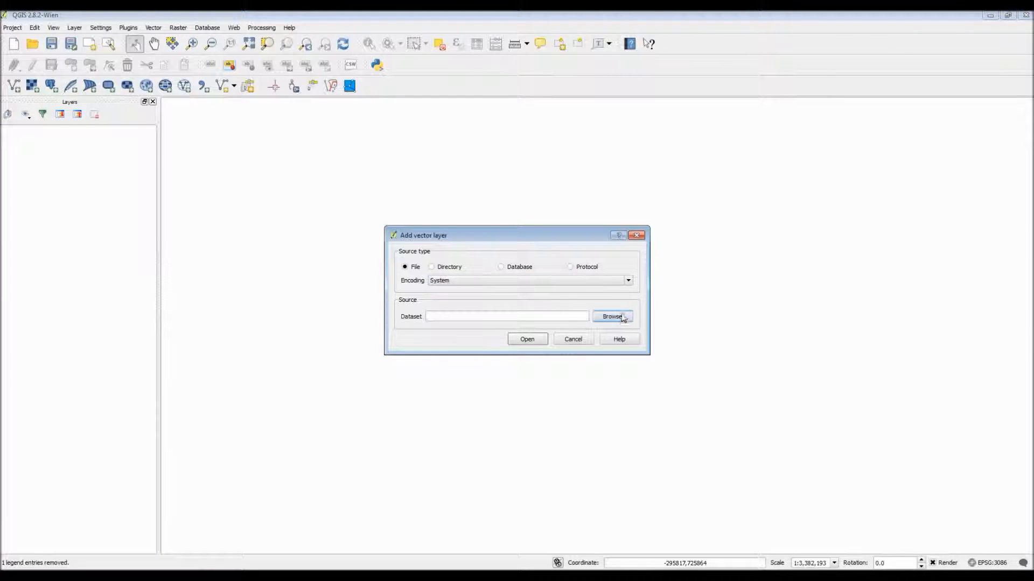
left_click(611, 317)
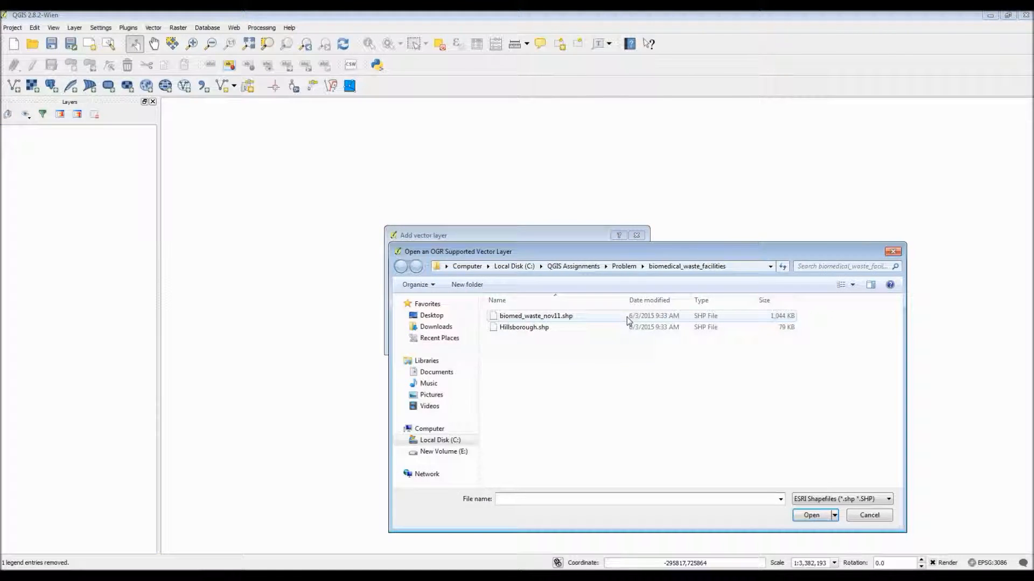
left_click(400, 266)
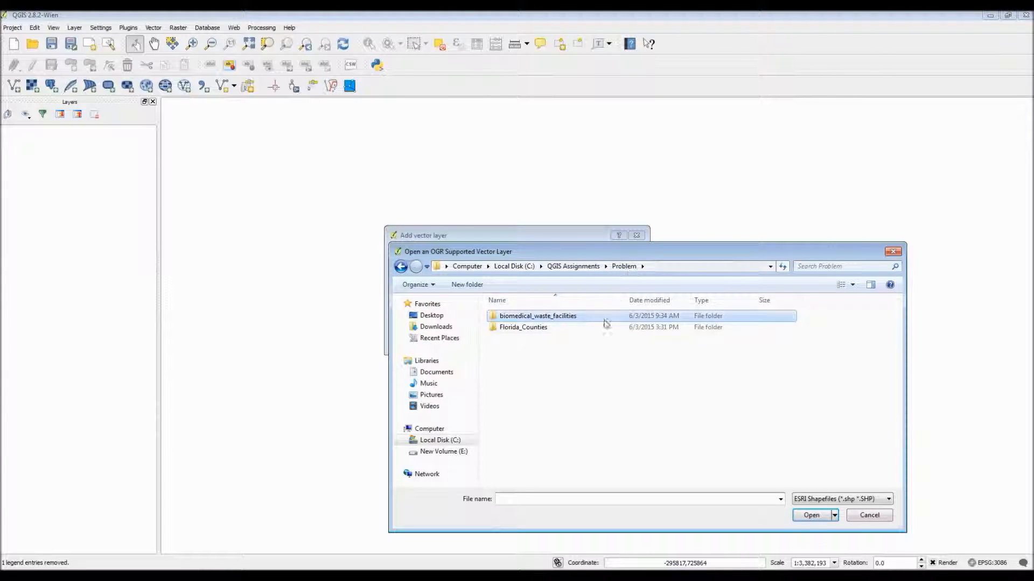
double_click(522, 327)
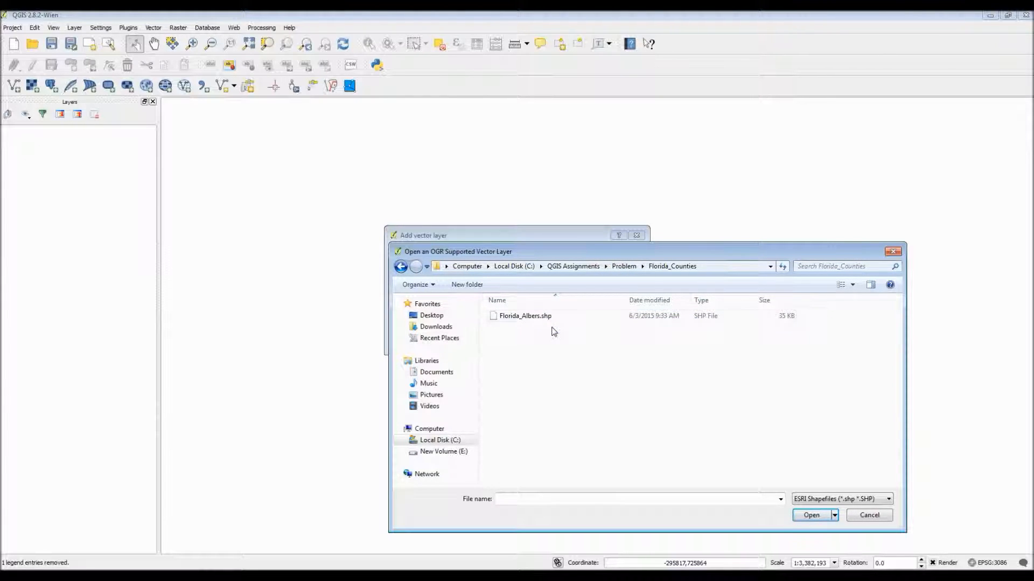
left_click(811, 515)
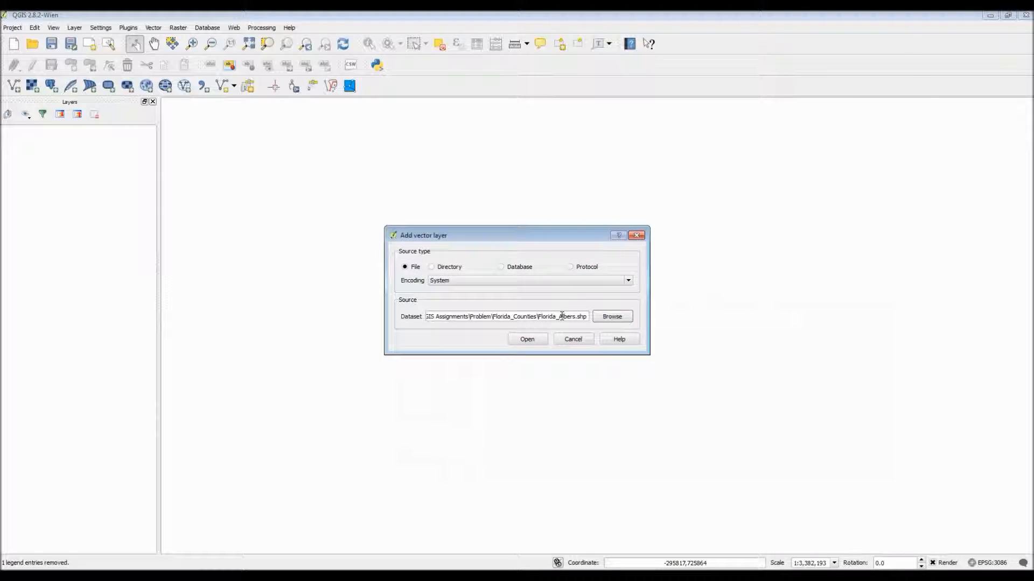
left_click(526, 339)
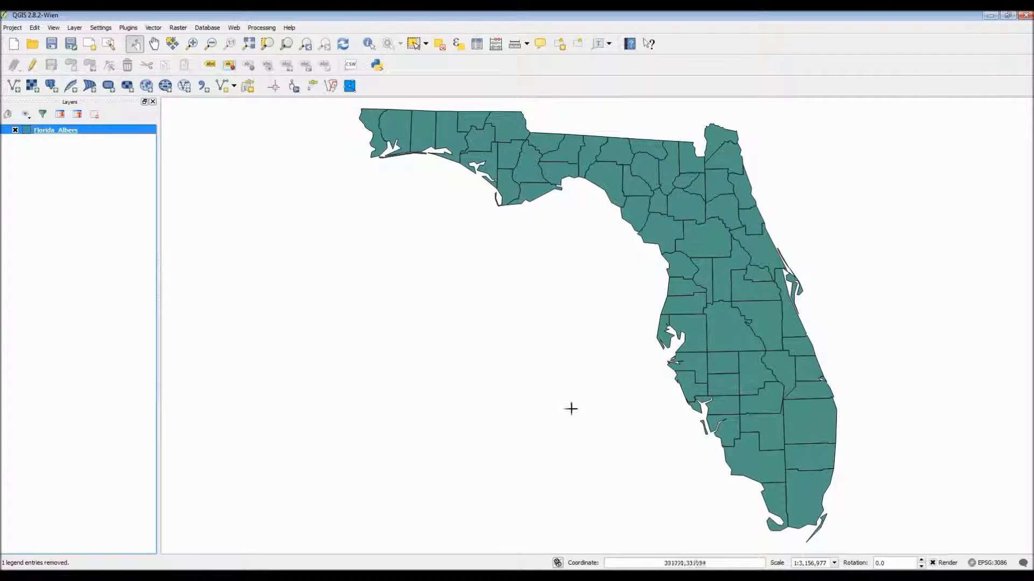
mouse_move(421, 91)
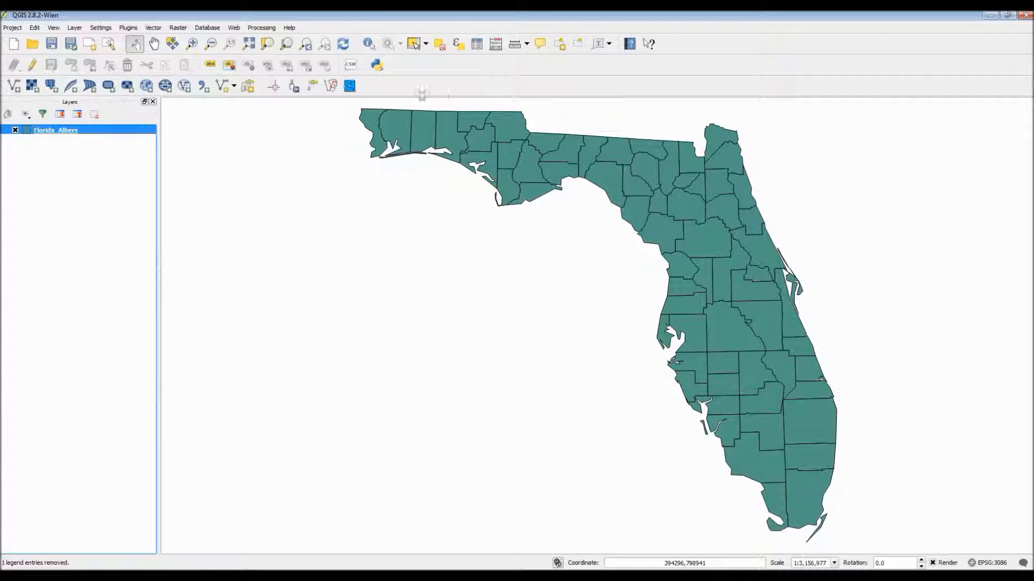
right_click(55, 130)
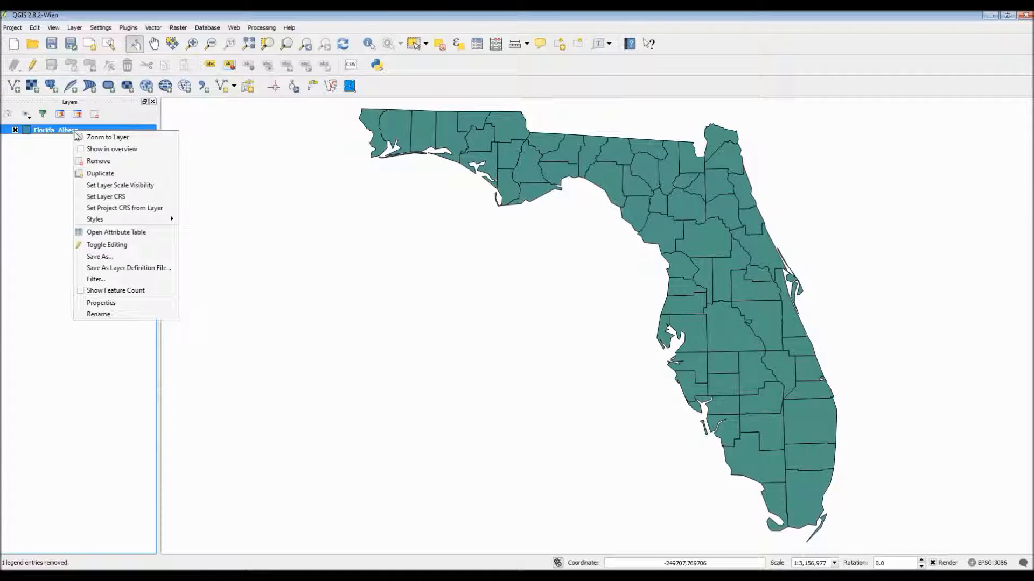
mouse_move(96, 279)
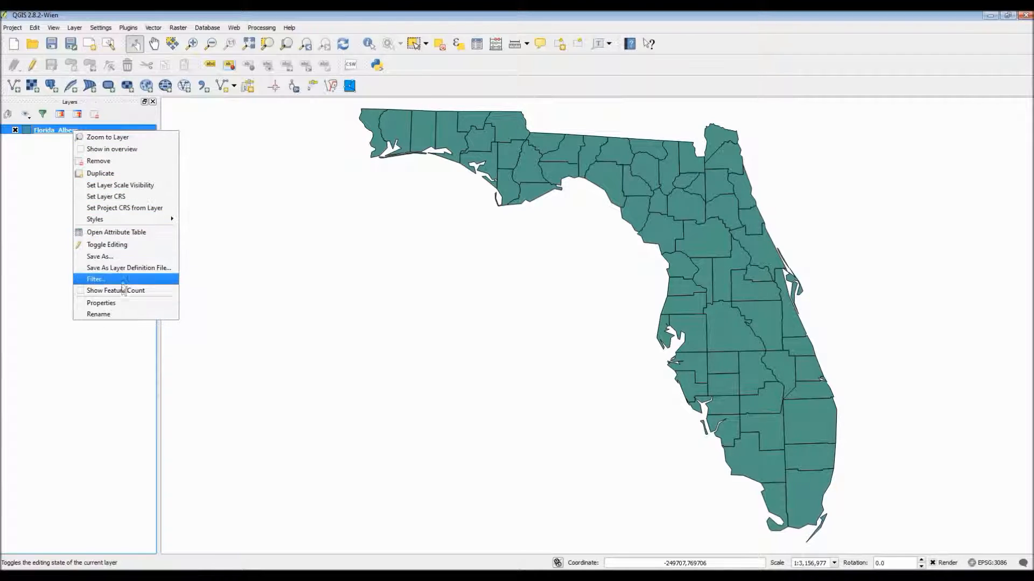
left_click(101, 303)
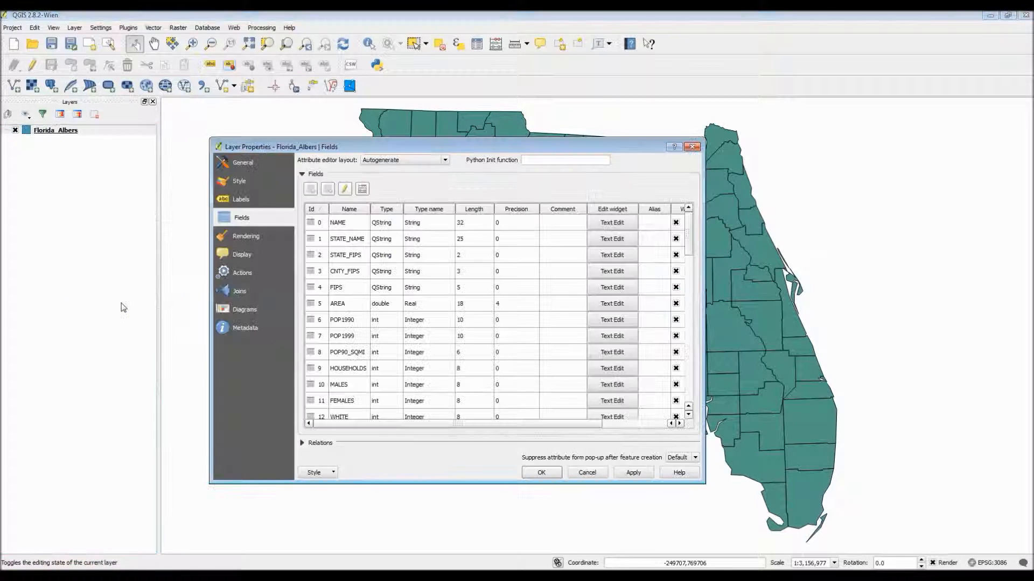
left_click(243, 163)
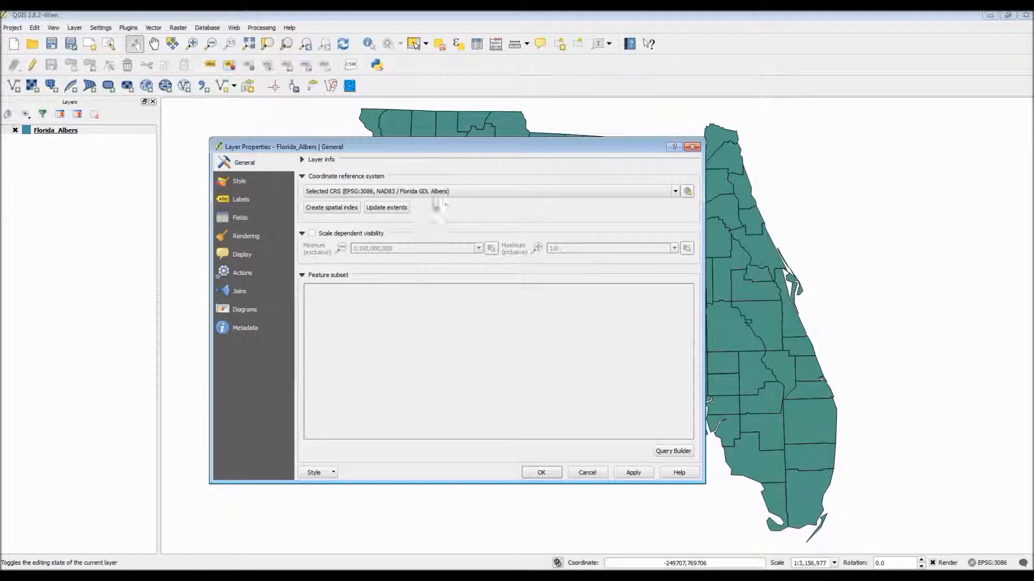
mouse_move(463, 243)
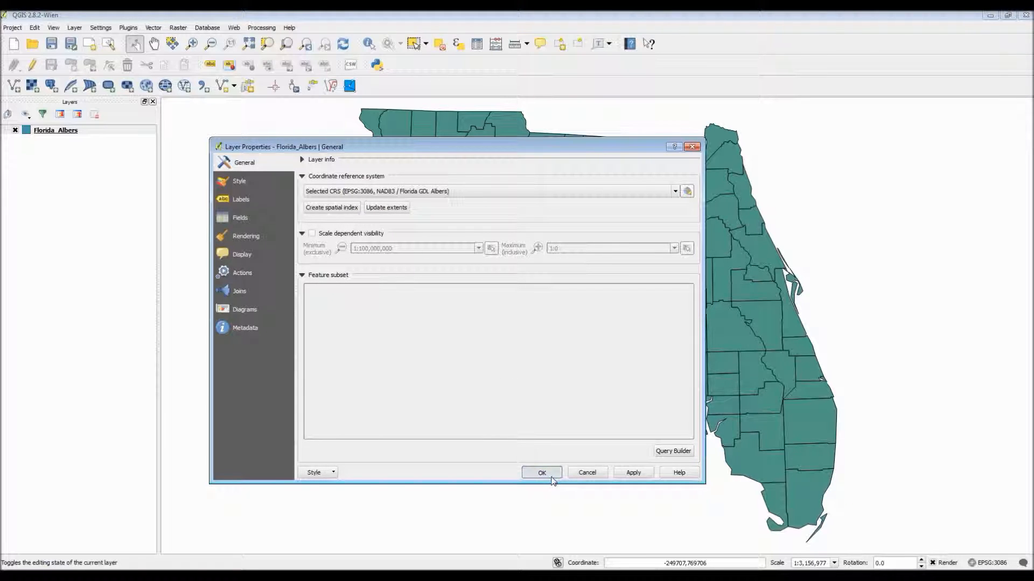
left_click(540, 473)
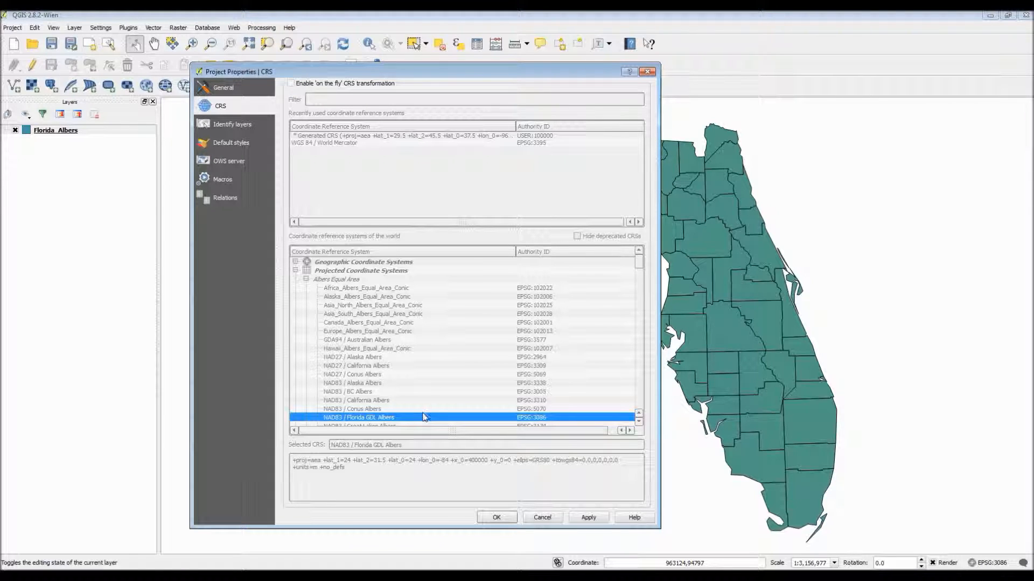
mouse_move(370, 155)
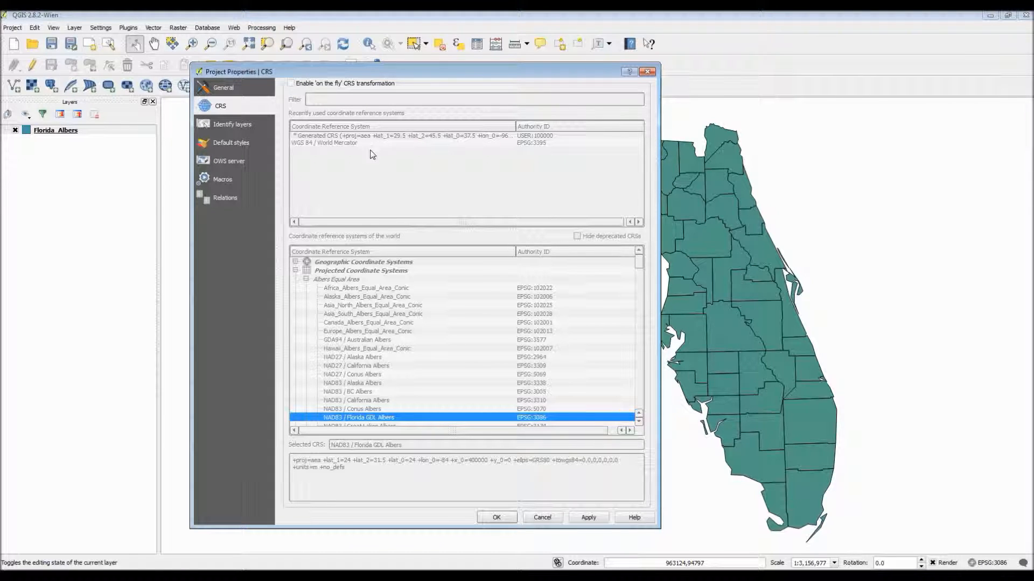
mouse_move(403, 405)
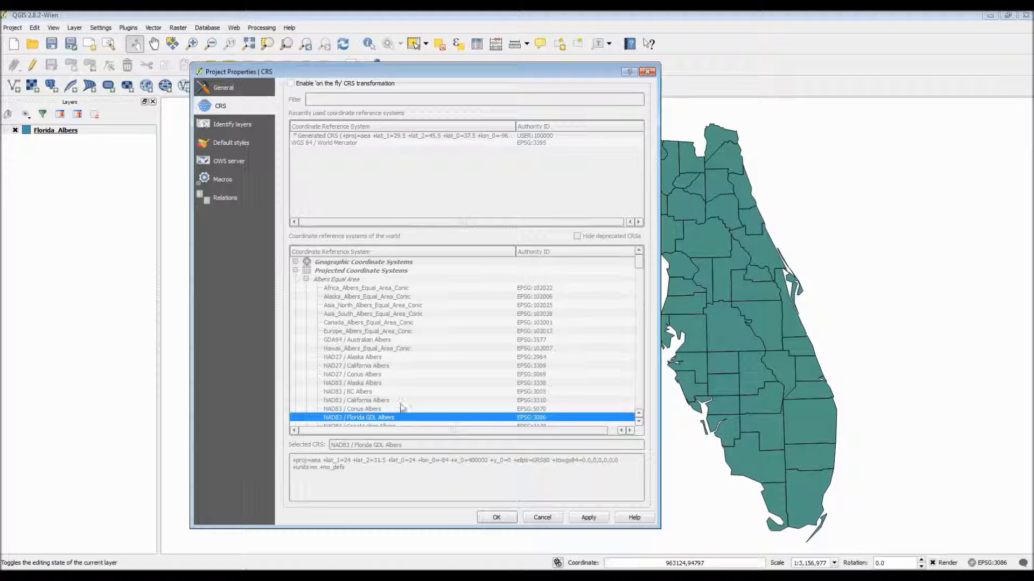
mouse_move(244, 126)
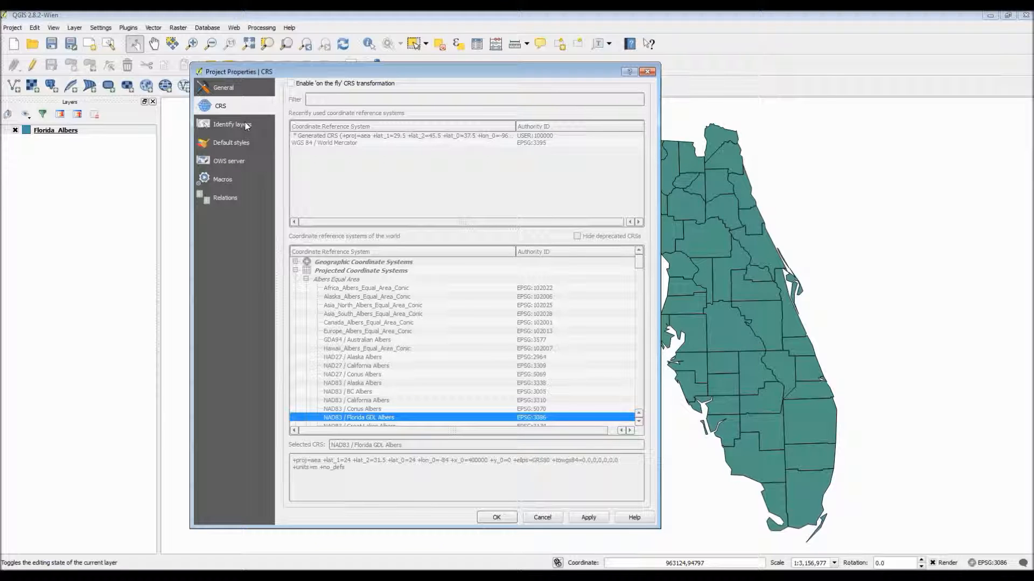
left_click(224, 88)
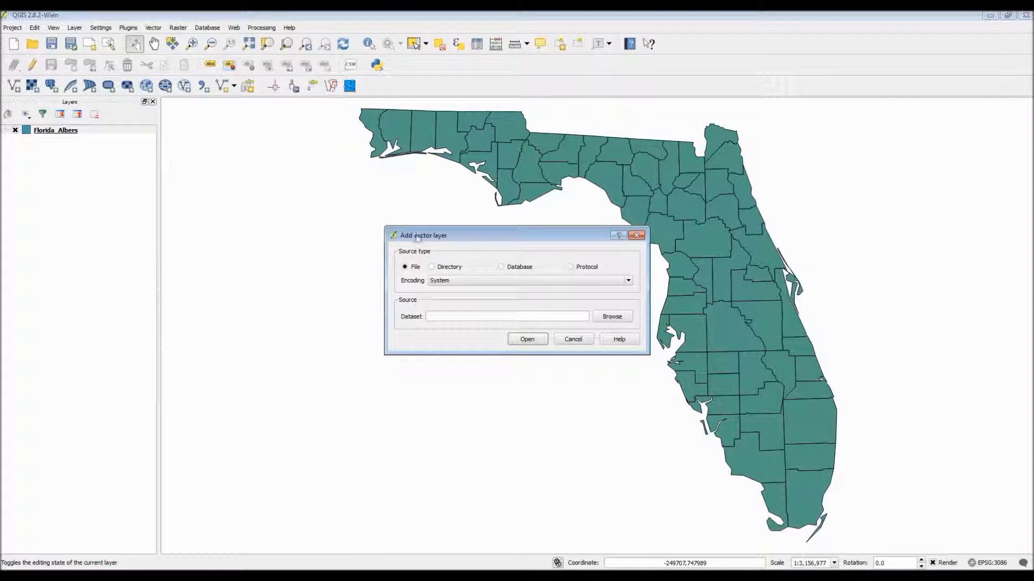
- Add biomed_waste_nov11.shp from Problem > biomedical_waste_facilities as a point layer
left_click(611, 317)
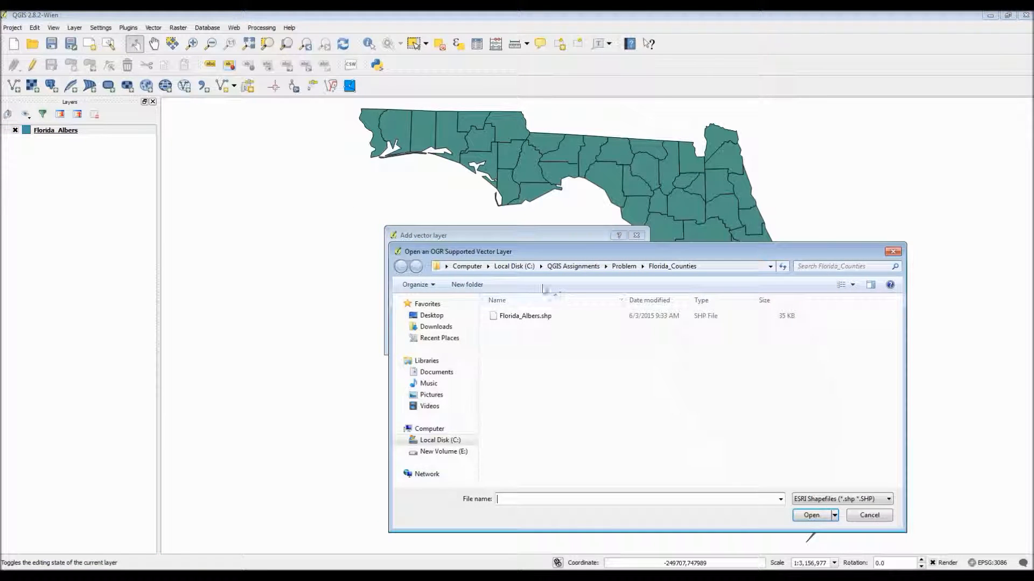
left_click(400, 267)
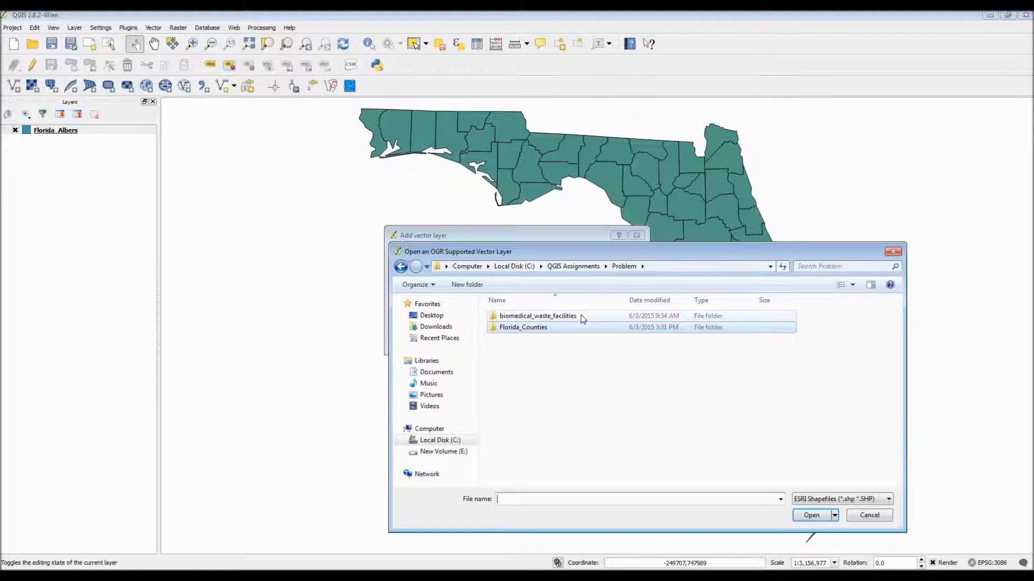
double_click(537, 316)
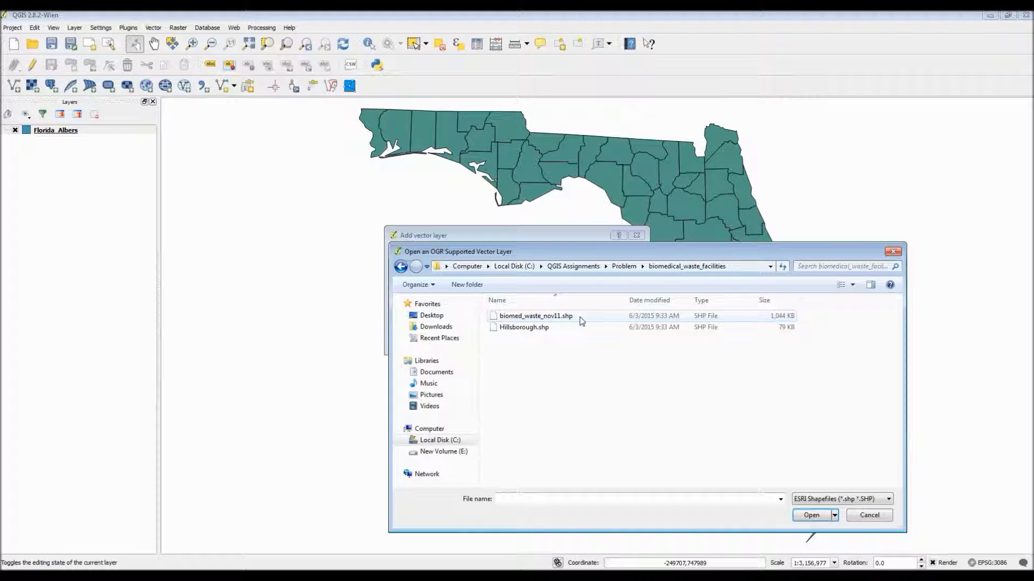
left_click(811, 515)
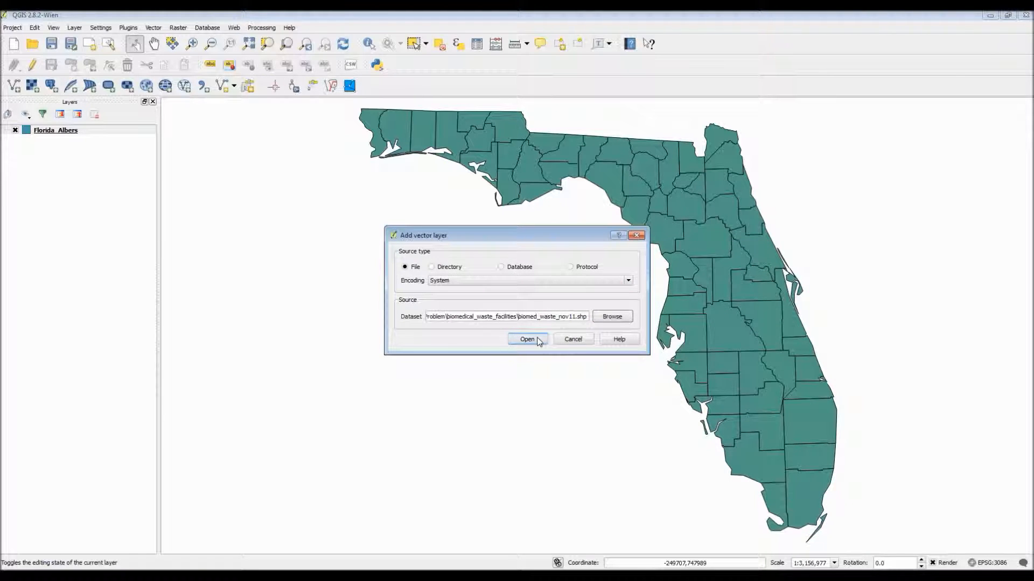
left_click(526, 338)
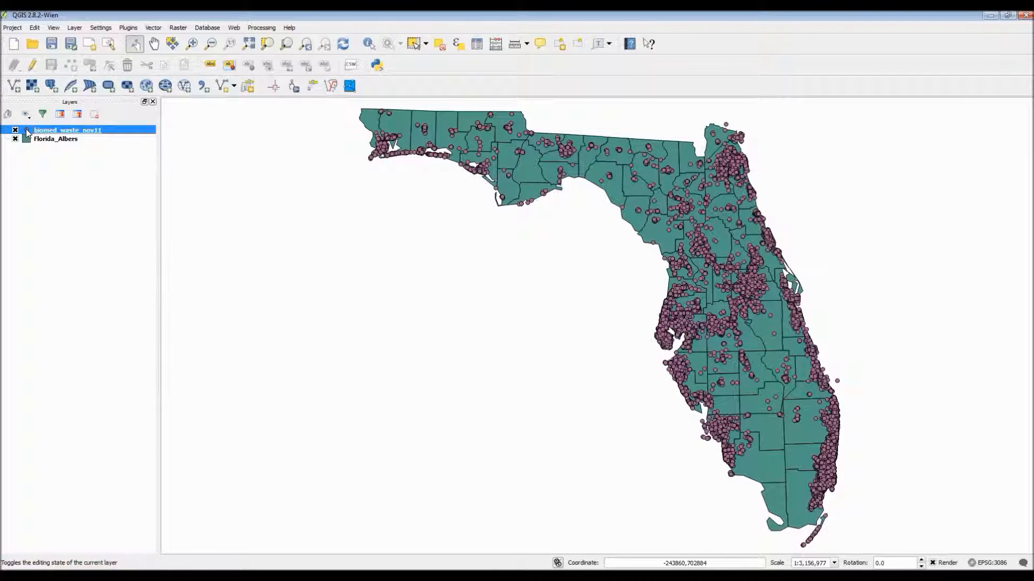
- In biomed_waste_nov11 layer properties, bring up the marker colour choices in Style
double_click(67, 130)
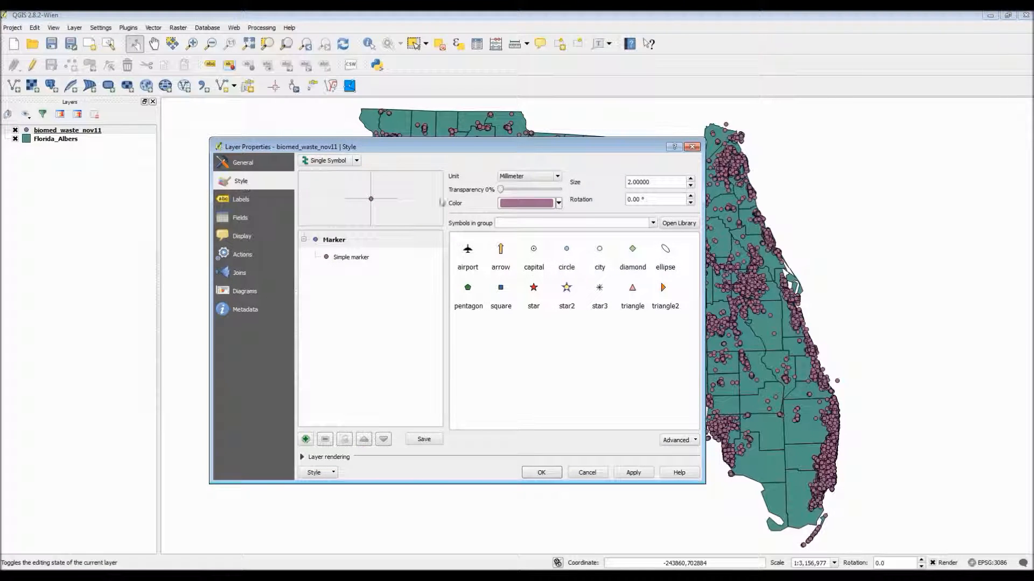
left_click(558, 203)
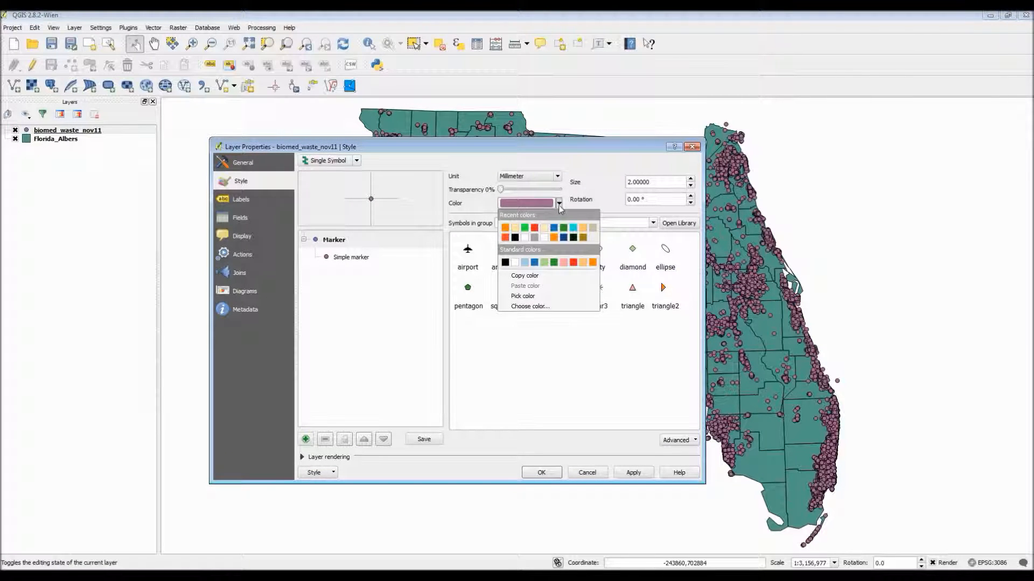
mouse_move(563, 262)
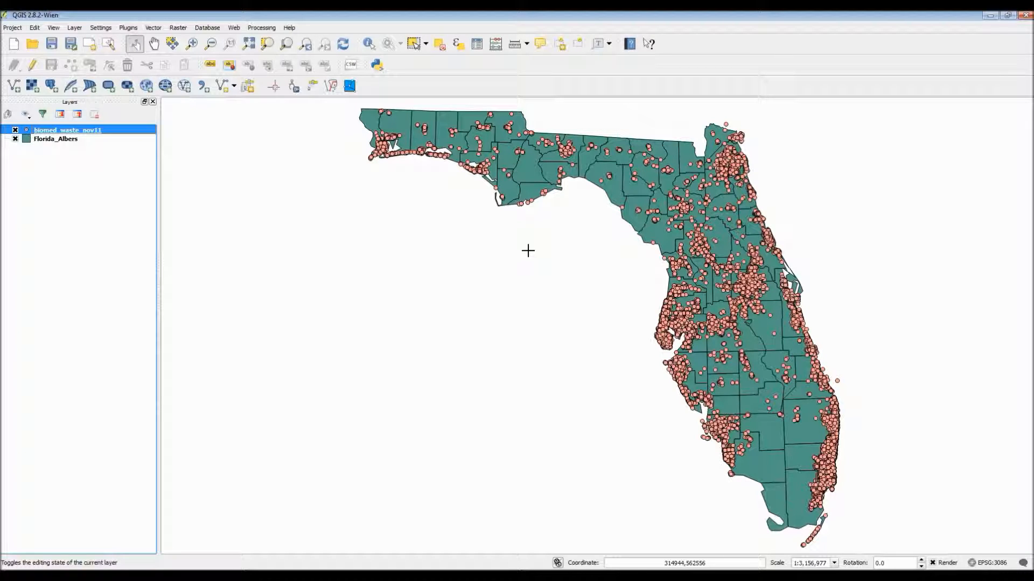
mouse_move(501, 248)
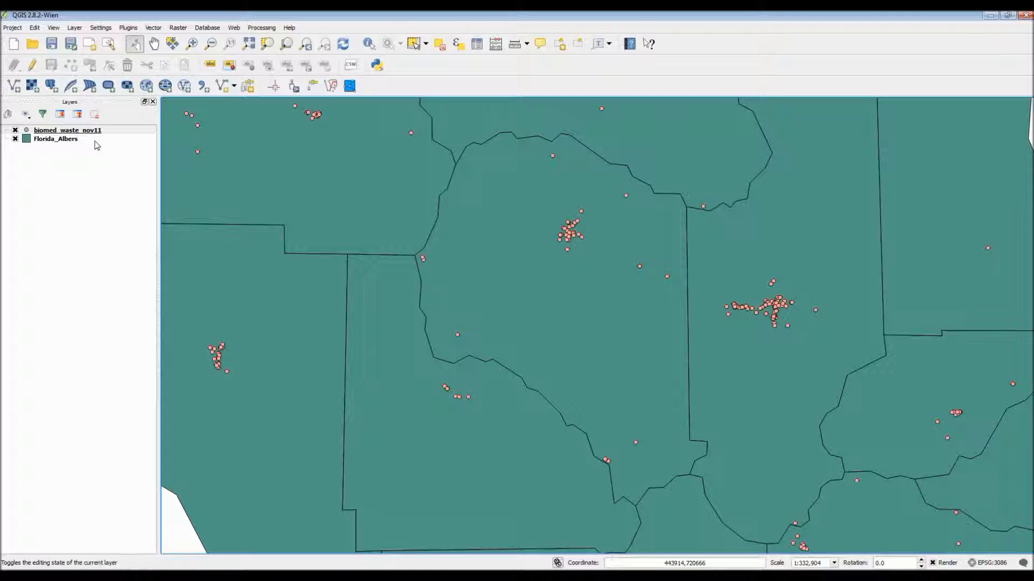
- Select the central county polygon on Florida_Albers with Select Features
left_click(55, 139)
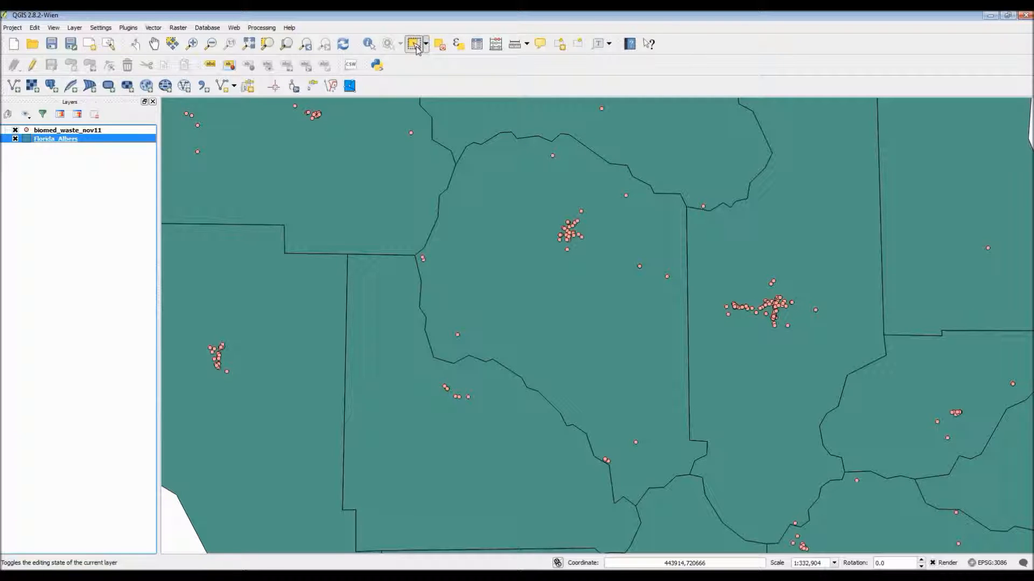
left_click(502, 256)
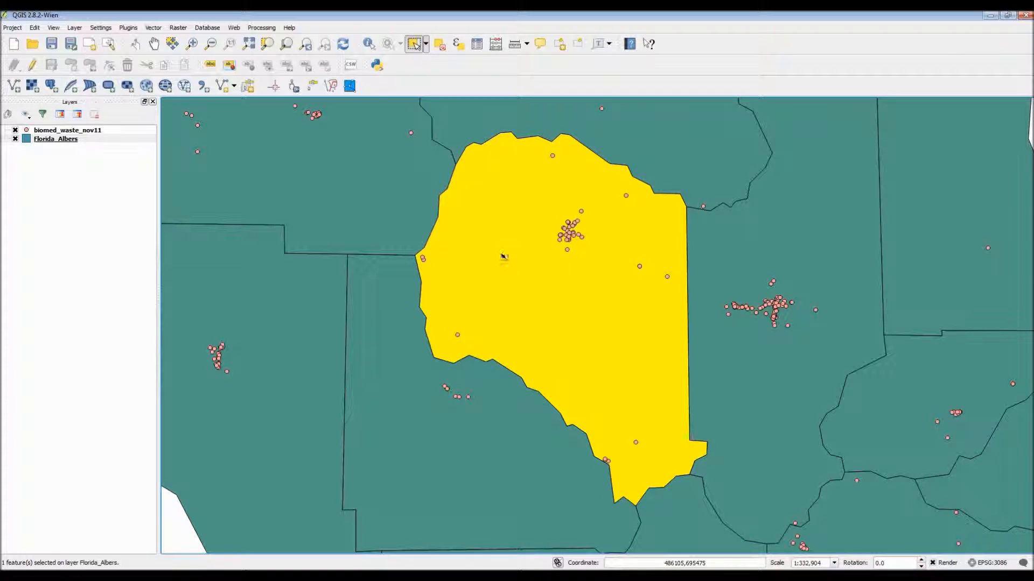
mouse_move(221, 99)
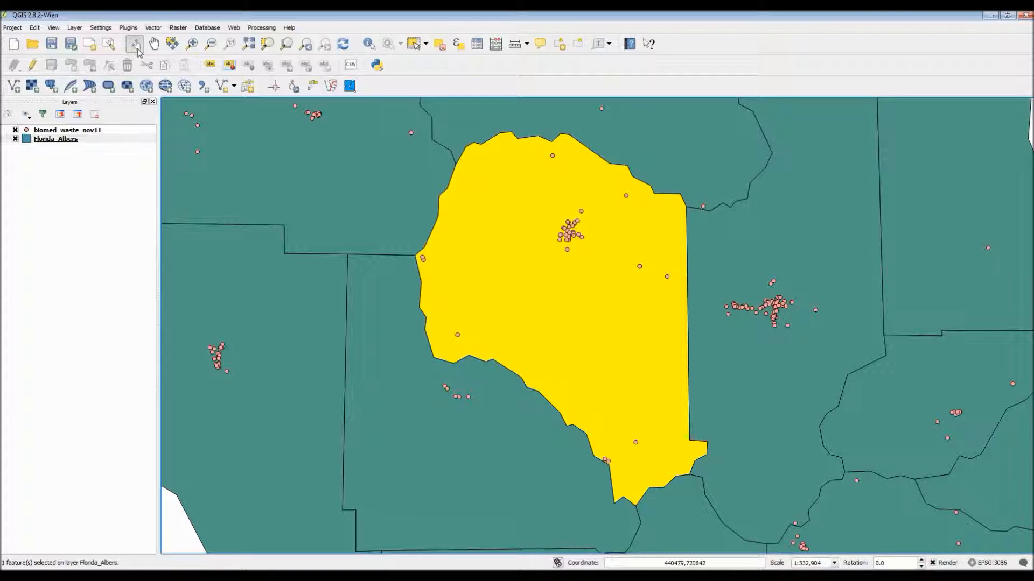
- Start saving the Florida_Albers layer as an ESRI Shapefile and browse for a destination
left_click(74, 27)
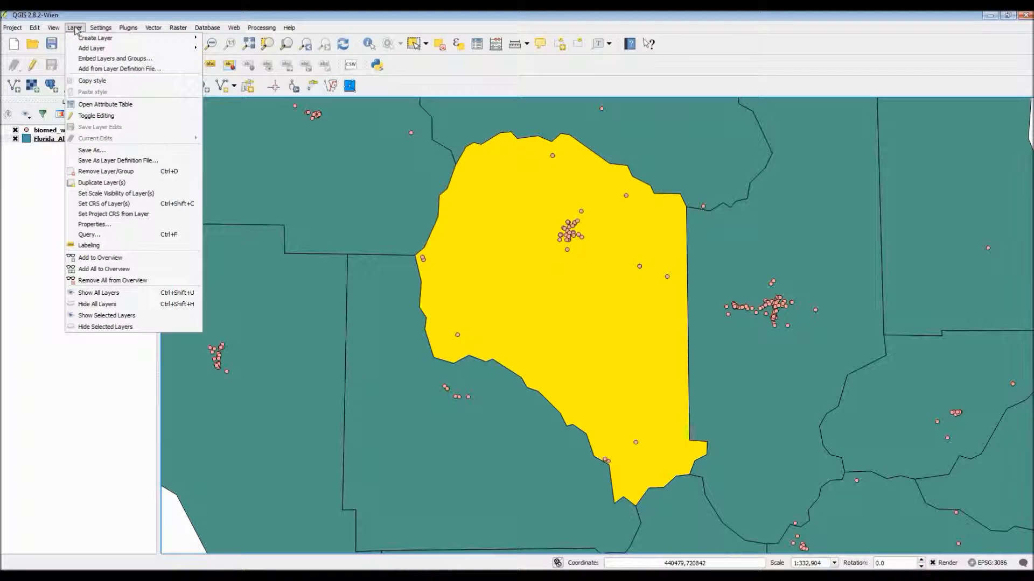
mouse_move(92, 80)
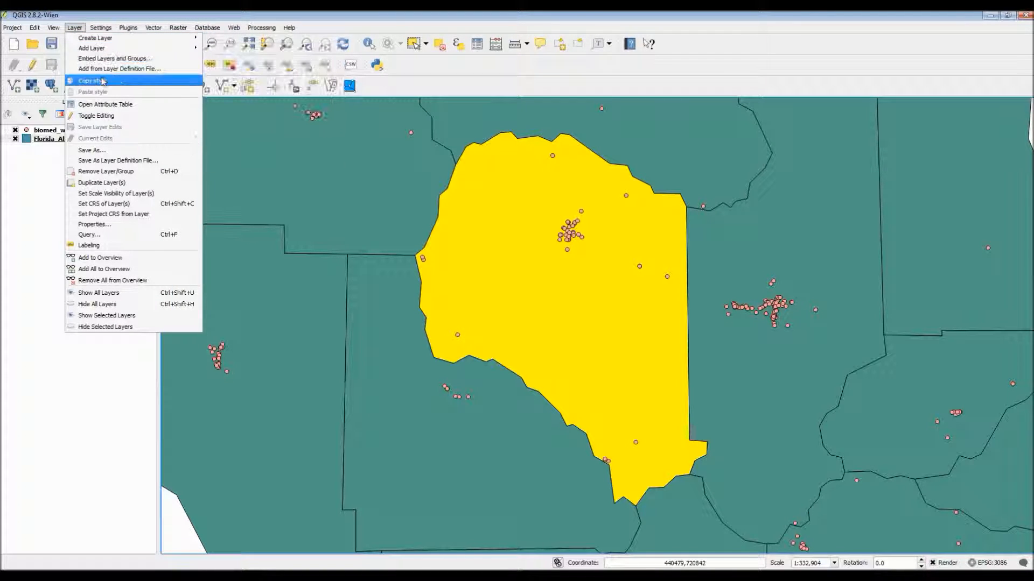
mouse_move(91, 150)
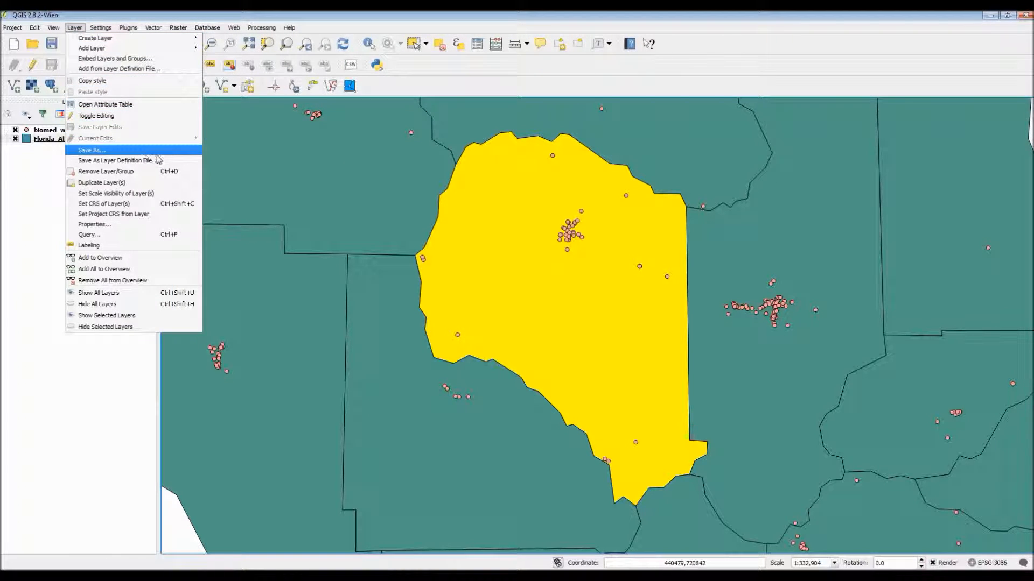
mouse_move(121, 152)
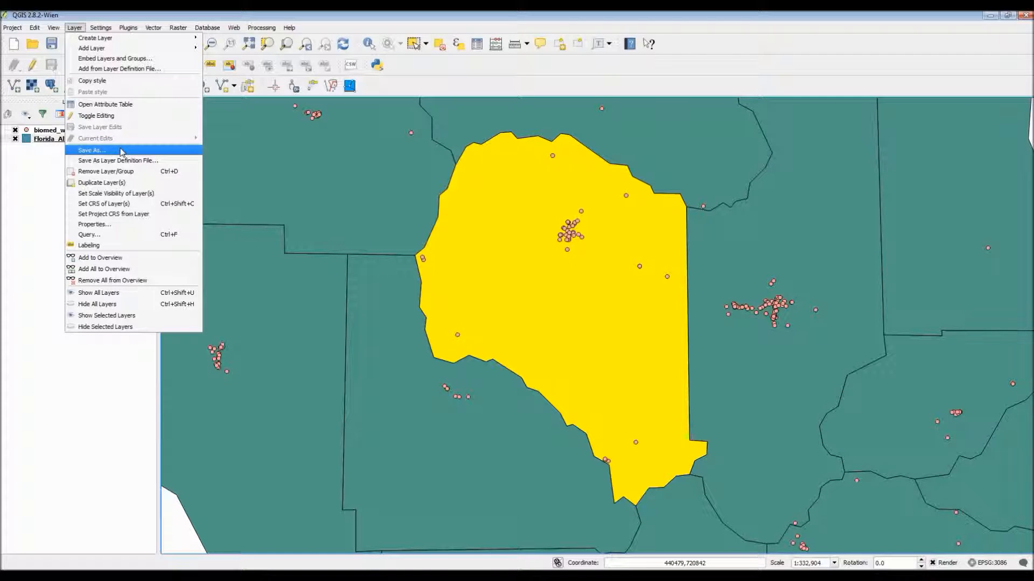
left_click(91, 151)
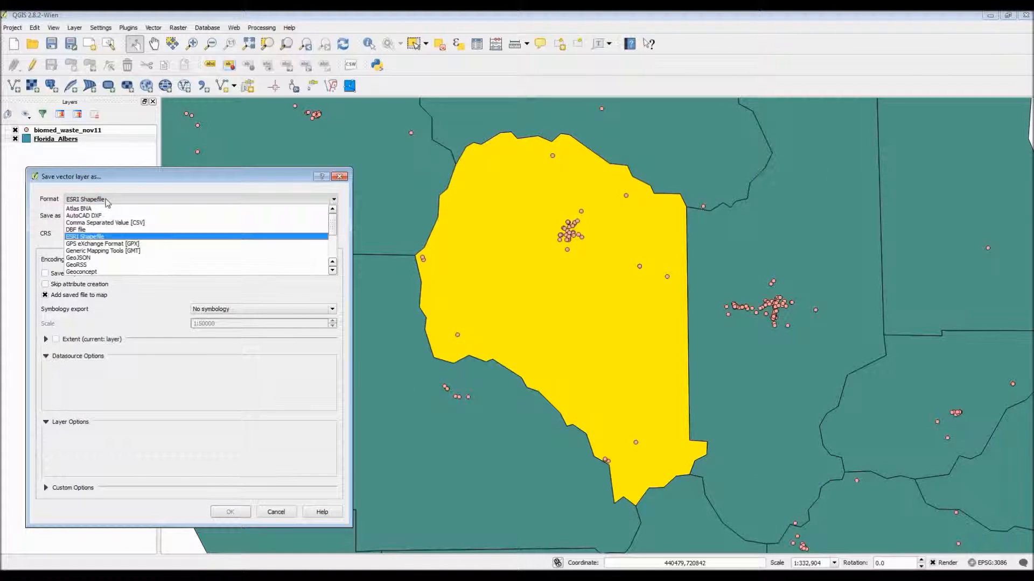
left_click(85, 237)
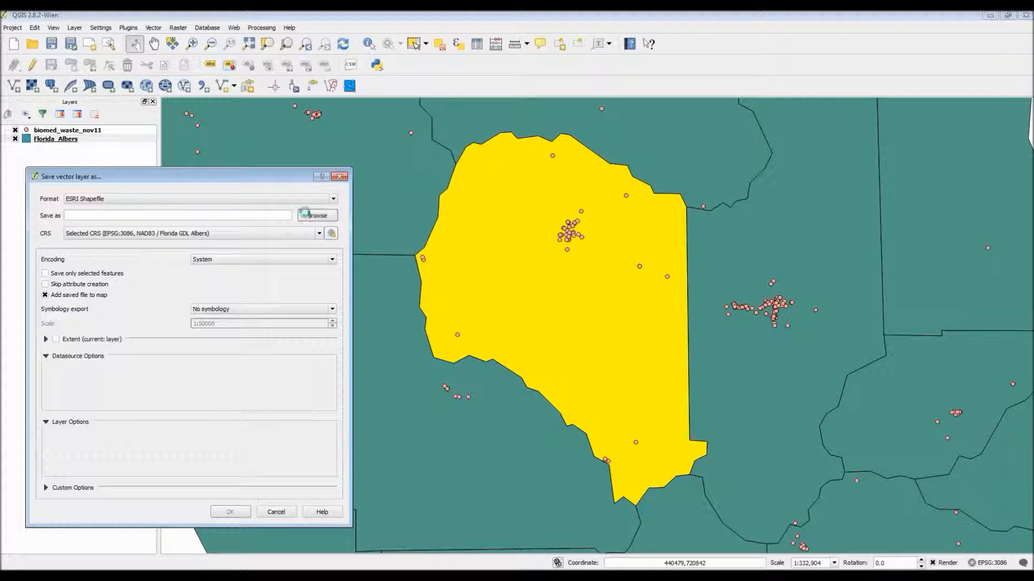
left_click(317, 215)
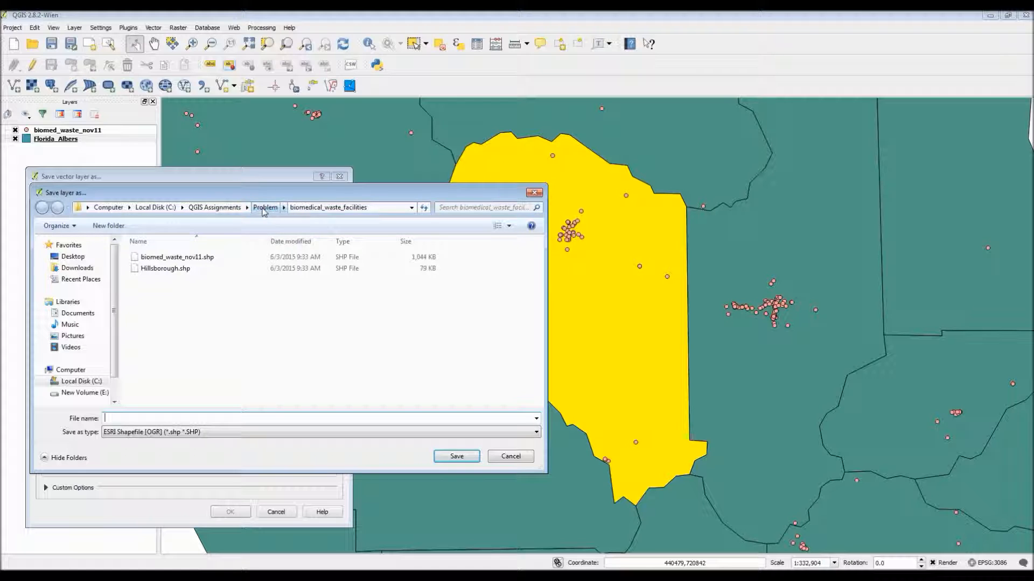
- Save the output as Suwannee_County_Only.shp in the Problem folder
left_click(265, 207)
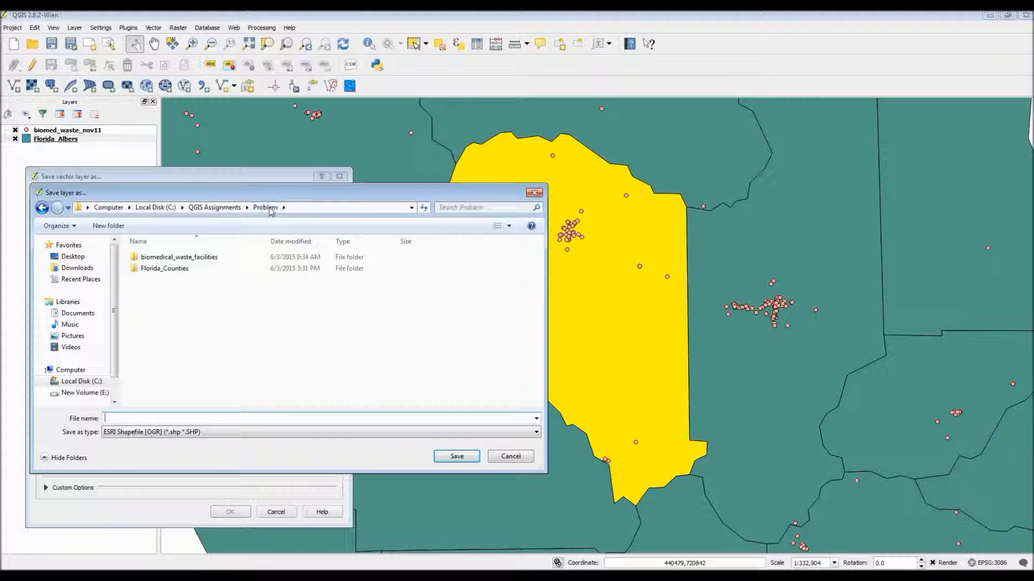
mouse_move(245, 384)
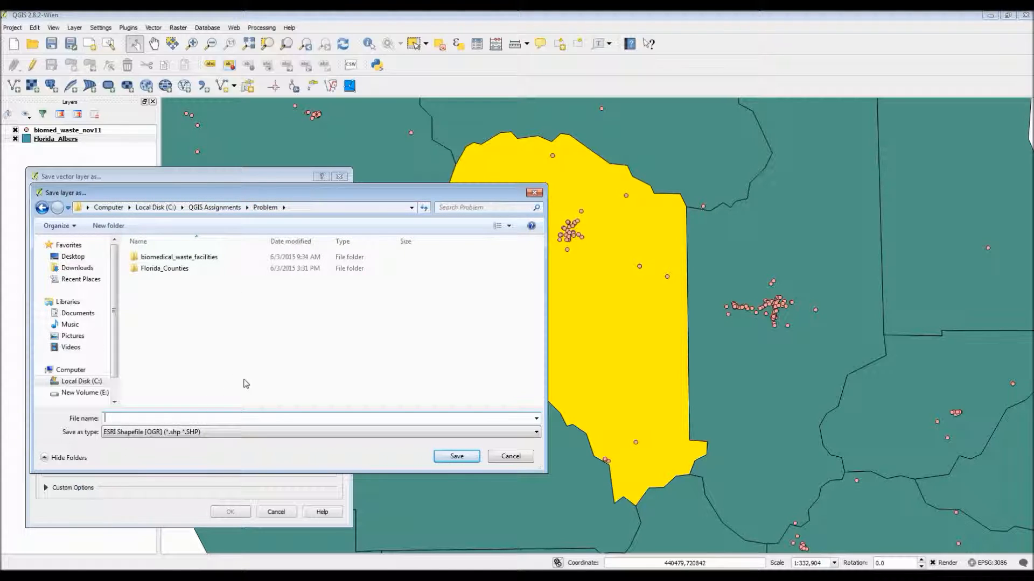
type("Suwann")
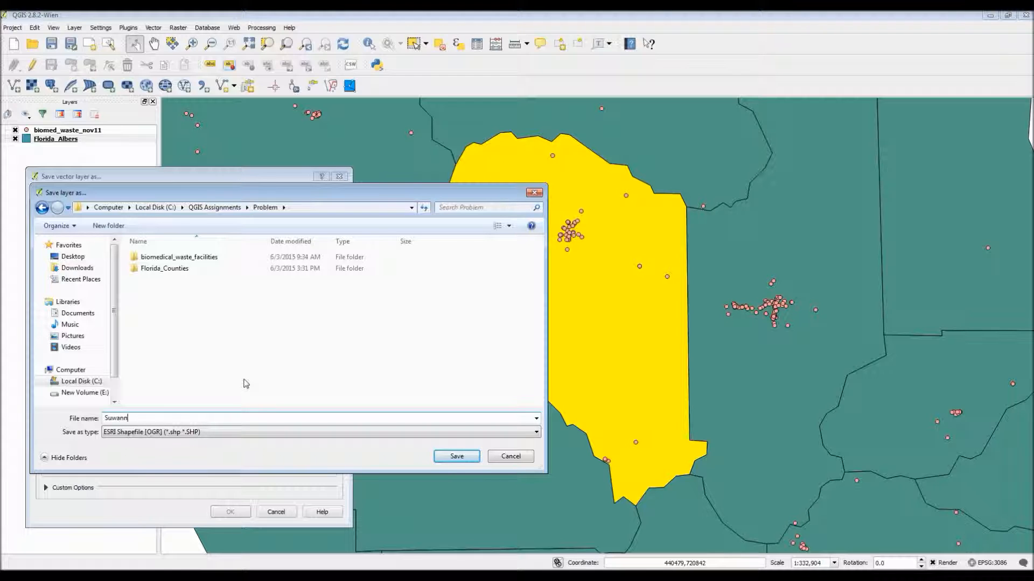
type("ee C")
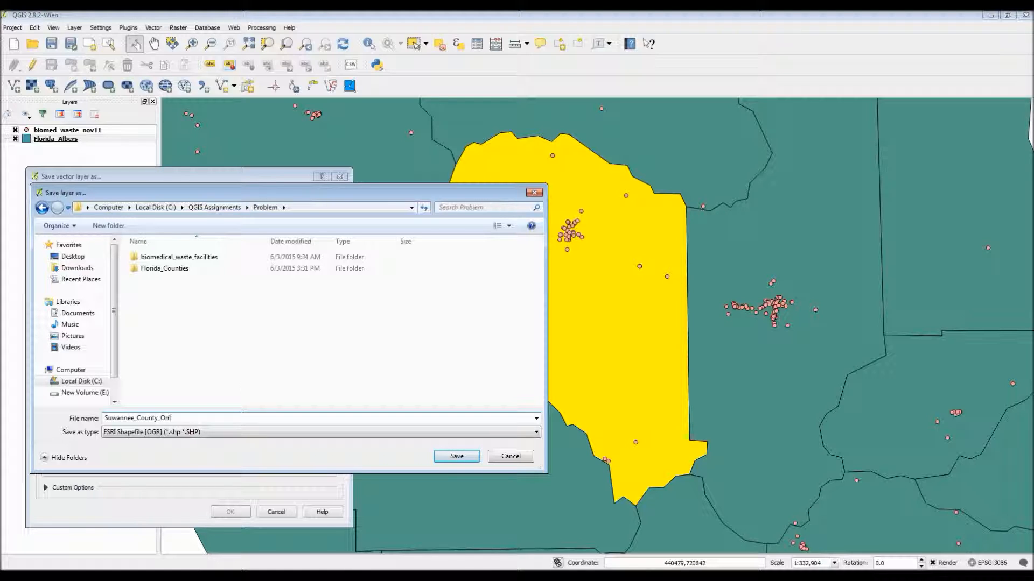
type("y")
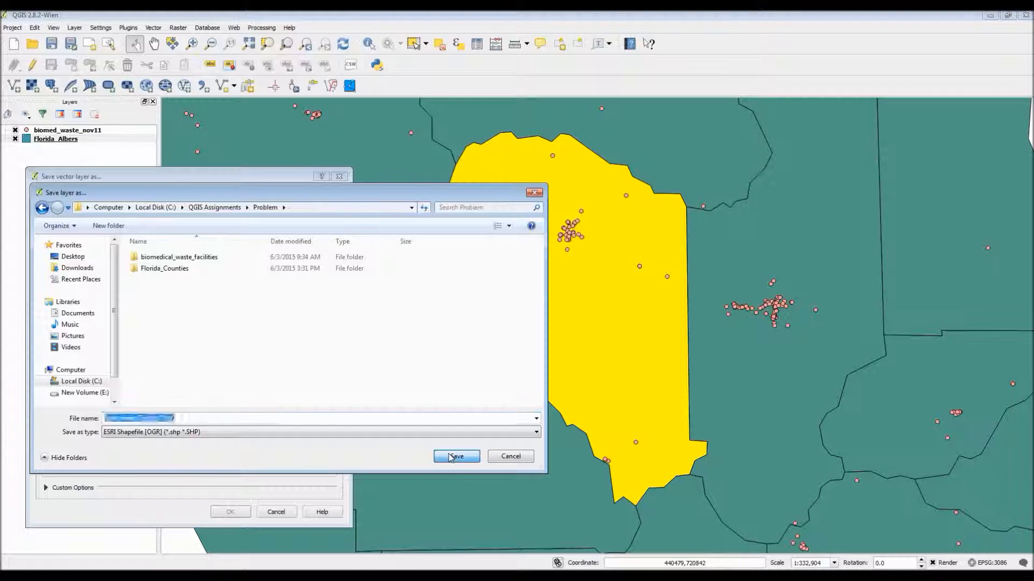
left_click(456, 456)
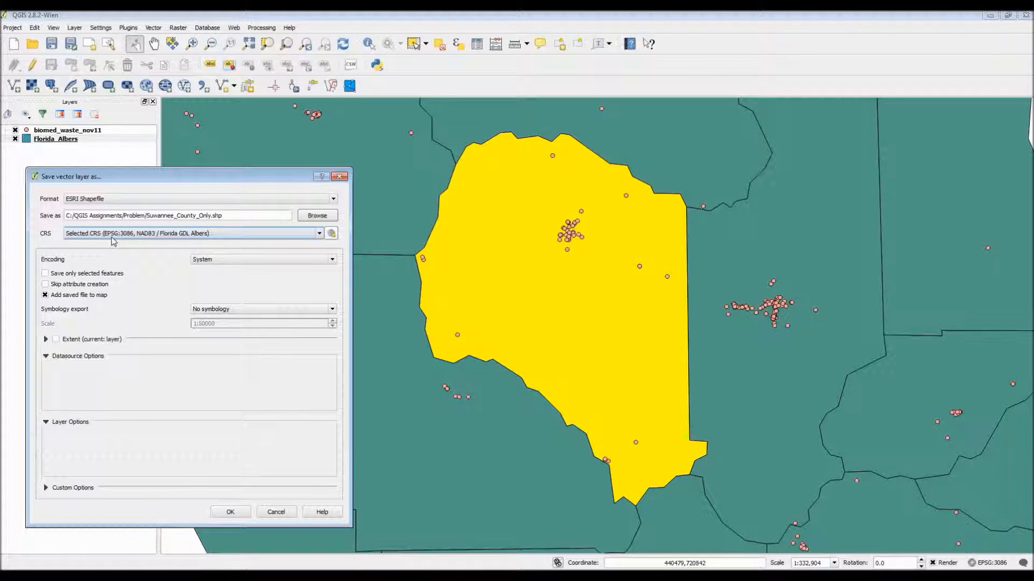
- Export only the selected county feature to Suwannee_County_Only
left_click(44, 272)
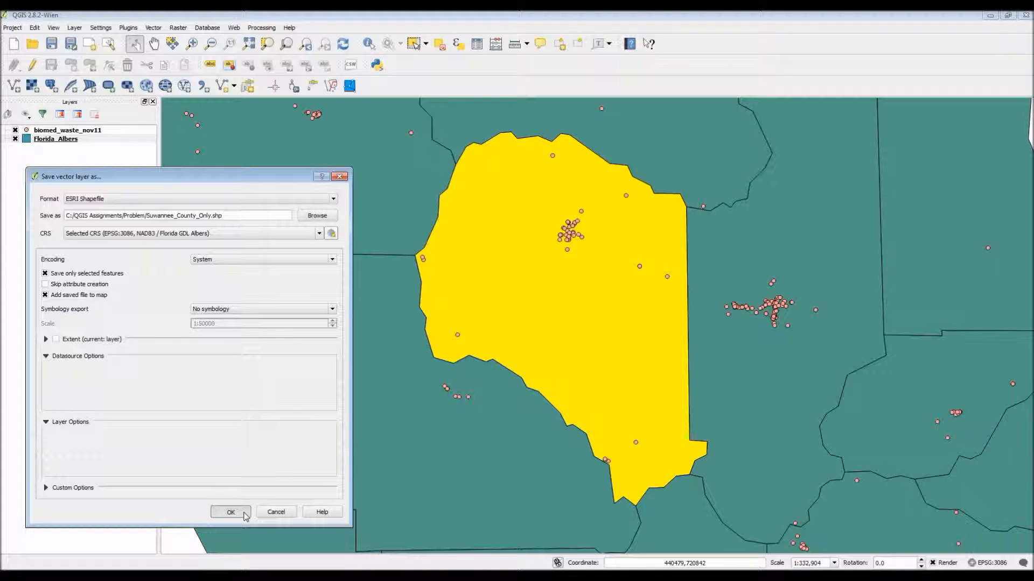
left_click(230, 512)
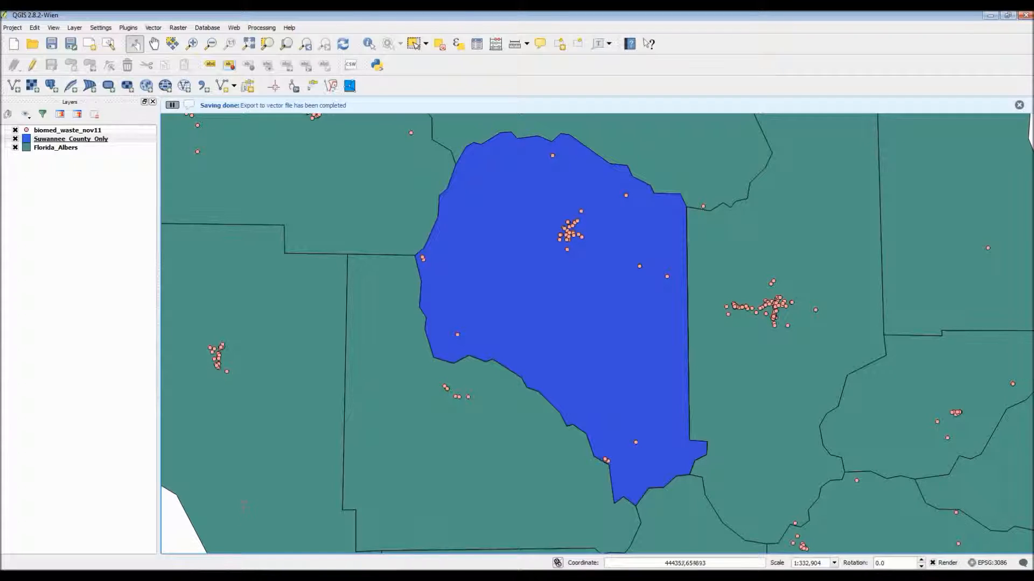
mouse_move(478, 226)
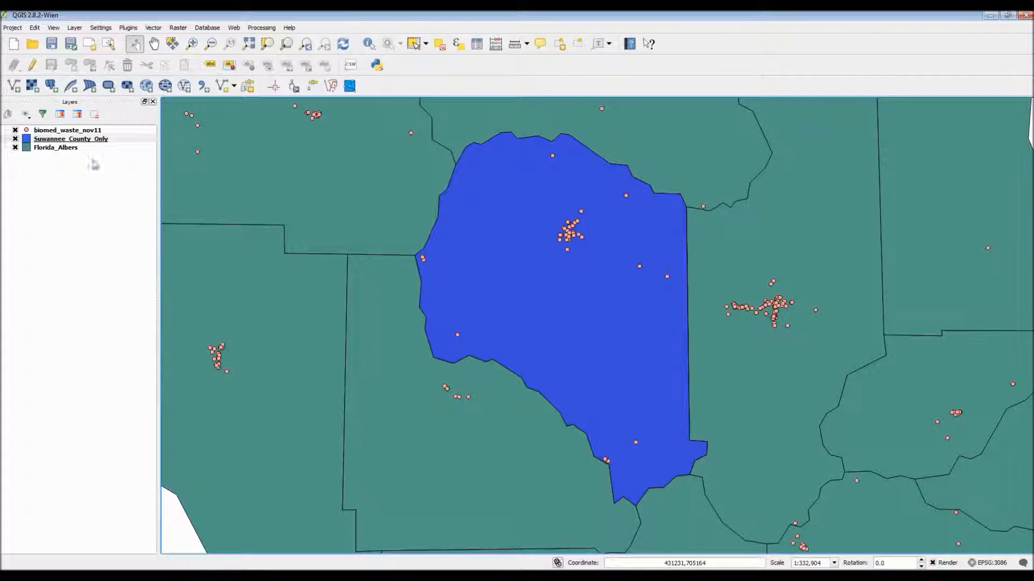
mouse_move(15, 151)
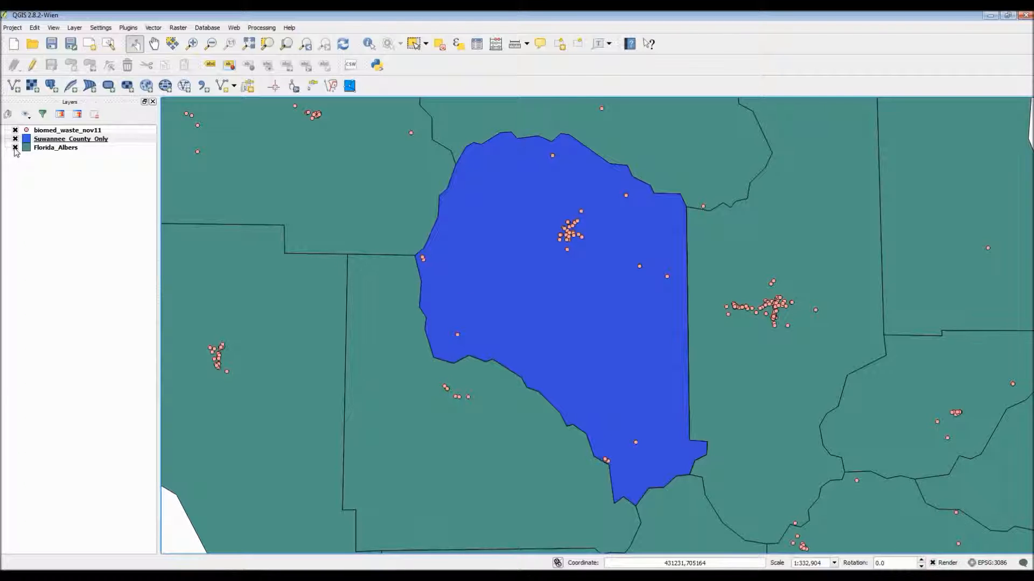
- Hide the Florida_Albers layer and glance at the Select Features options
left_click(14, 148)
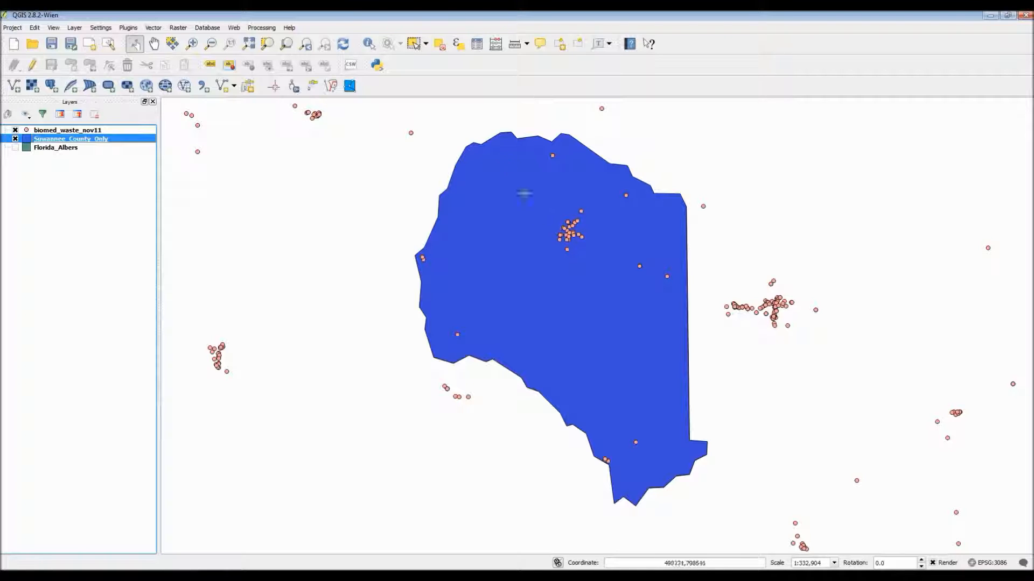
left_click(426, 43)
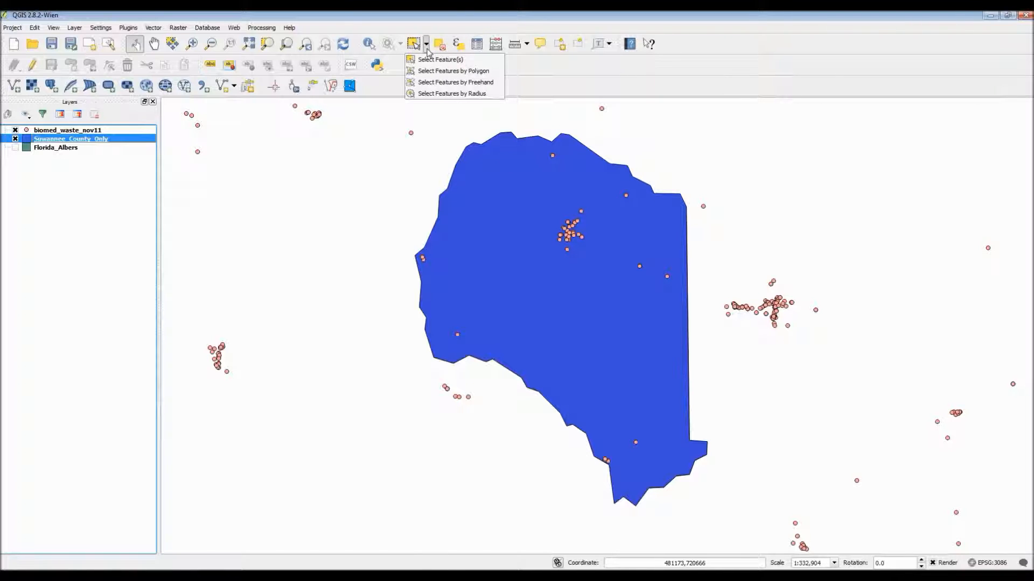
mouse_move(453, 82)
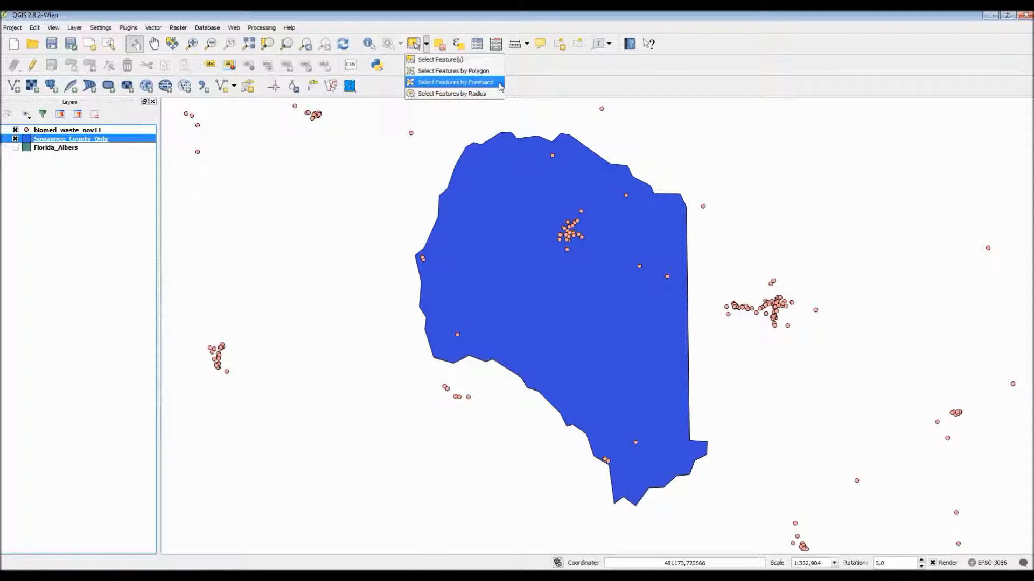
mouse_move(502, 87)
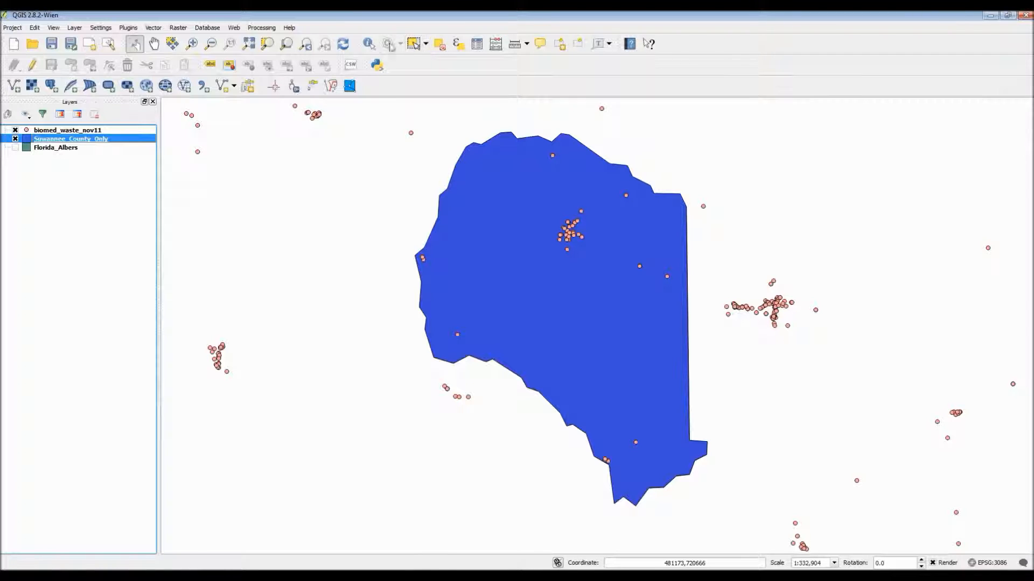
mouse_move(152, 27)
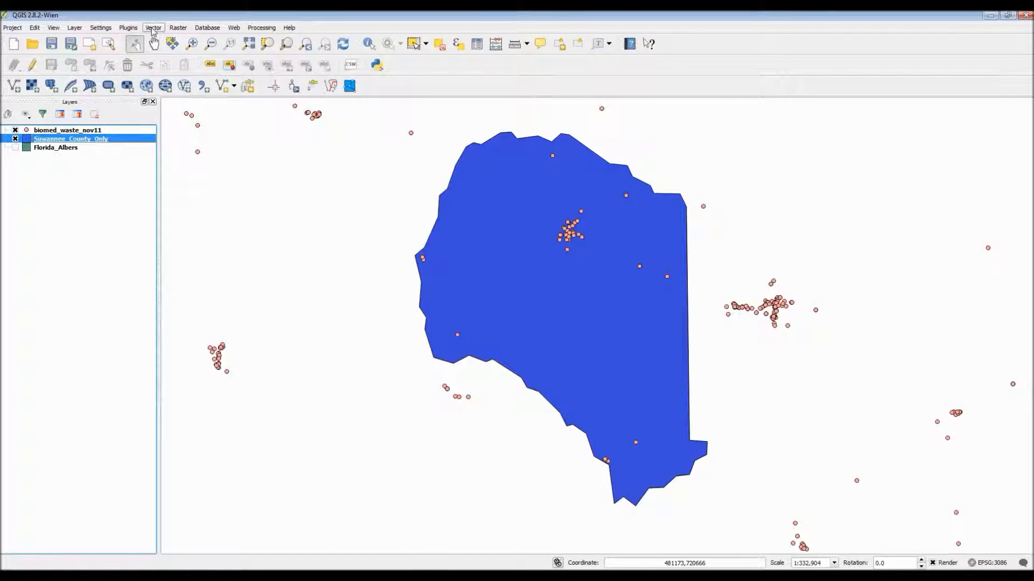
- Run Spatial Query: biomed_waste_nov11 points Within Suwannee_County_Only, selecting 50 features
left_click(153, 26)
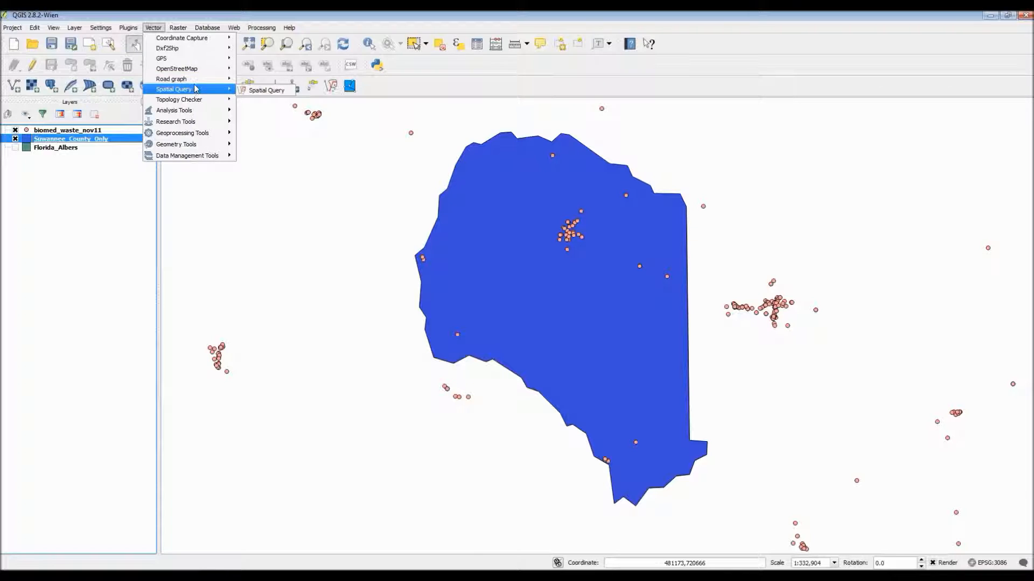
mouse_move(265, 90)
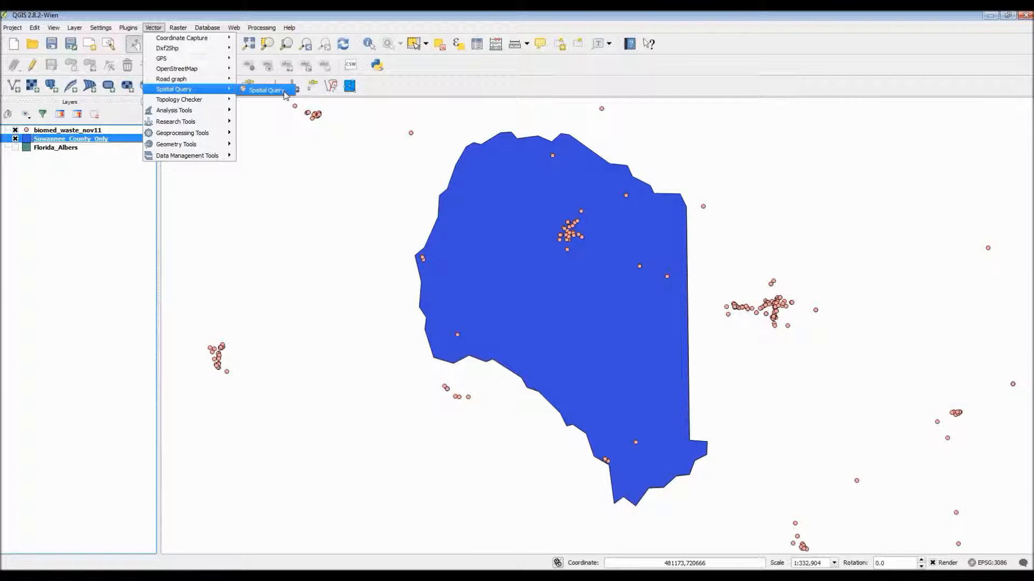
left_click(265, 91)
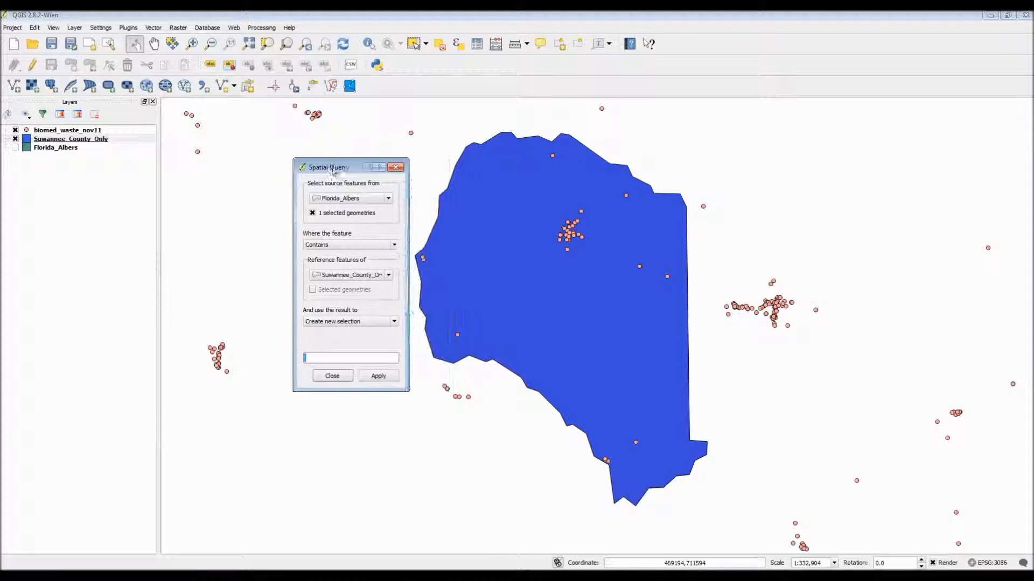
left_click_drag(329, 167, 317, 163)
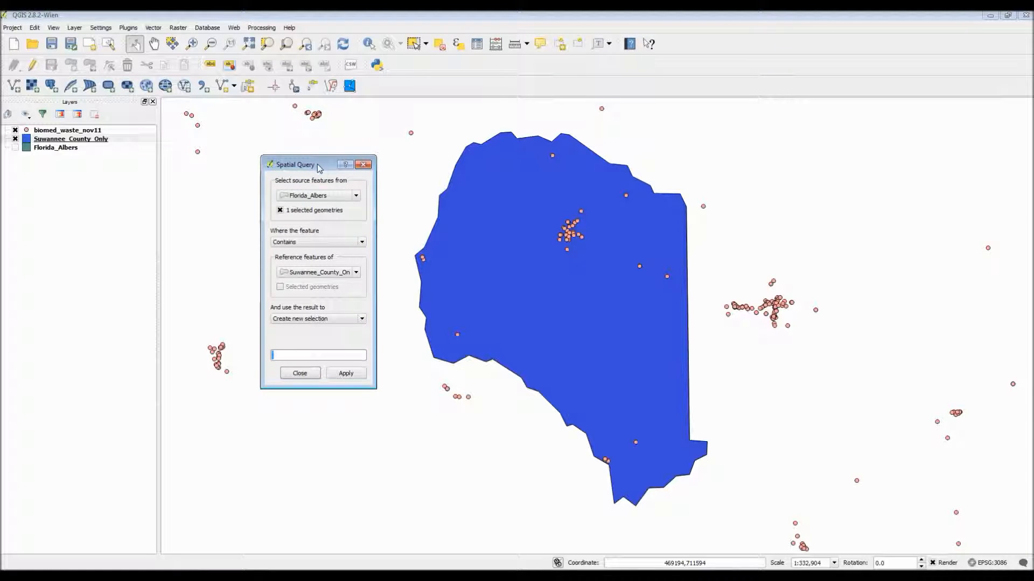
mouse_move(355, 179)
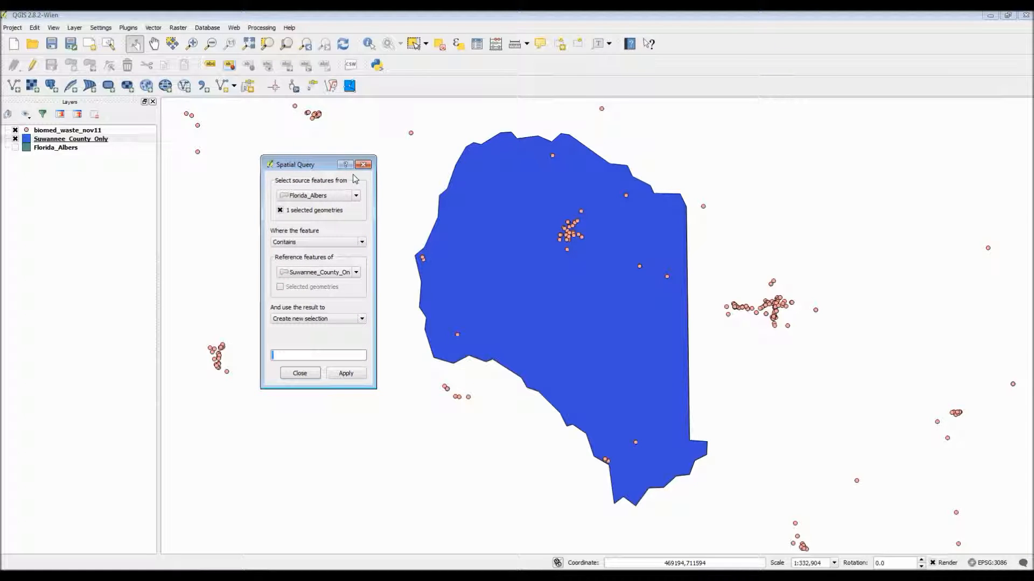
mouse_move(356, 198)
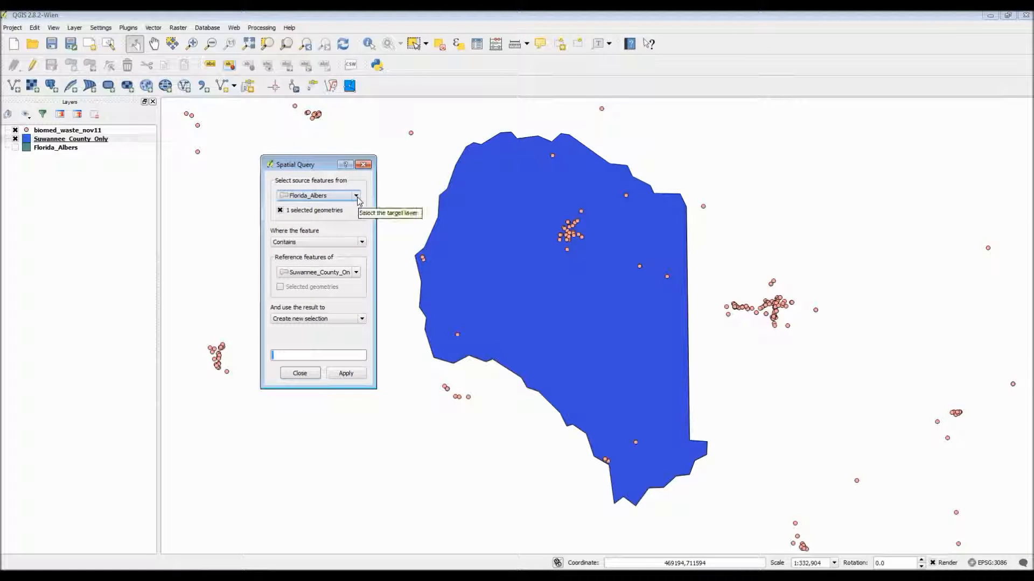
left_click(355, 196)
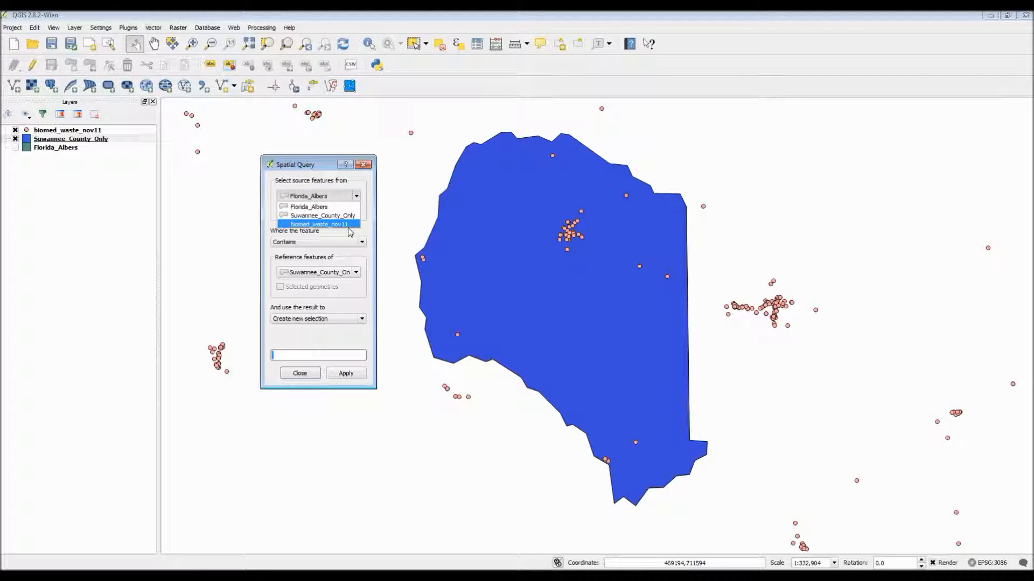
left_click(319, 223)
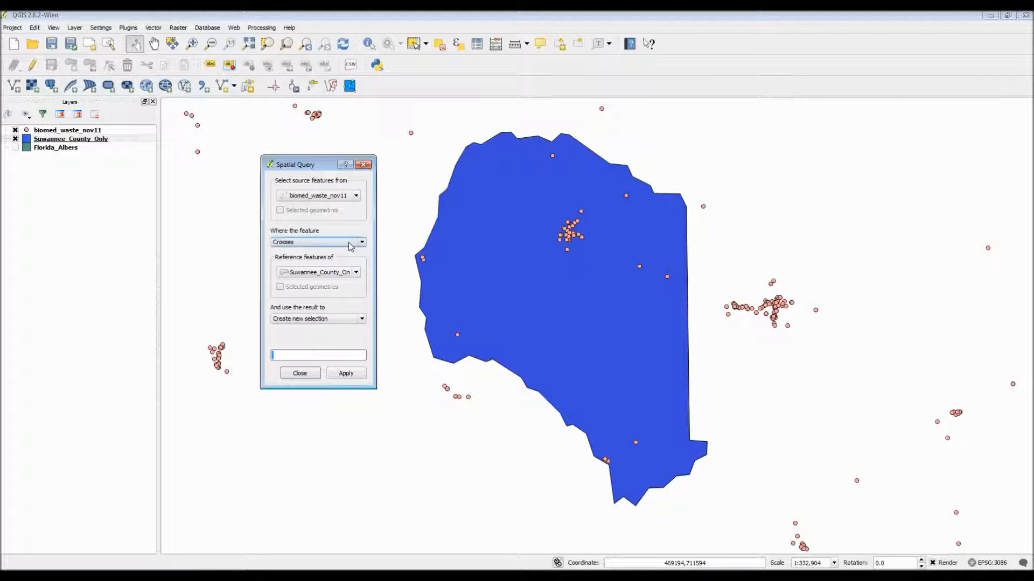
left_click(362, 242)
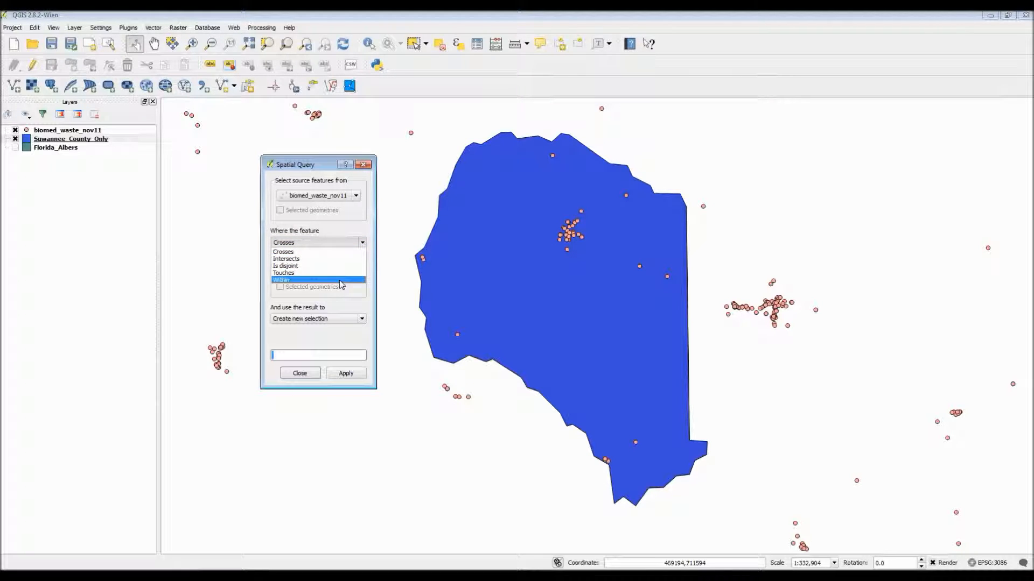
left_click(282, 280)
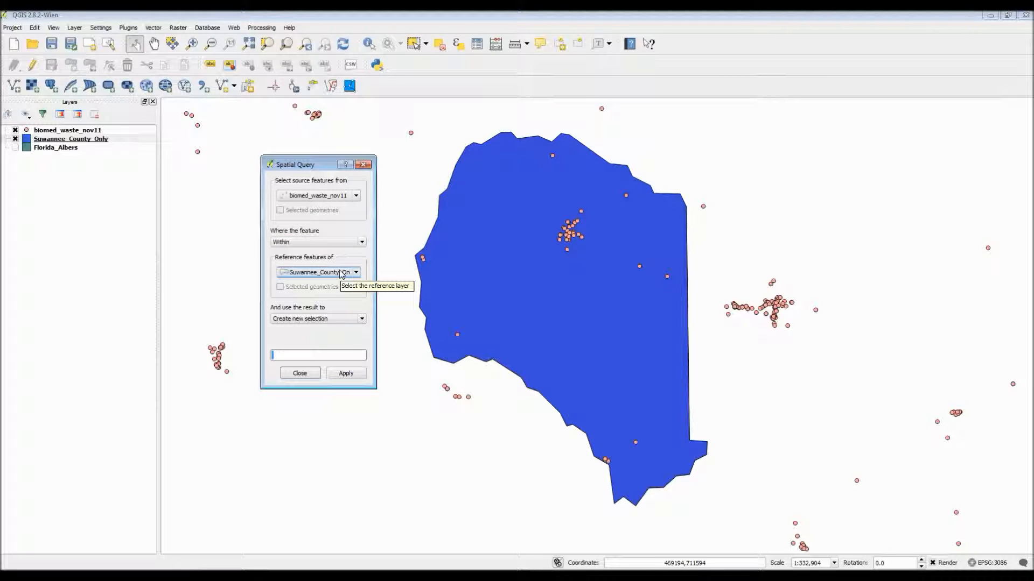
mouse_move(334, 323)
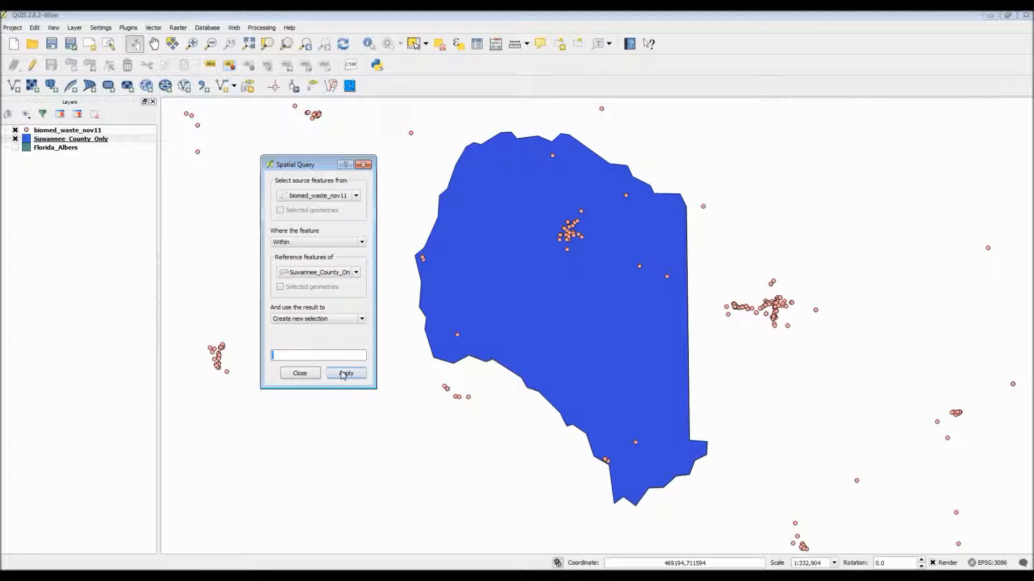
left_click(346, 373)
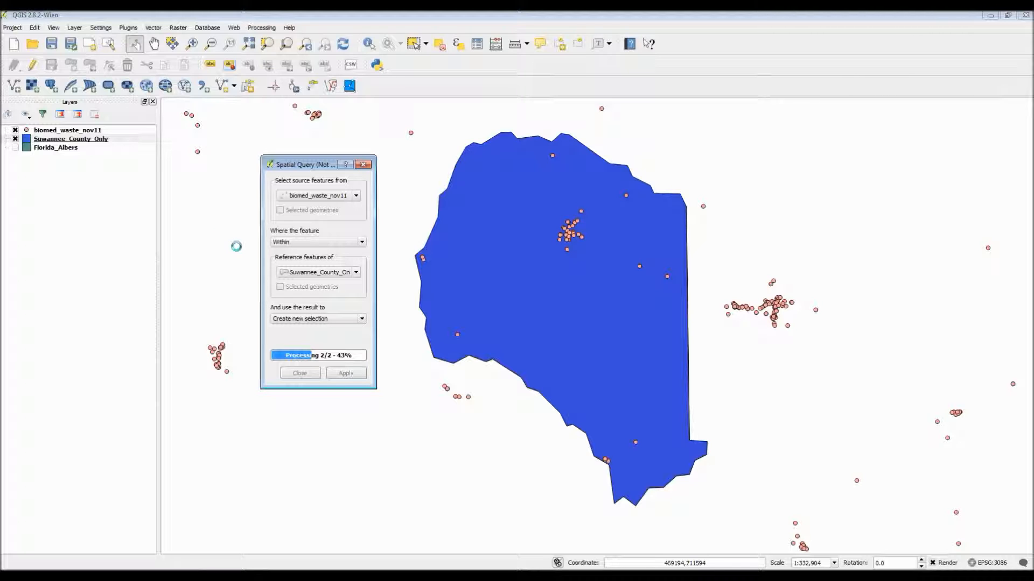
left_click(346, 372)
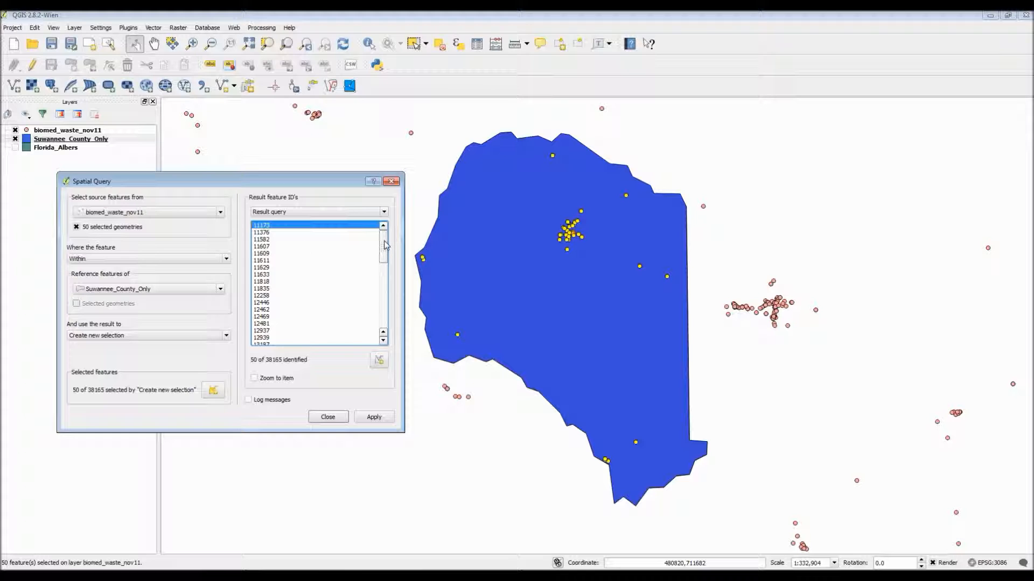
- Create the 'biomed_waste_nov11 selected' layer from the 50 points and close the query
scroll("down", 3)
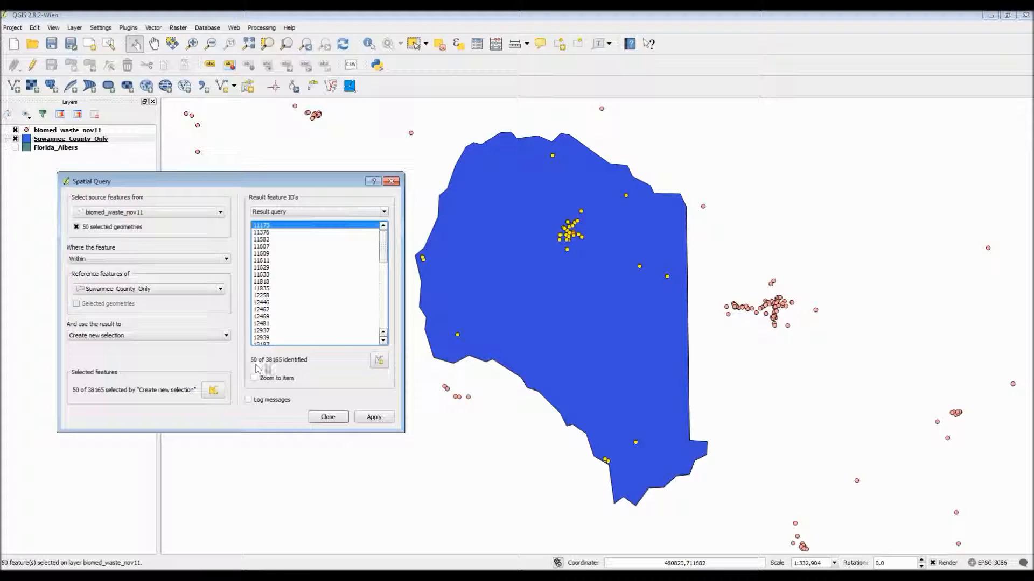
mouse_move(593, 209)
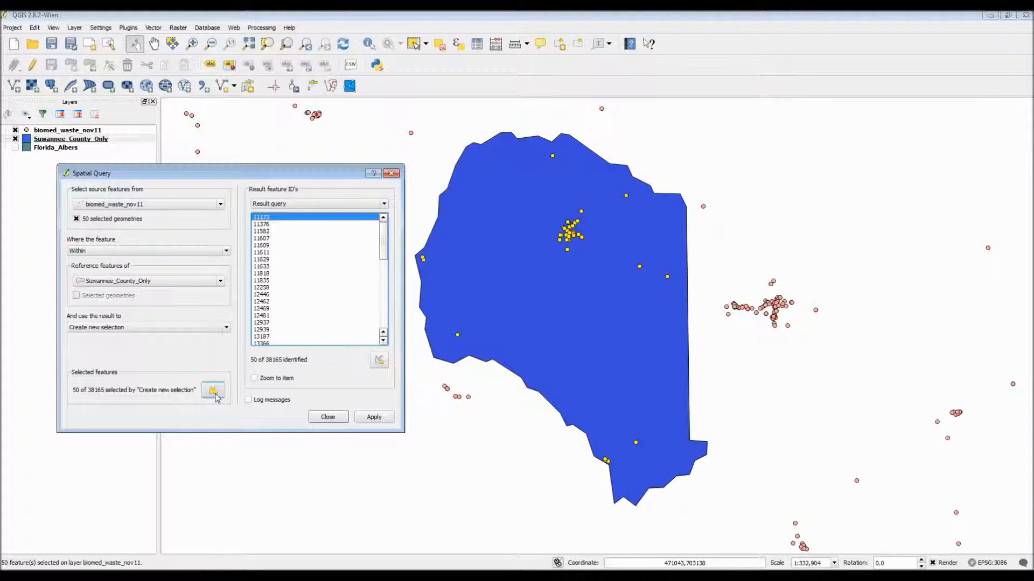
mouse_move(213, 390)
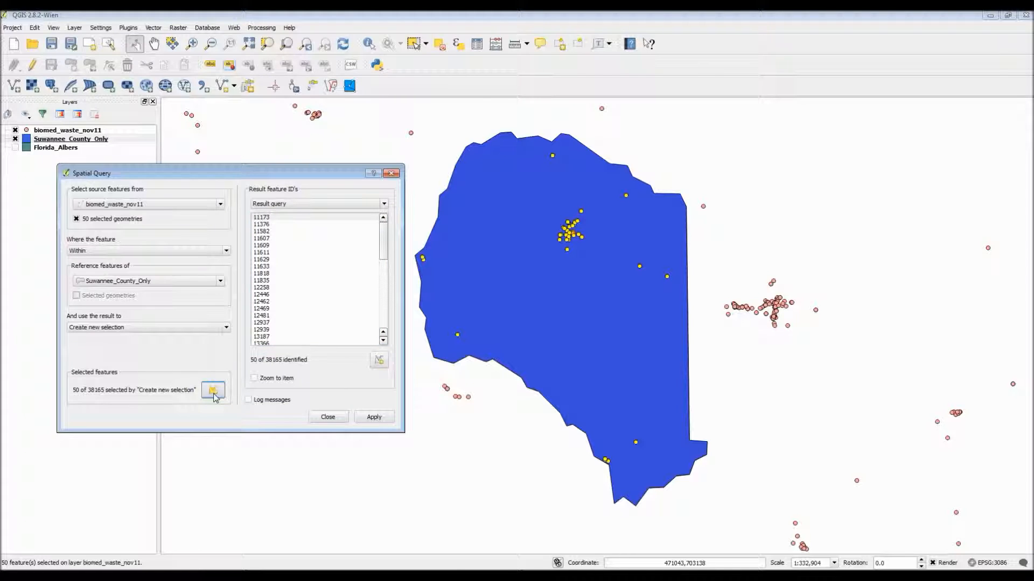
left_click(213, 390)
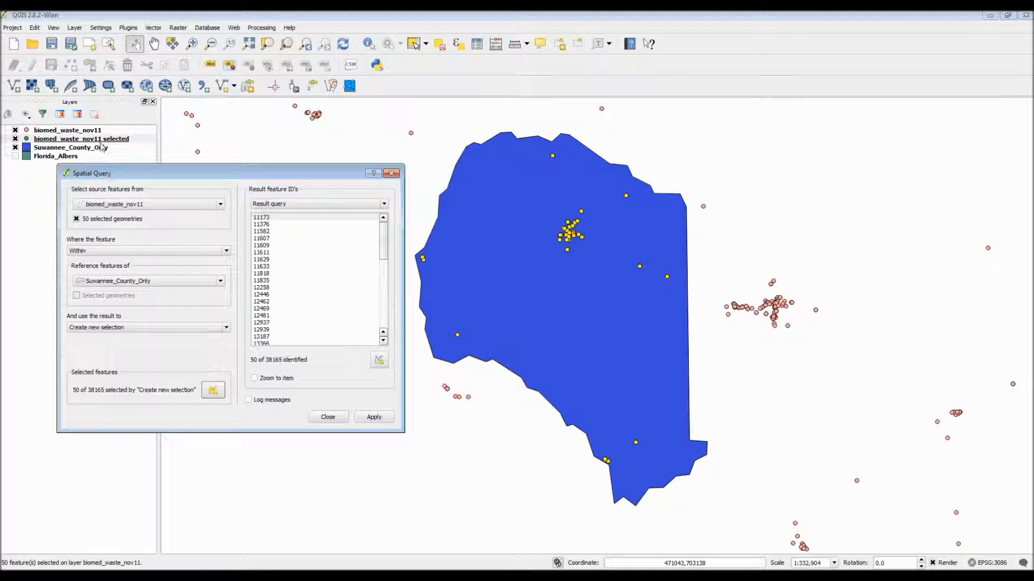
mouse_move(112, 148)
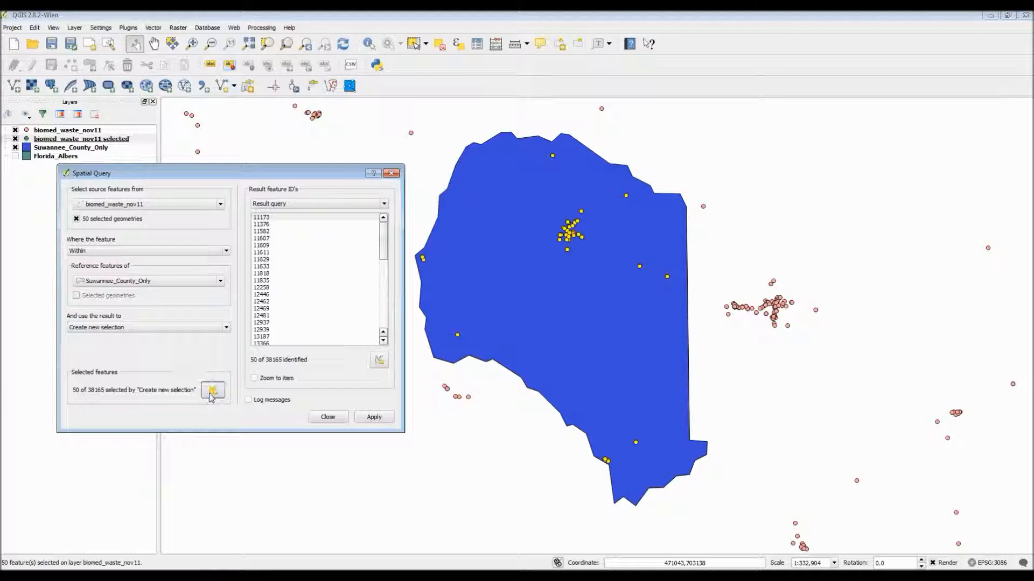
mouse_move(214, 390)
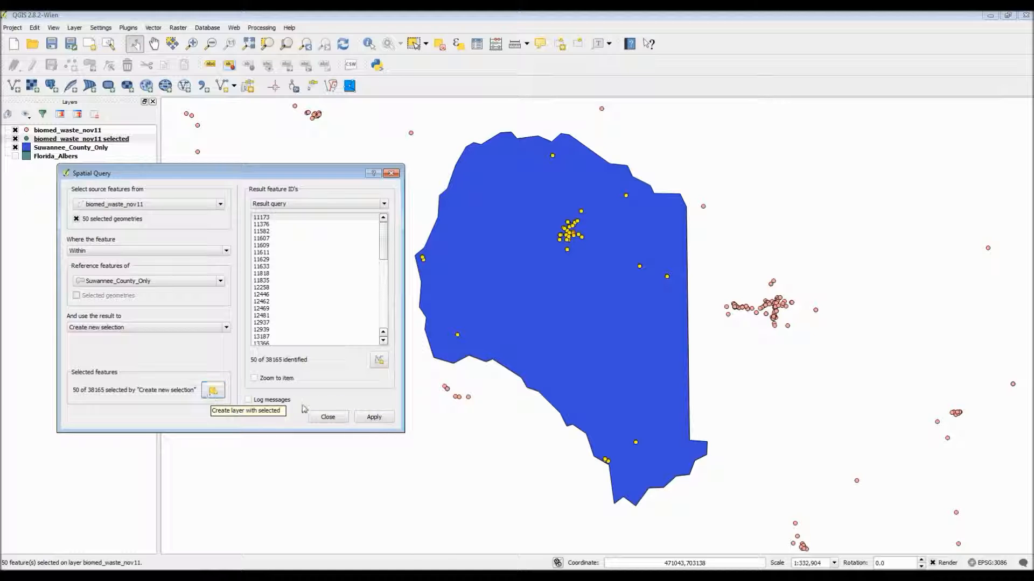
left_click(327, 417)
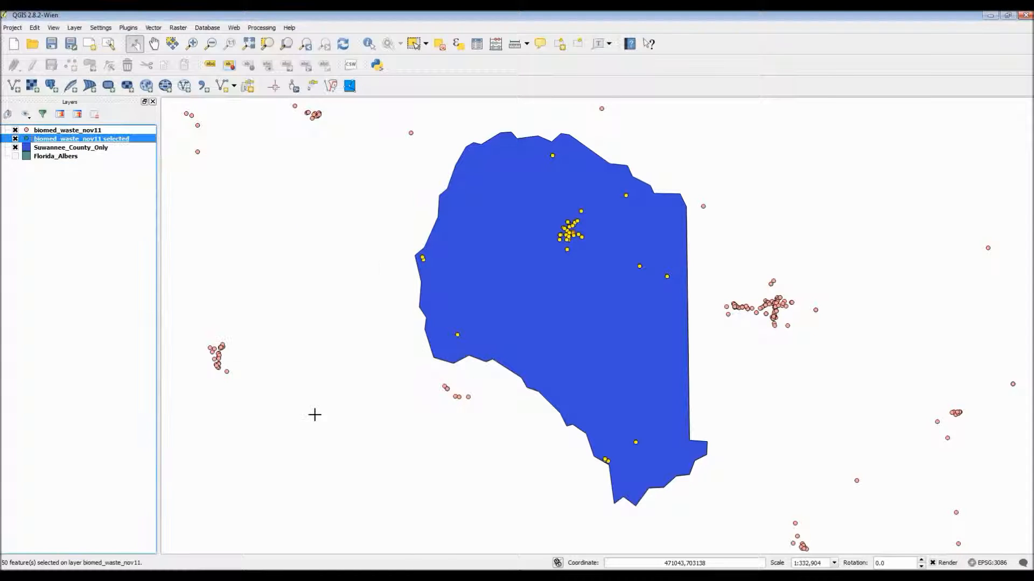
- Hide biomed_waste_nov11, recolour the selected-points markers orange-pink, and move that layer to the top
left_click(75, 27)
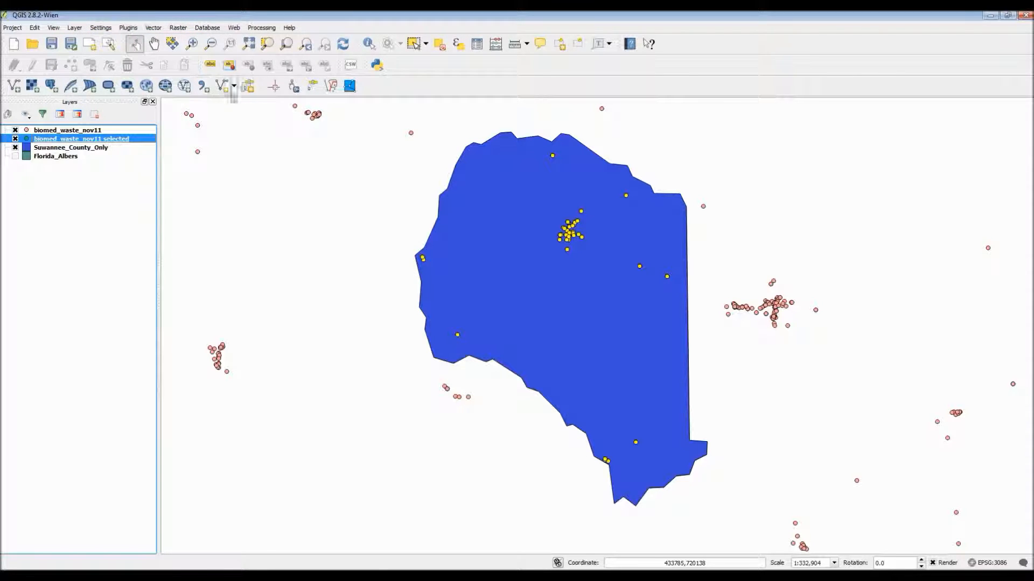
mouse_move(223, 183)
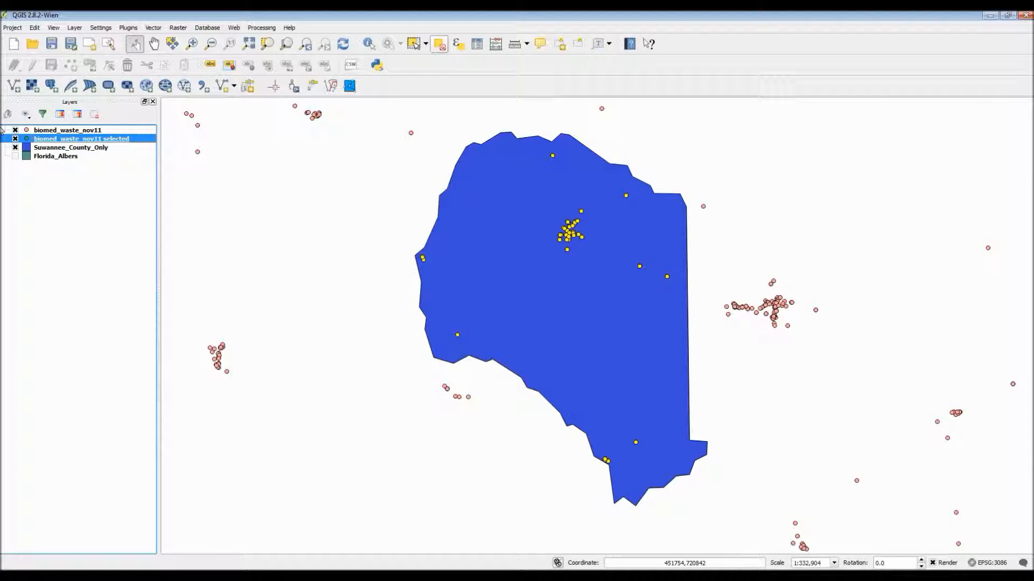
left_click(15, 130)
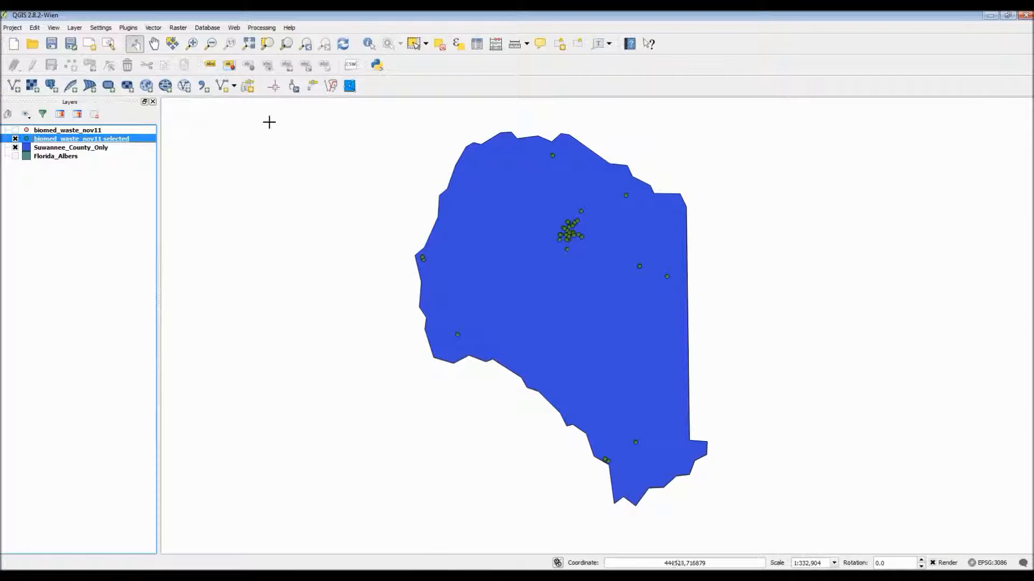
mouse_move(343, 147)
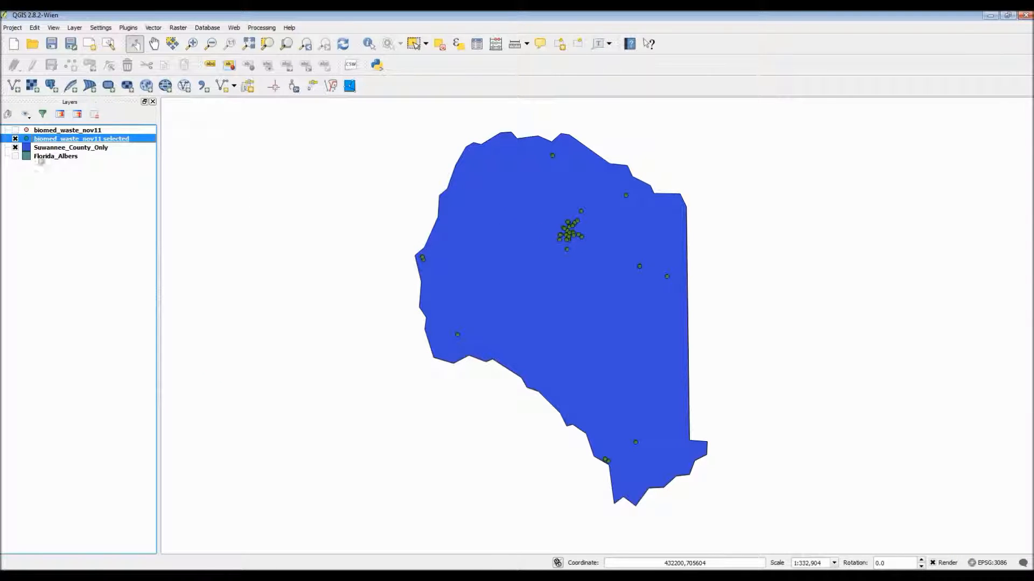
double_click(81, 138)
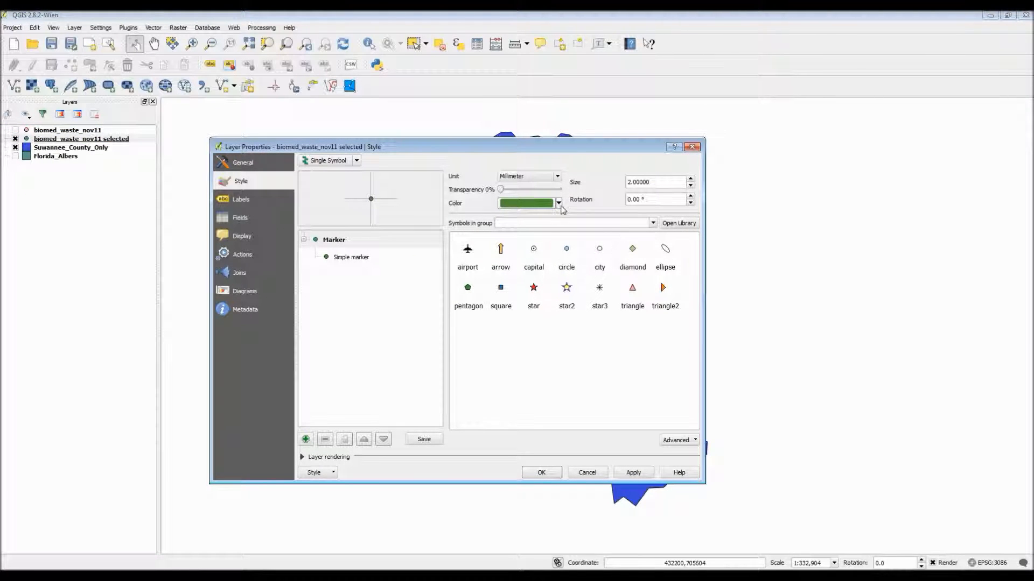
left_click(558, 203)
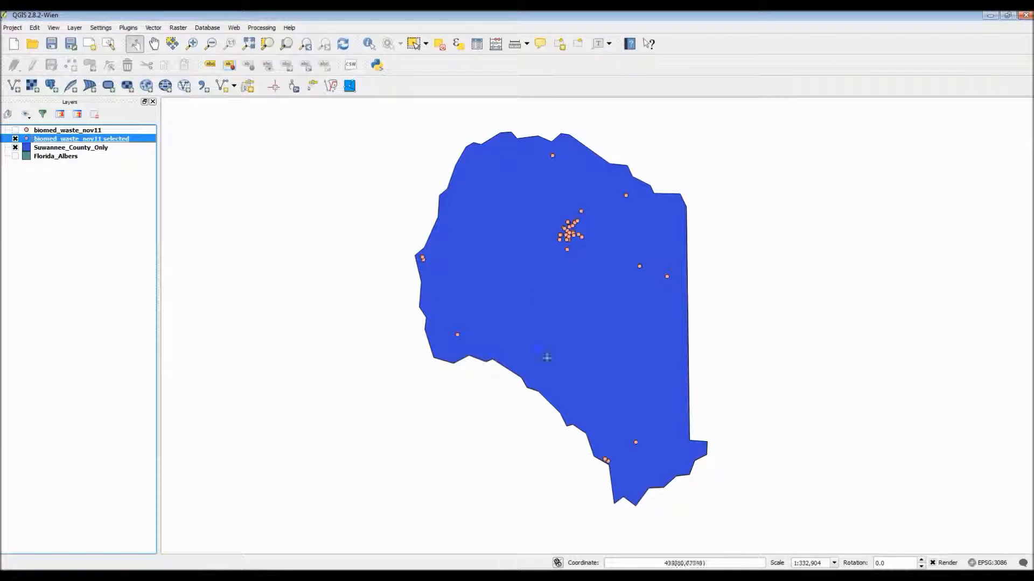
mouse_move(554, 201)
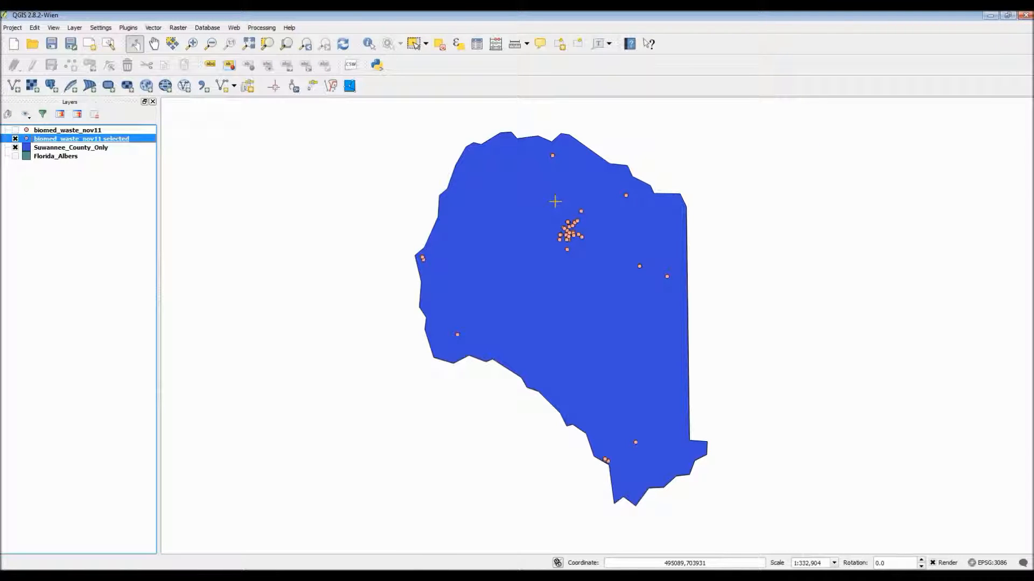
mouse_move(544, 211)
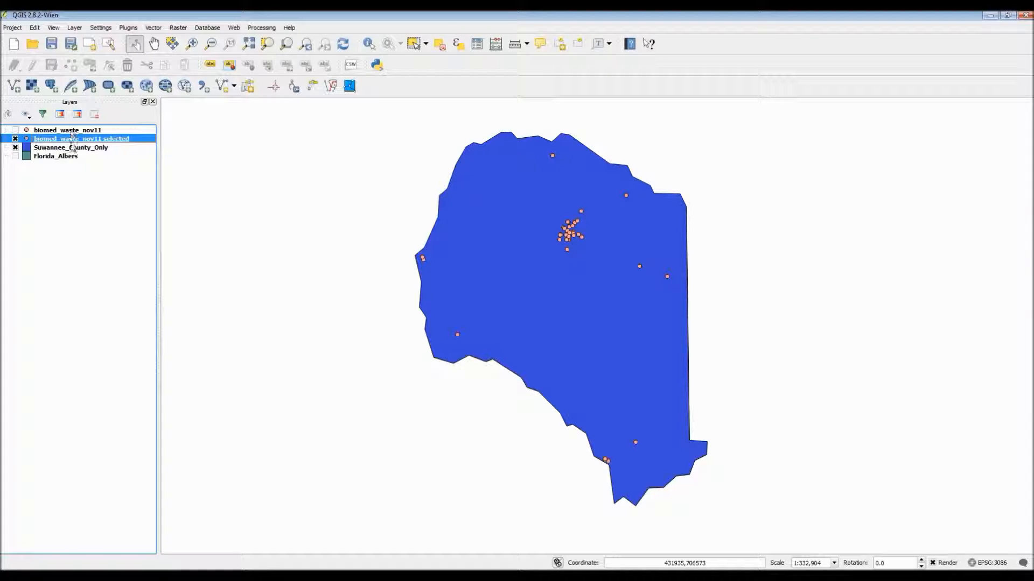
left_click_drag(82, 138, 82, 130)
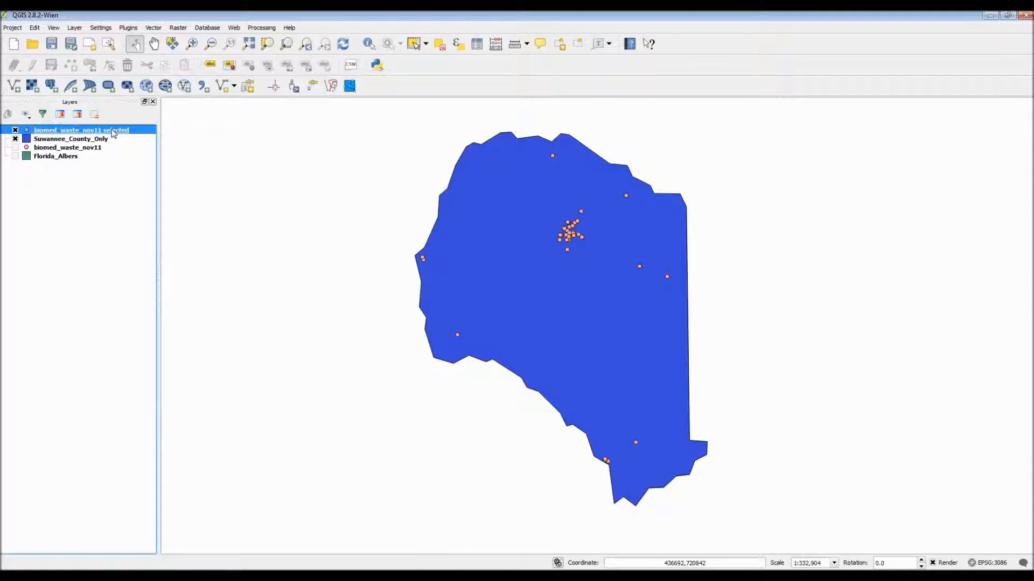
right_click(79, 129)
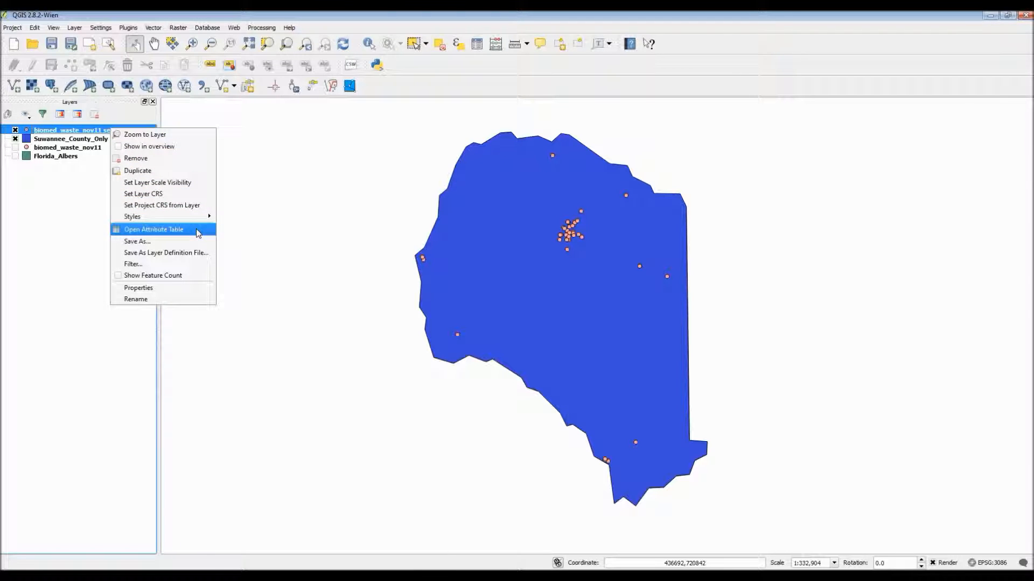
- Open the attribute table of the 50-point biomed_waste_nov11 selected layer
left_click(153, 229)
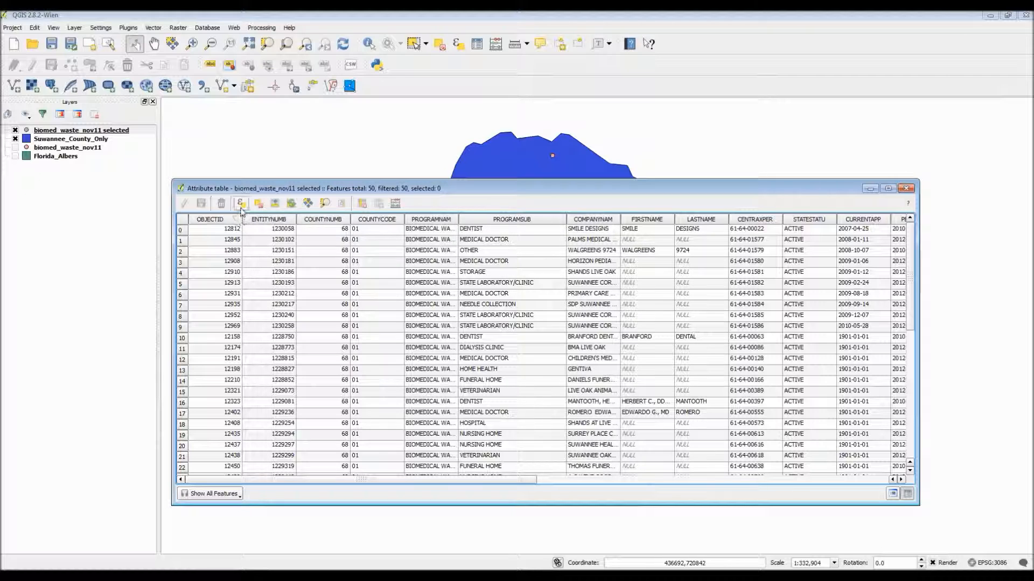
mouse_move(241, 203)
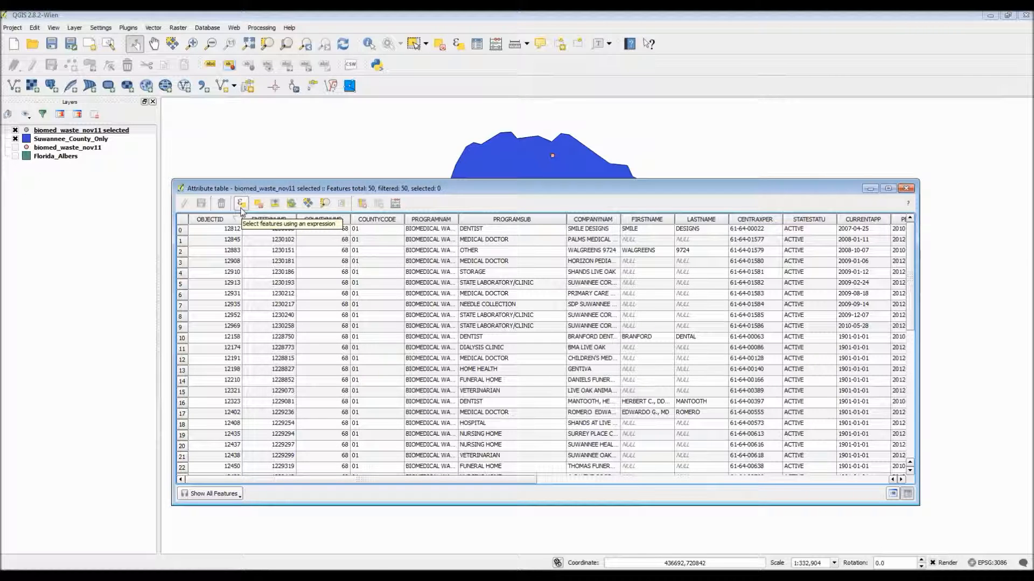
left_click(240, 202)
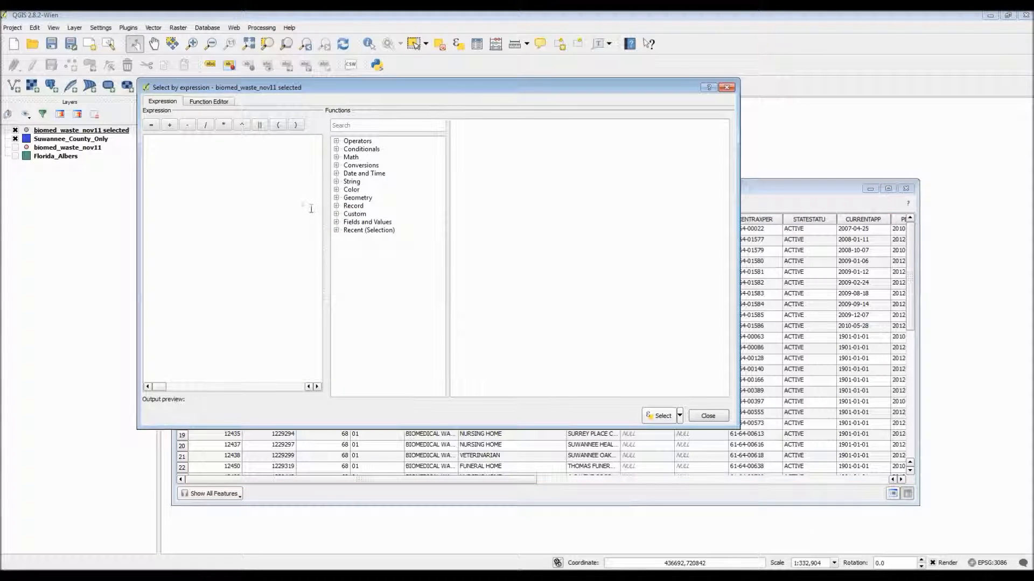
- Select the 12 points matching "PROGRAMSUB" = 'MEDICAL DOCTOR', then close the attribute table
left_click(367, 221)
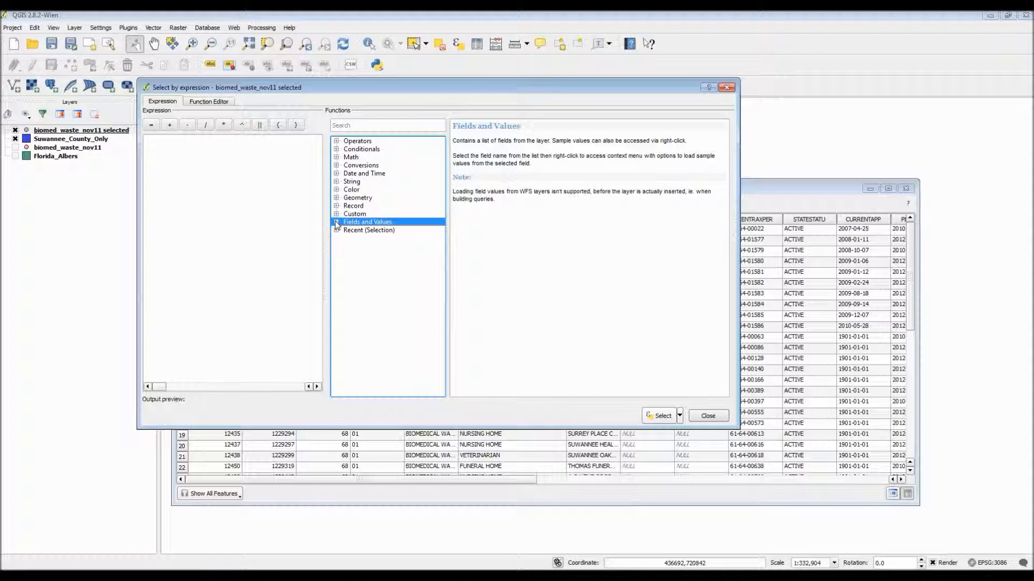
left_click(336, 222)
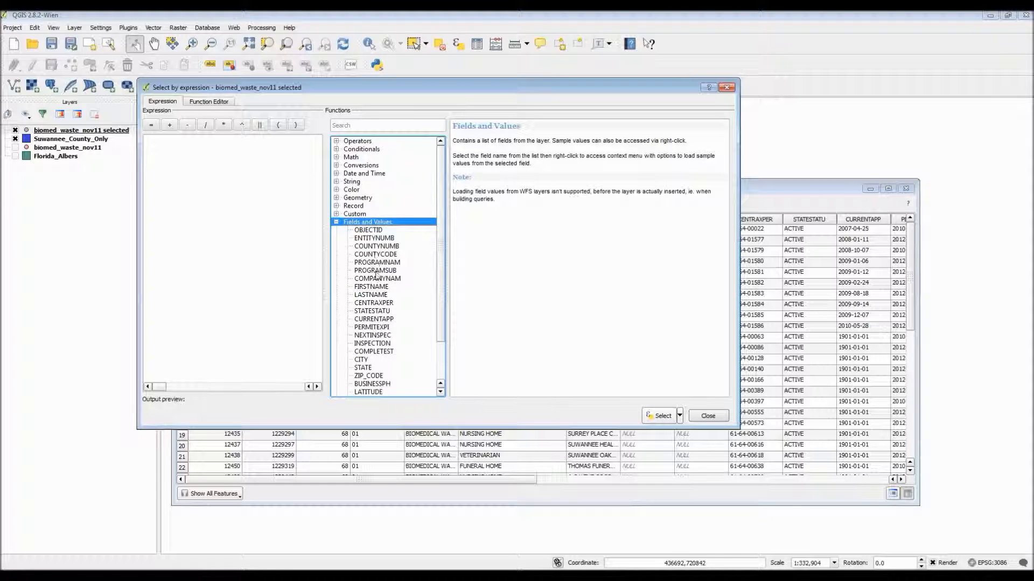
left_click(375, 270)
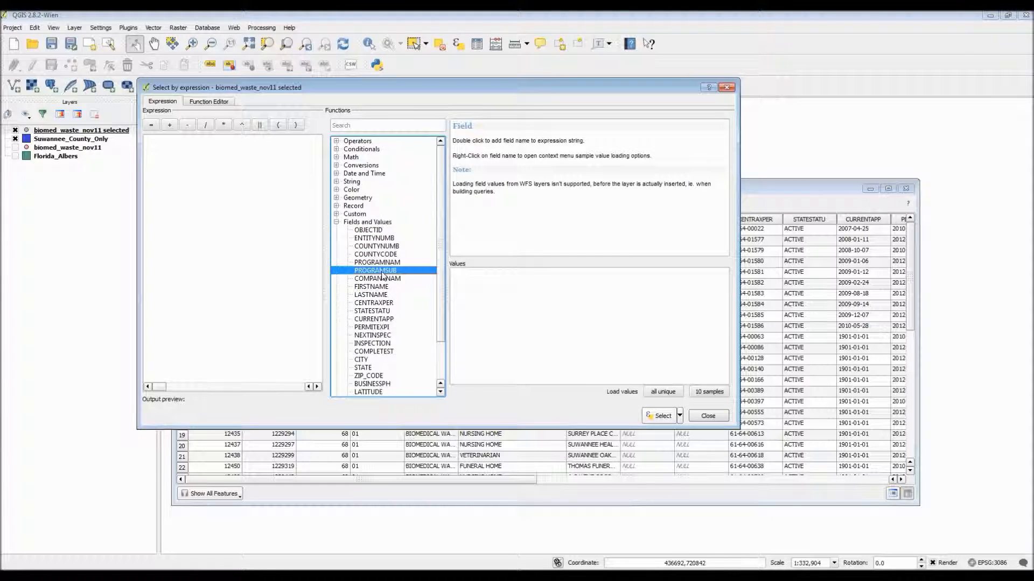
double_click(375, 270)
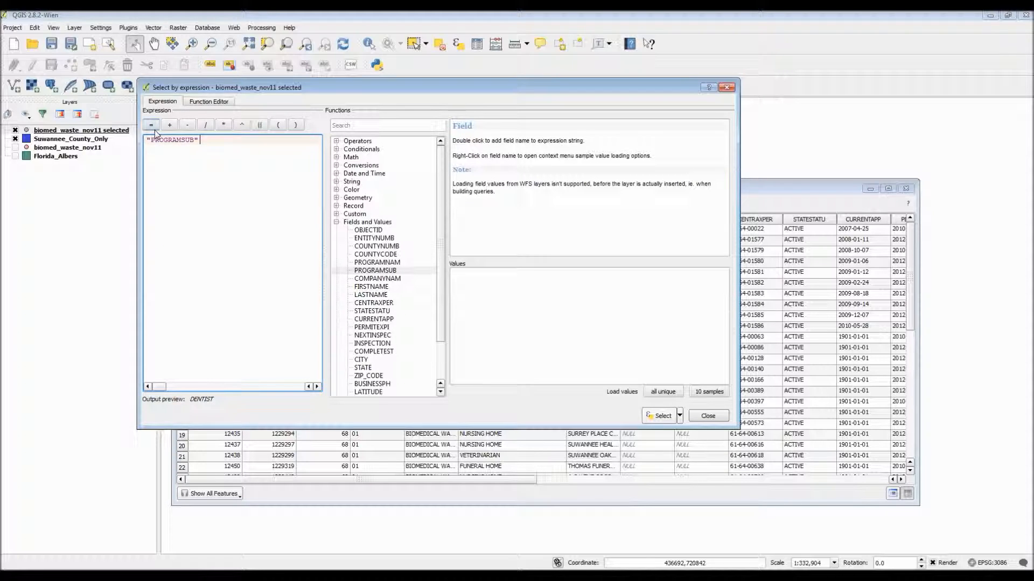
left_click(151, 124)
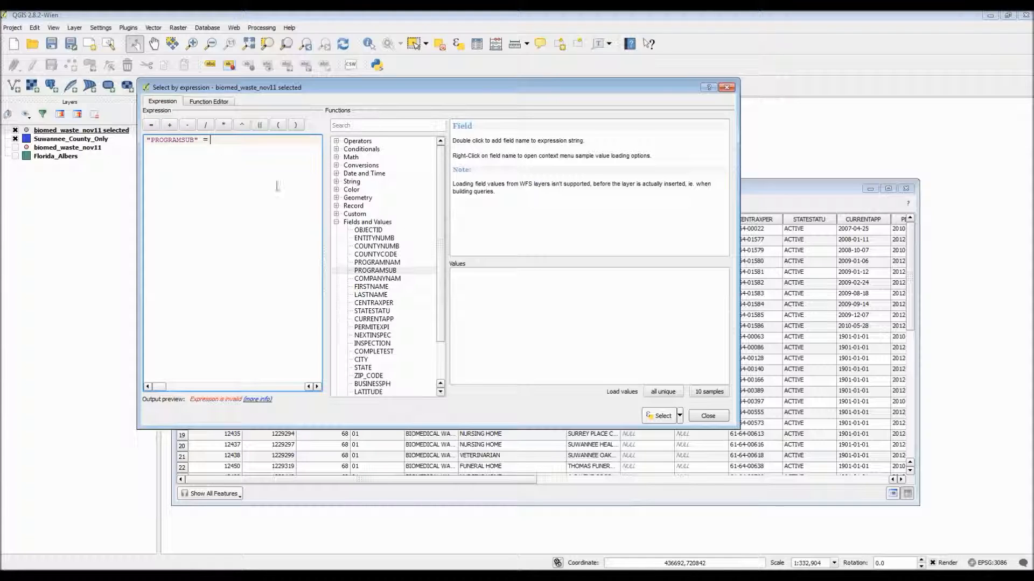
left_click(374, 270)
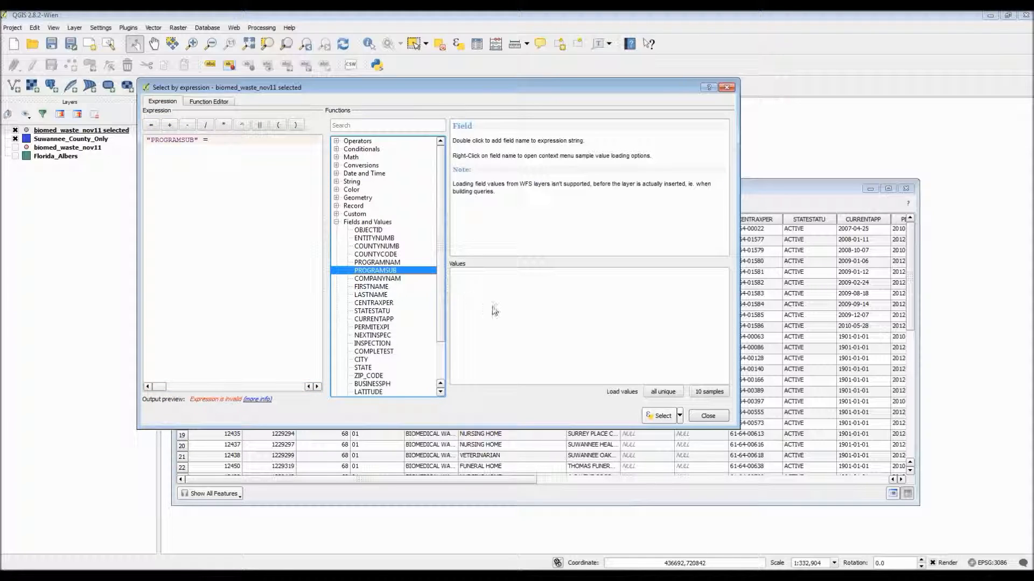
left_click(661, 391)
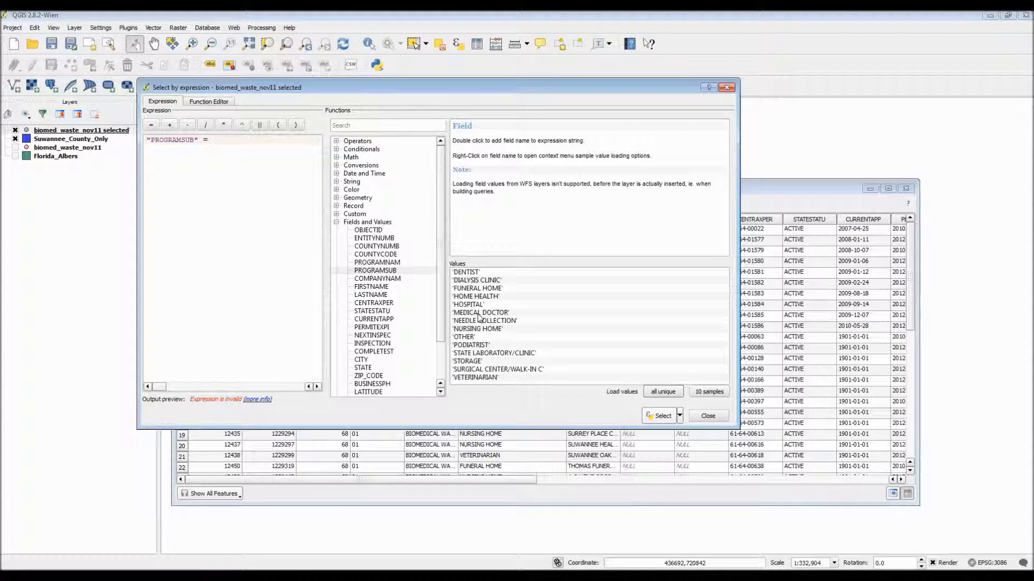
double_click(479, 312)
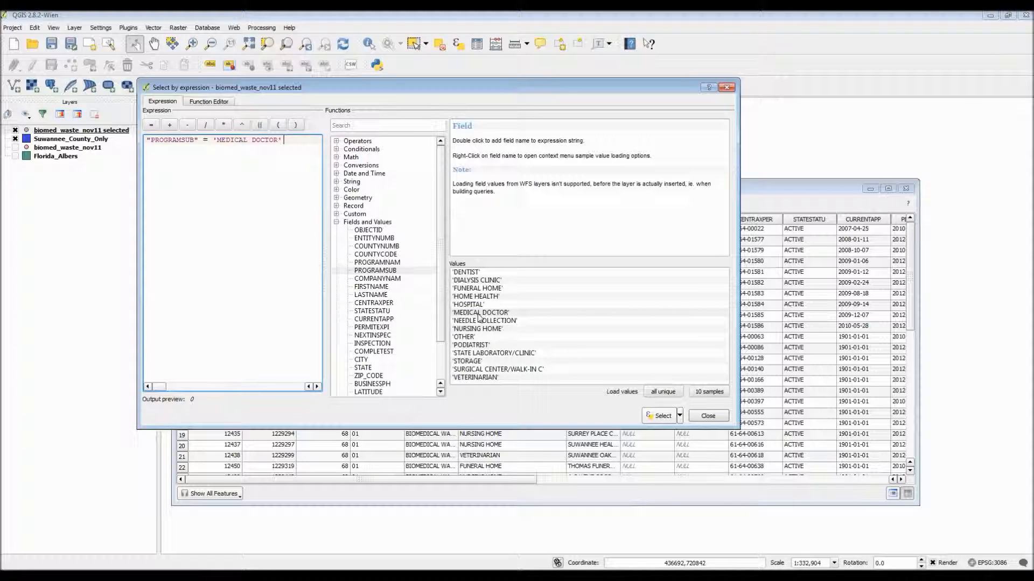
mouse_move(202, 150)
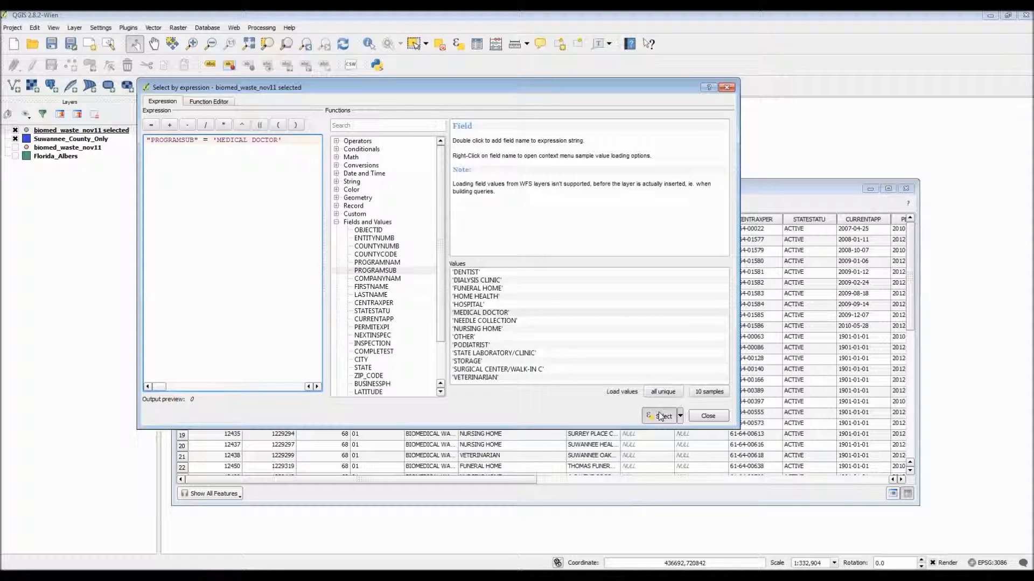
left_click(663, 415)
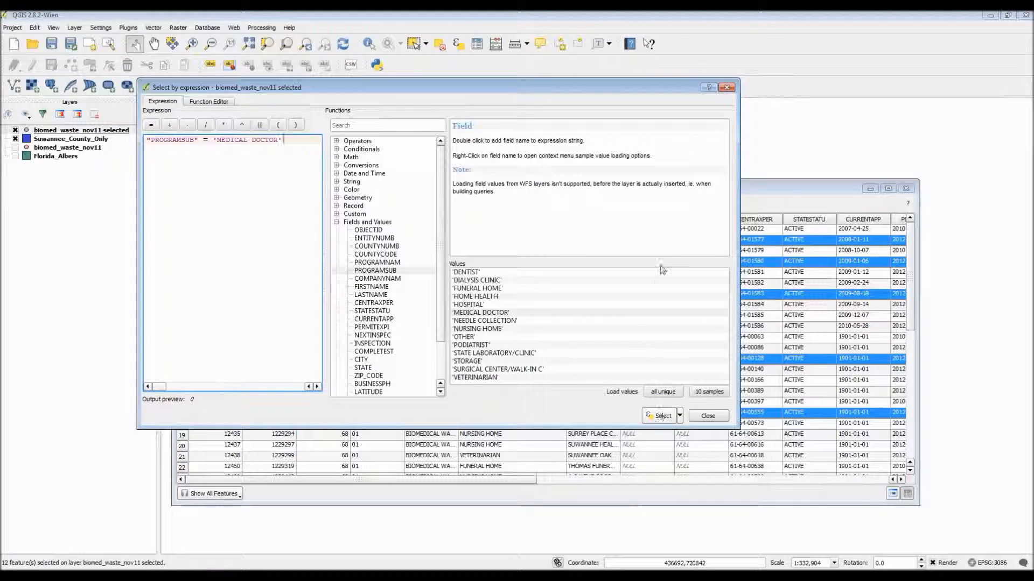
left_click(707, 415)
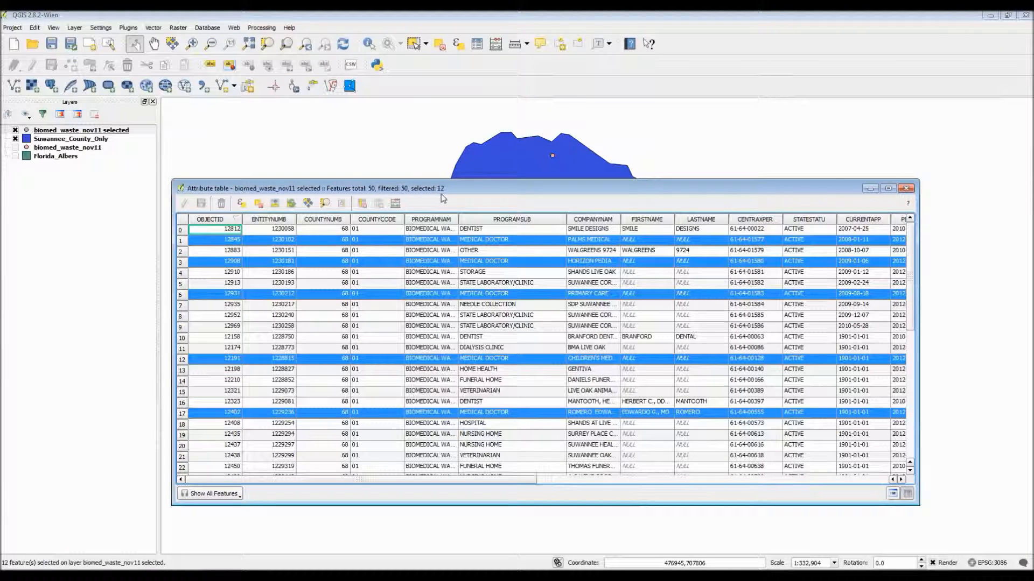
mouse_move(468, 200)
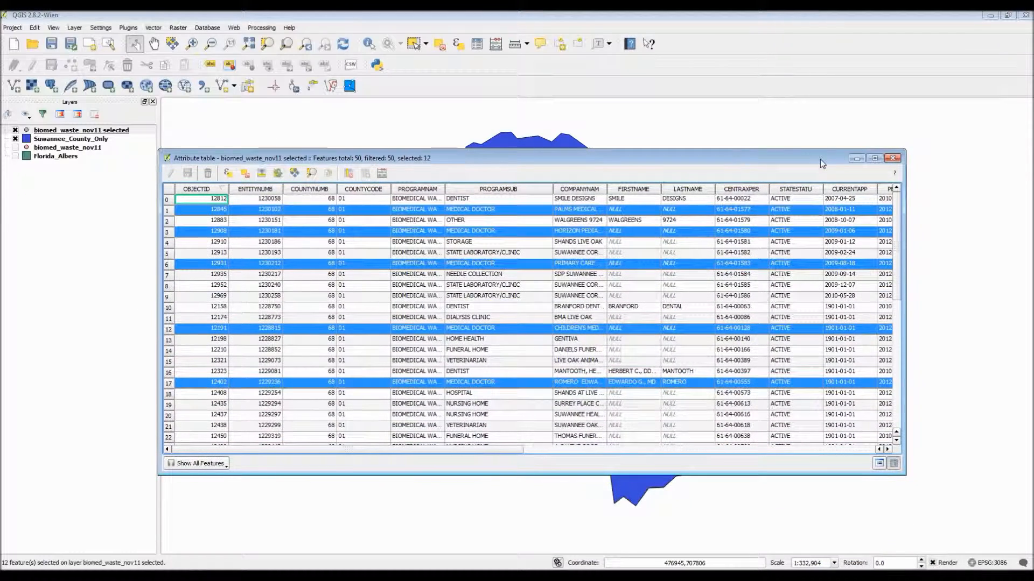
left_click(892, 158)
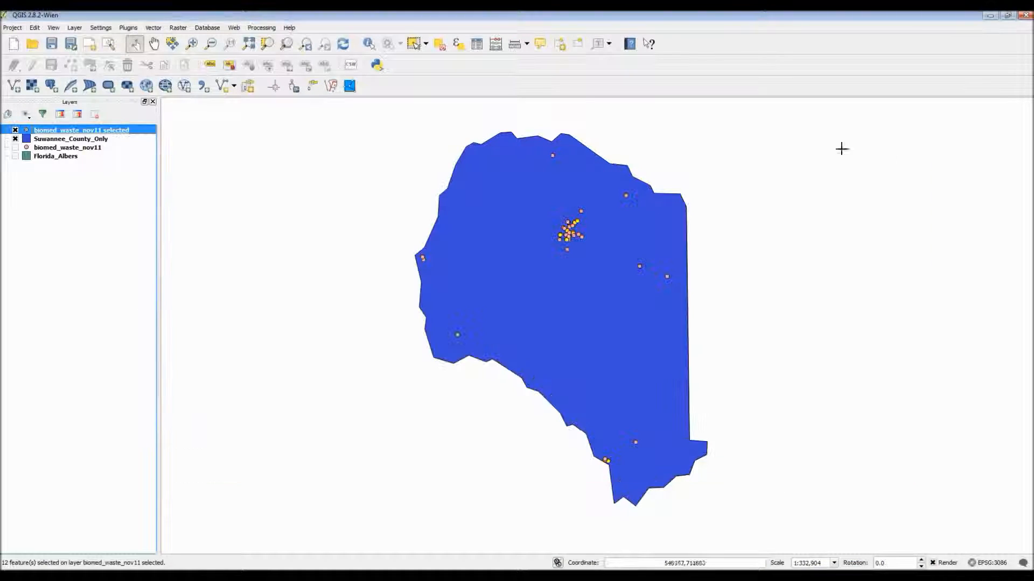
- Save only the 12 selected doctor points as the MEDICAL_DOCTORS! shapefile layer
left_click(12, 27)
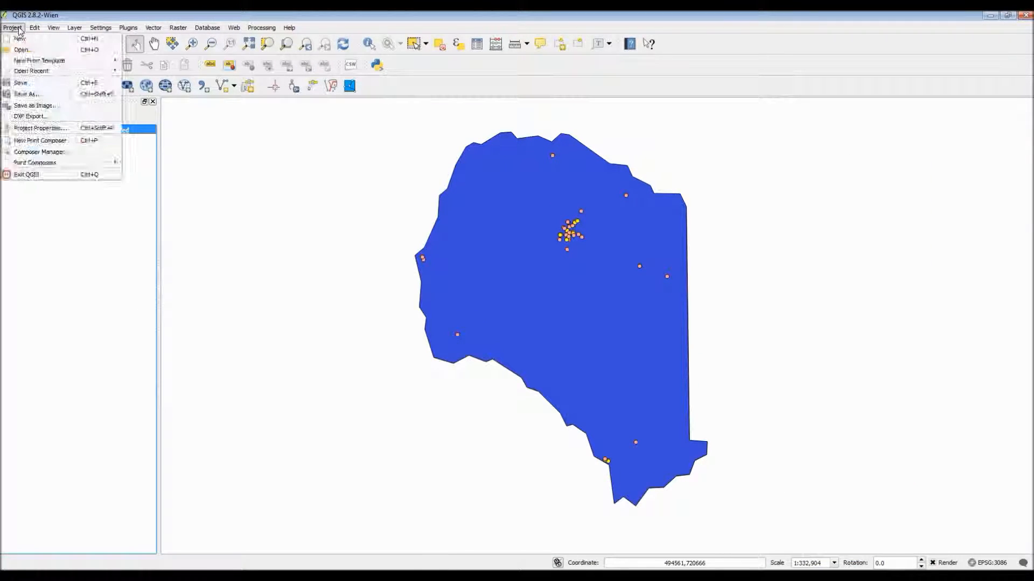
left_click(52, 27)
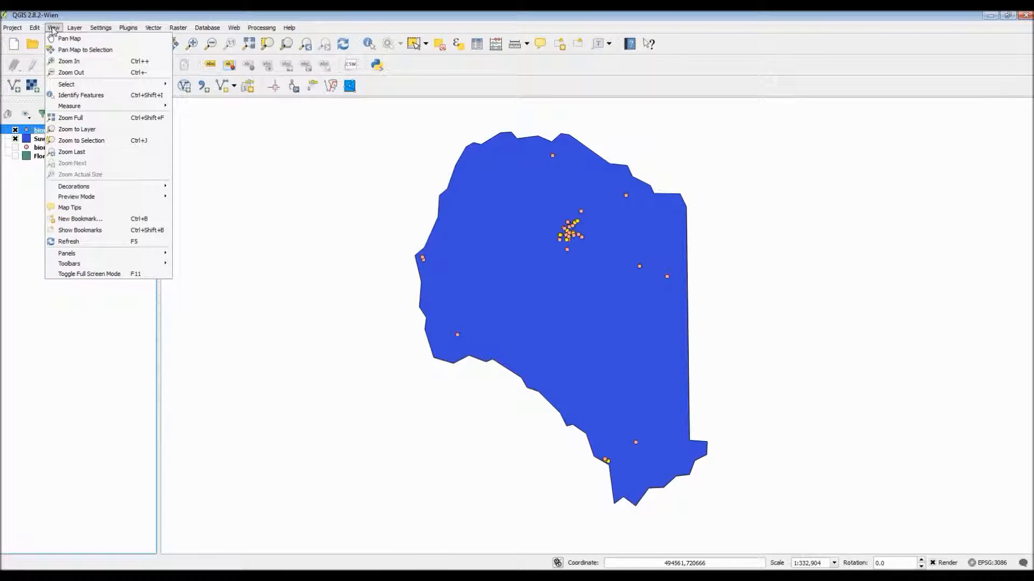
left_click(73, 27)
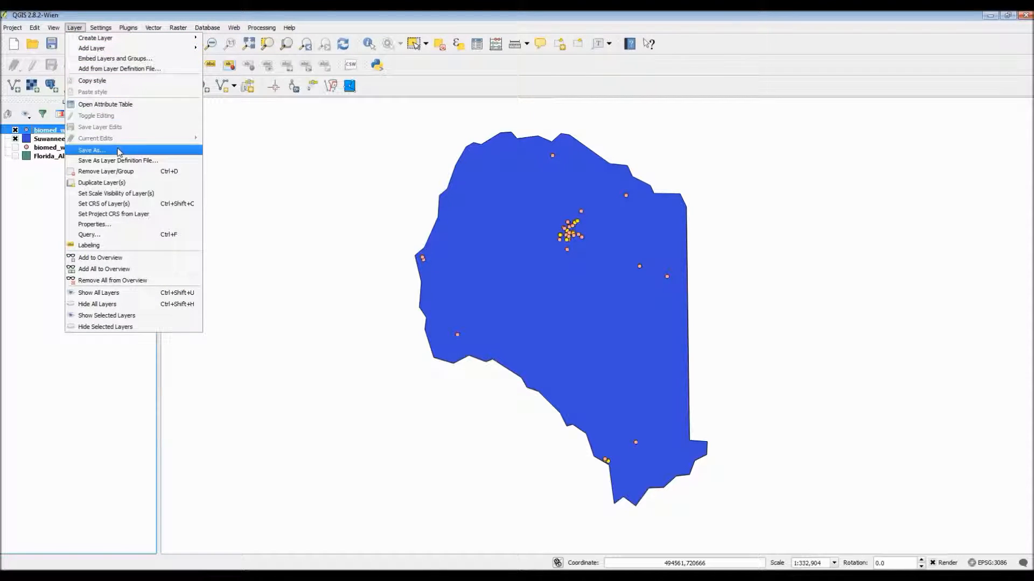
left_click(91, 150)
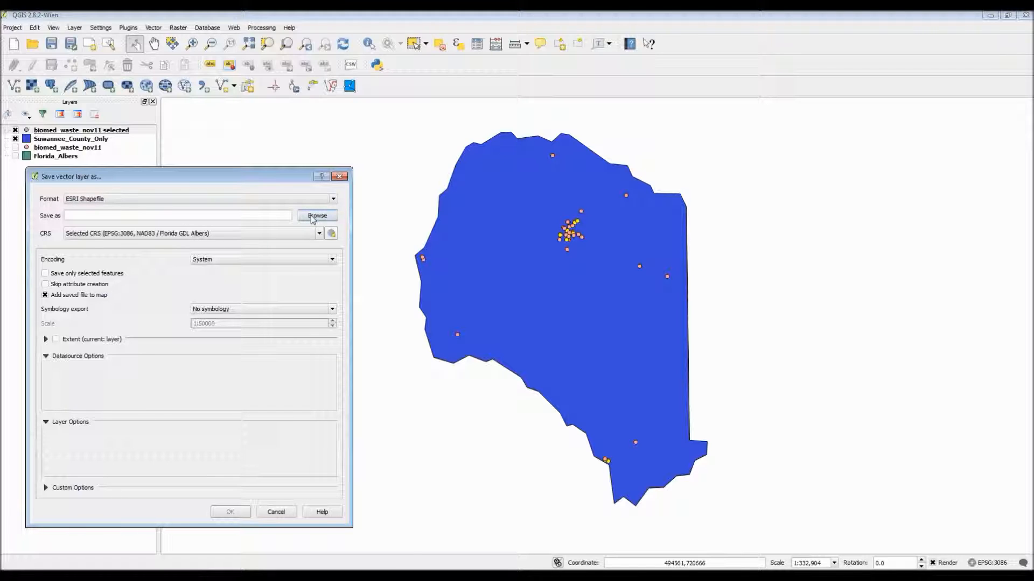
left_click(316, 216)
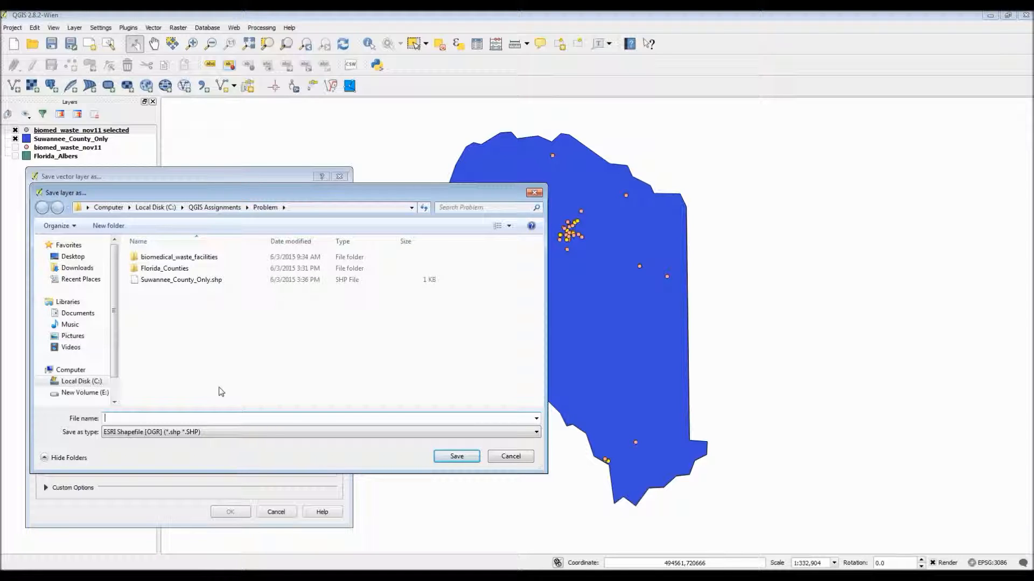
type("MEDICA")
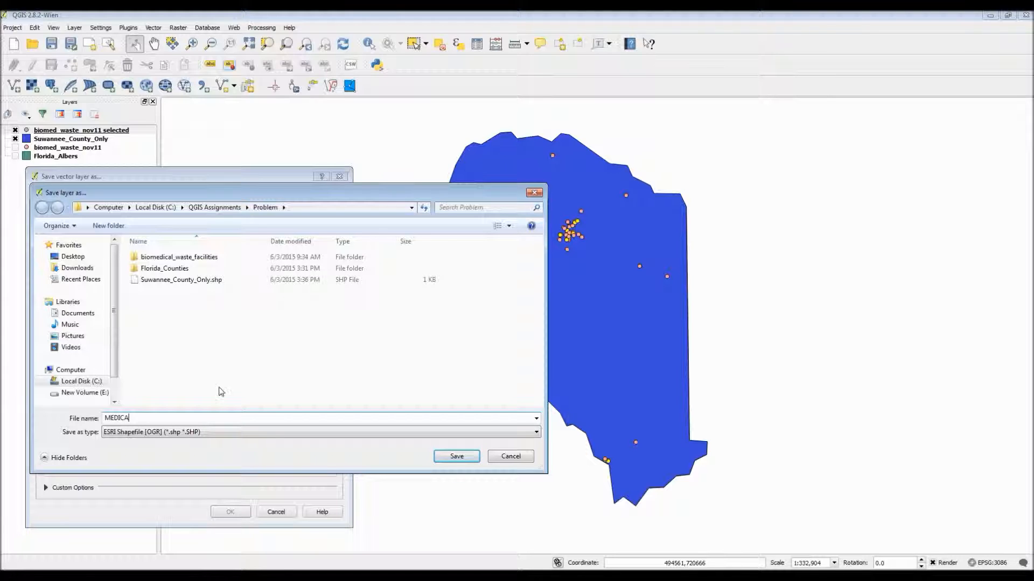
type("L_")
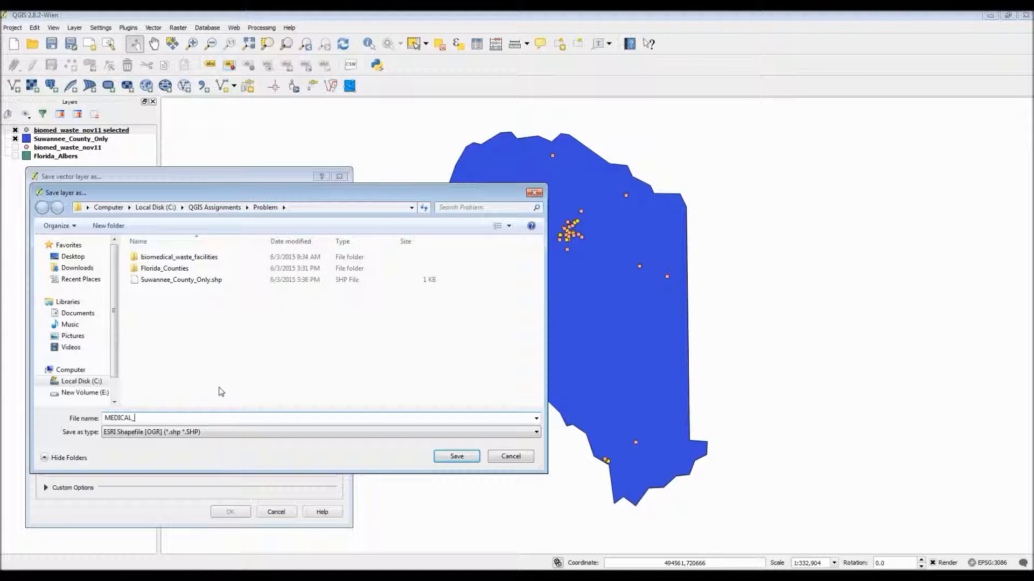
type("DOCTORS")
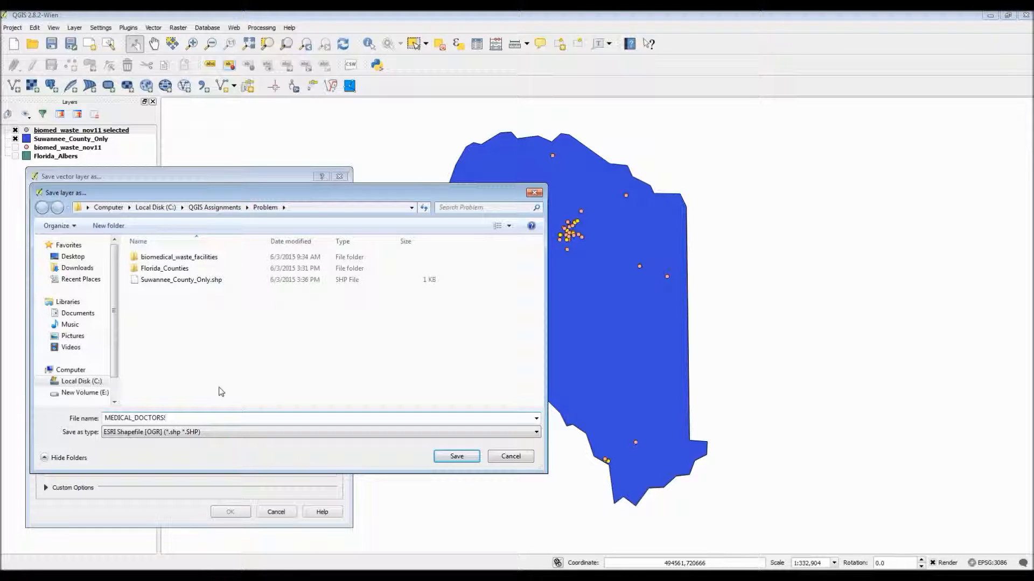
mouse_move(456, 456)
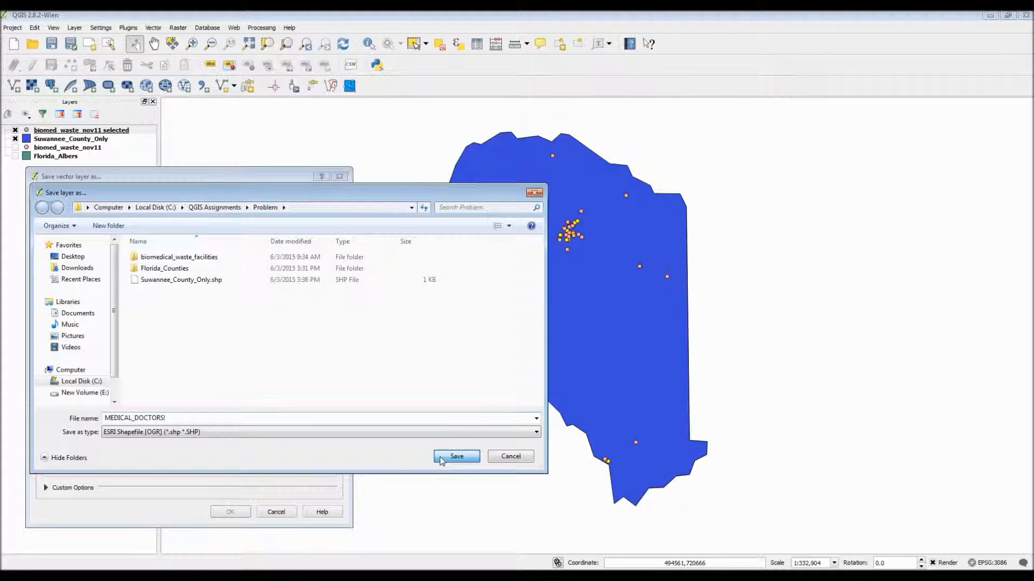
left_click(455, 456)
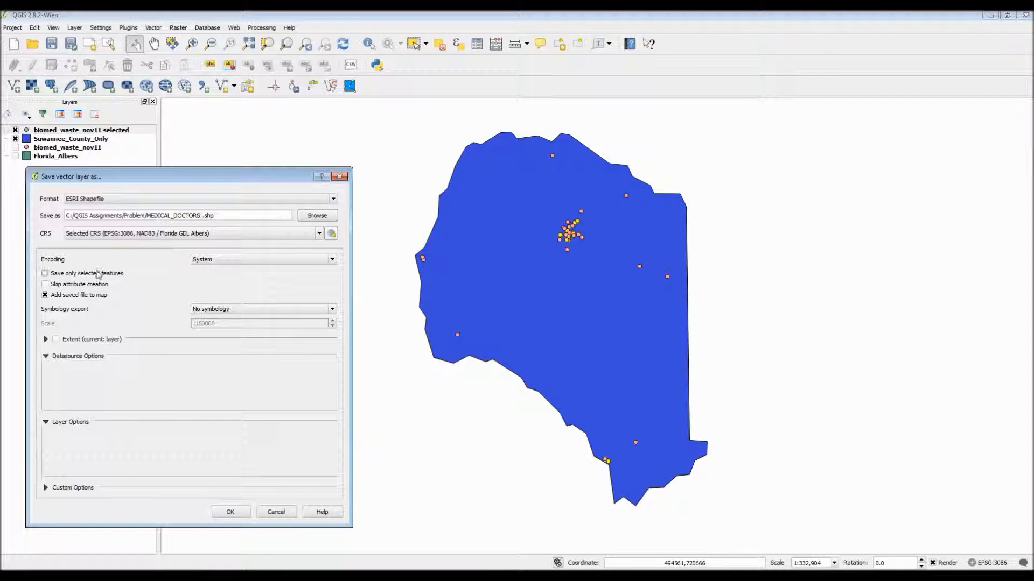
left_click(44, 273)
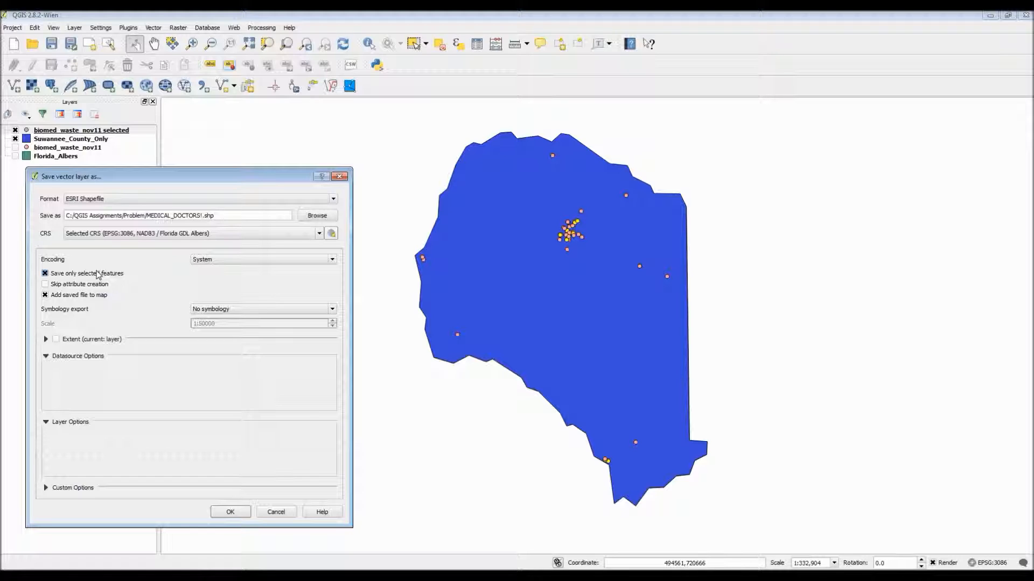
mouse_move(201, 393)
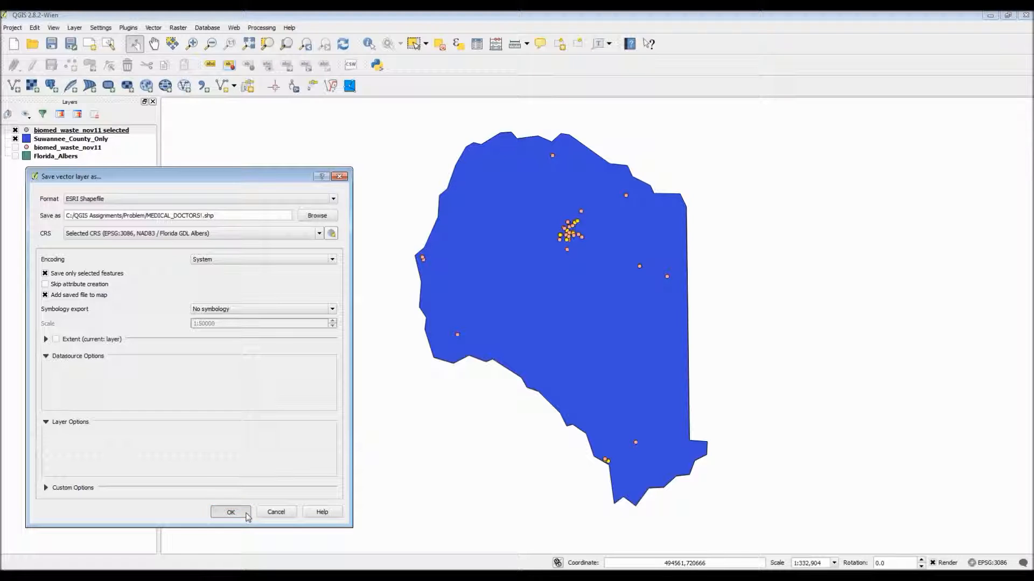
left_click(230, 512)
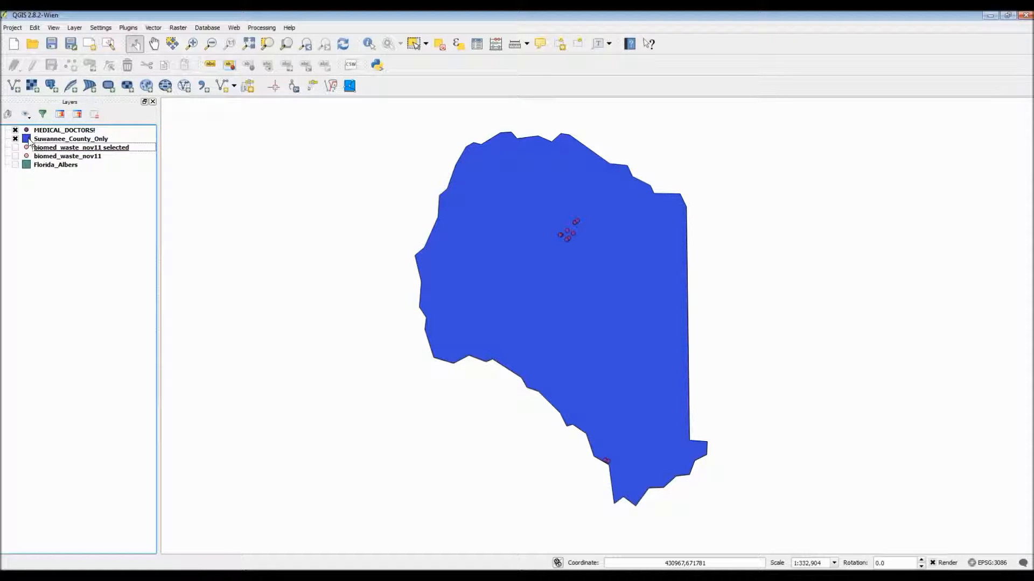
- Recolour the MEDICAL_DOCTORS! point markers light salmon and zoom to check them
double_click(64, 130)
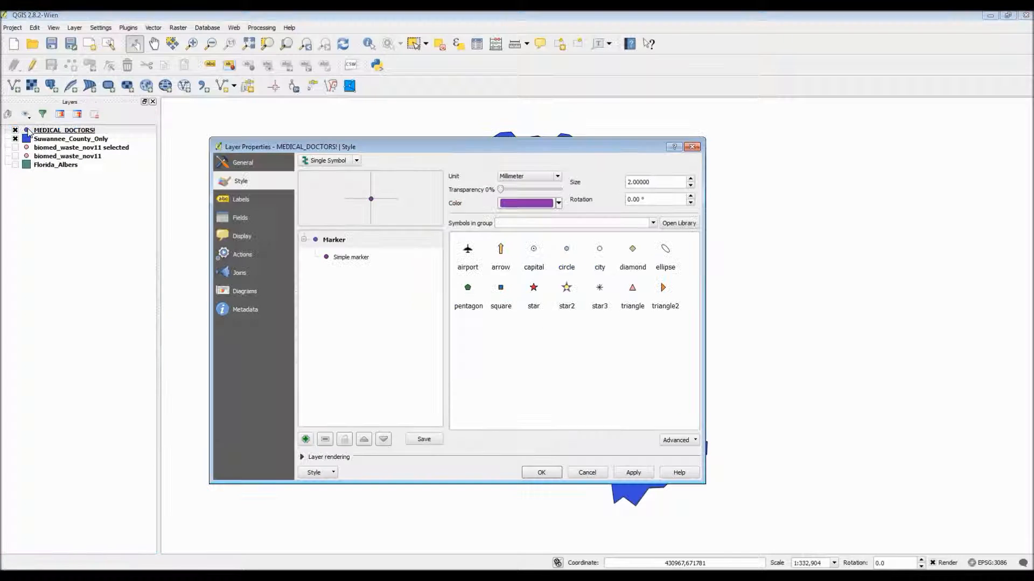
left_click(558, 203)
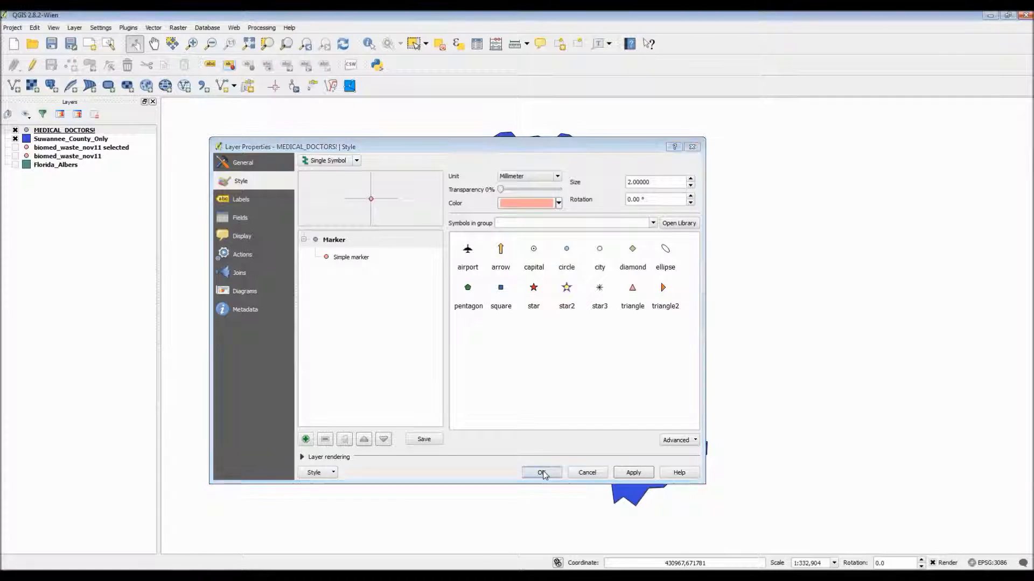
left_click(541, 473)
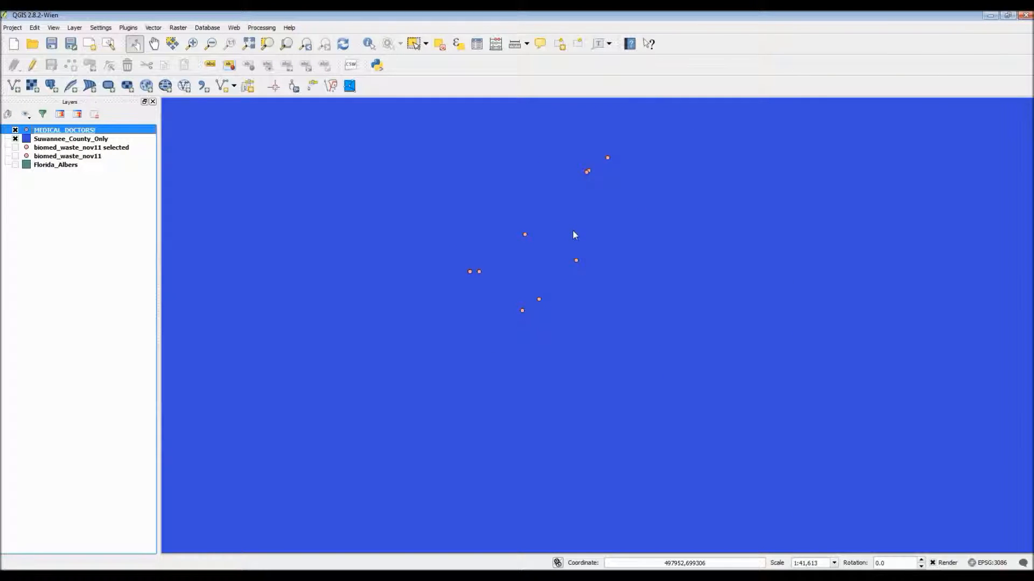
scroll("down", 3)
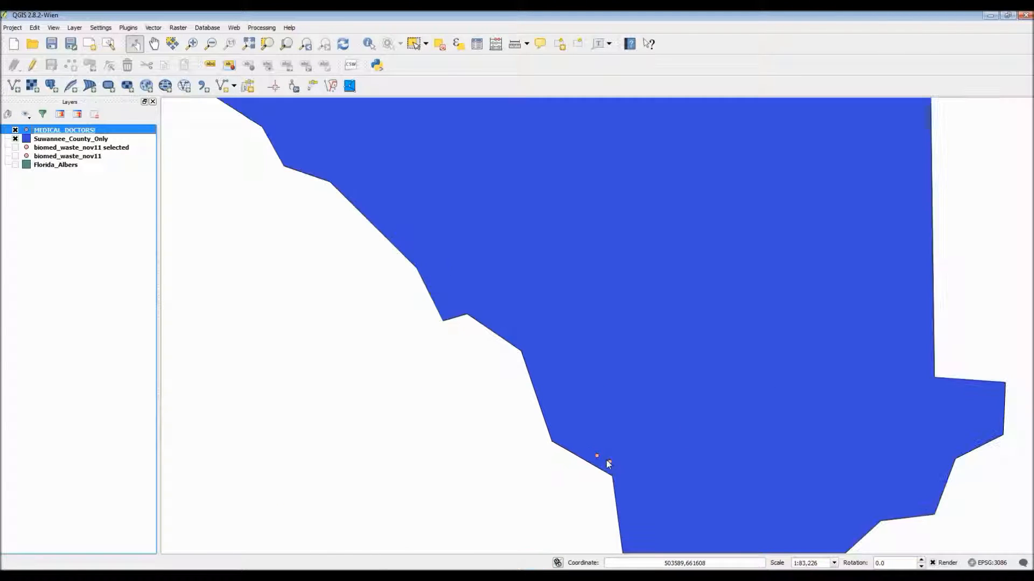
scroll("down", 3)
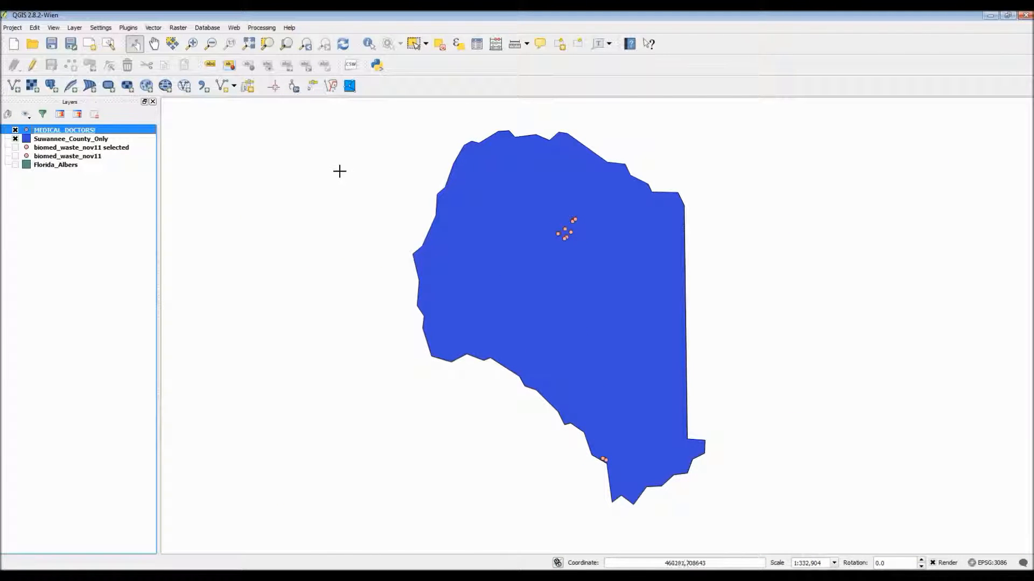
mouse_move(290, 149)
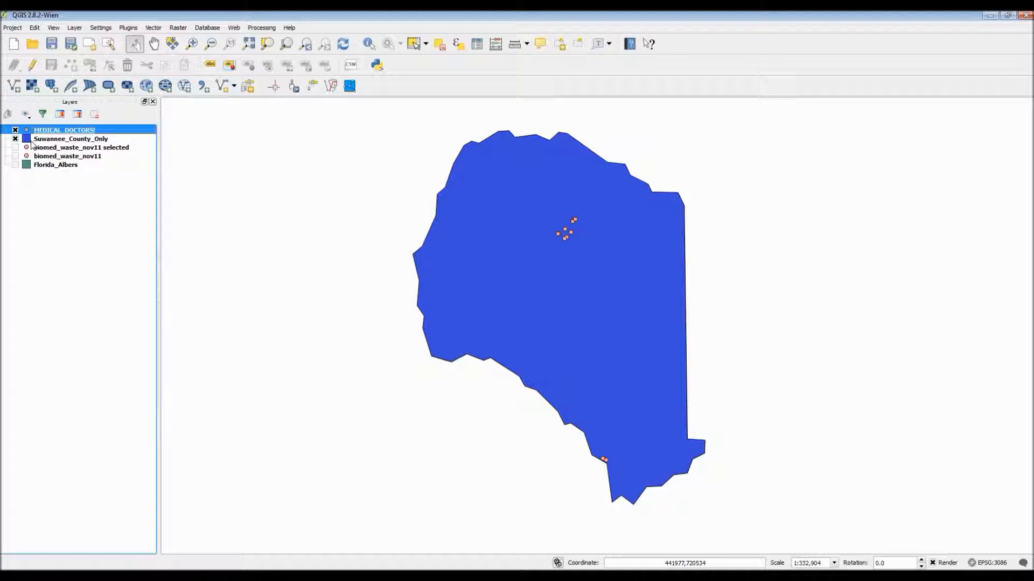
- Change the Suwannee_County_Only polygon fill from dark blue to light blue
double_click(70, 138)
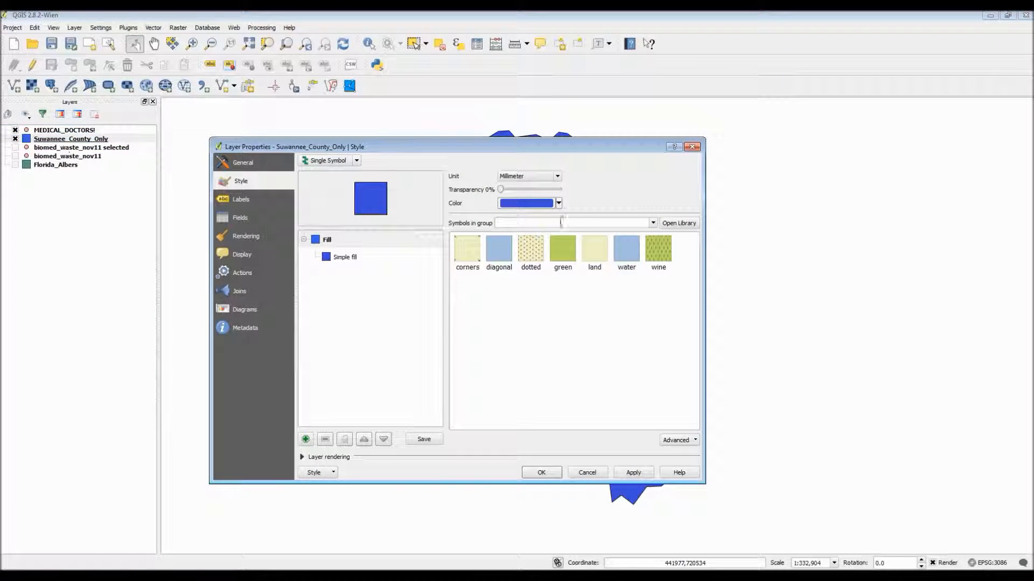
left_click(558, 203)
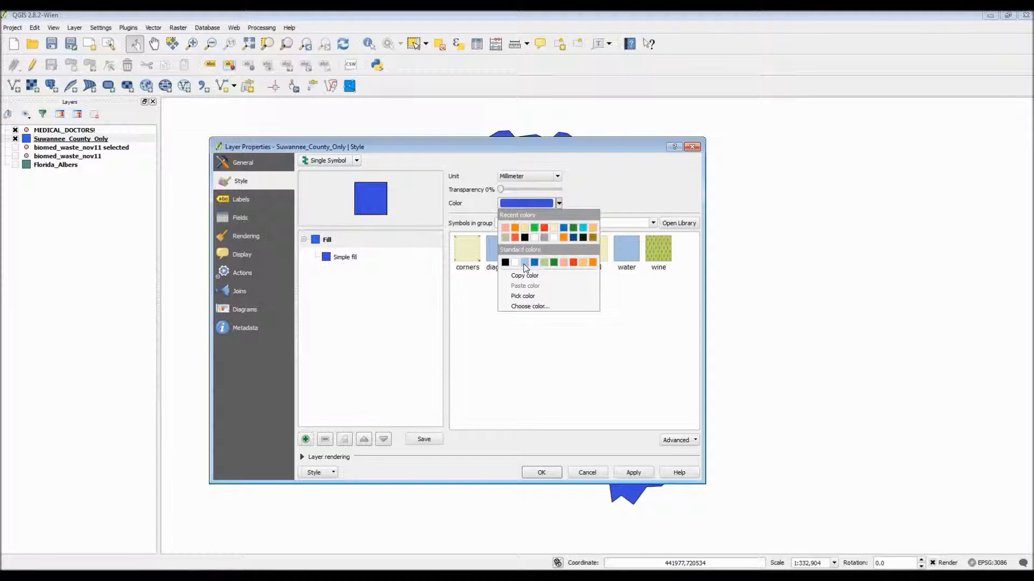
left_click(534, 261)
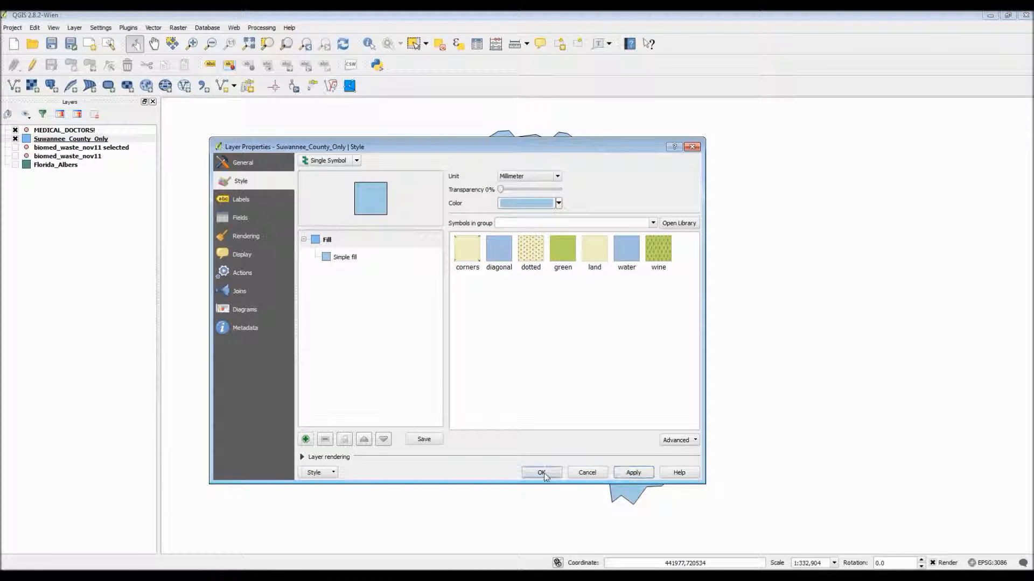
left_click(540, 472)
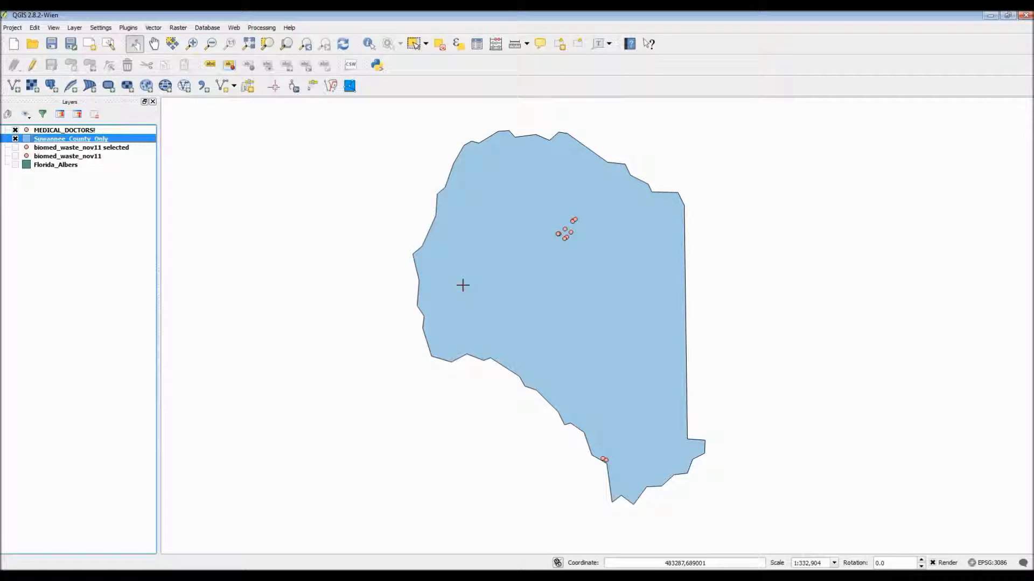
left_click(65, 129)
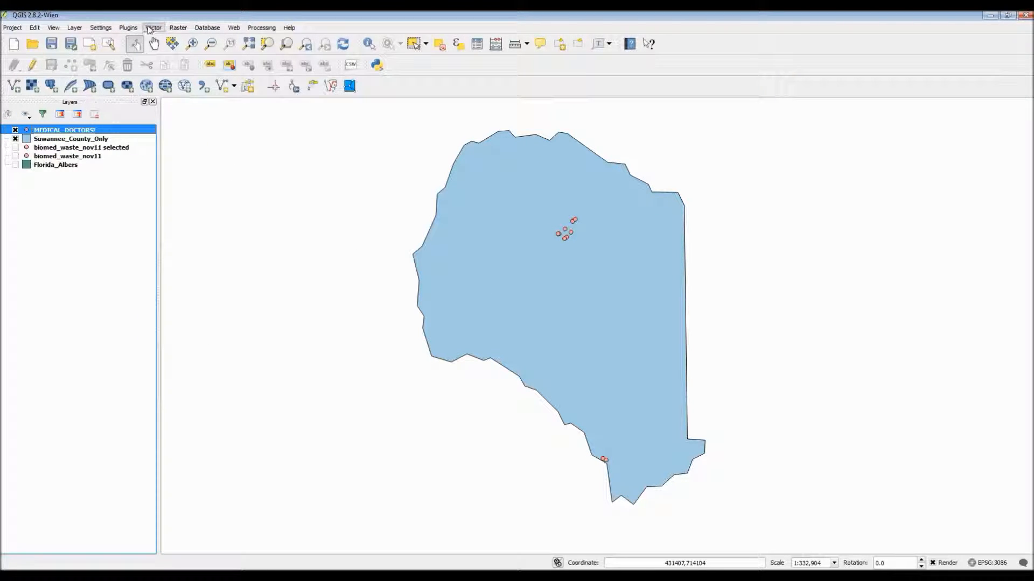
- Set up Buffer on MEDICAL_DOCTORS! with distance 1609 and dissolved results
left_click(152, 27)
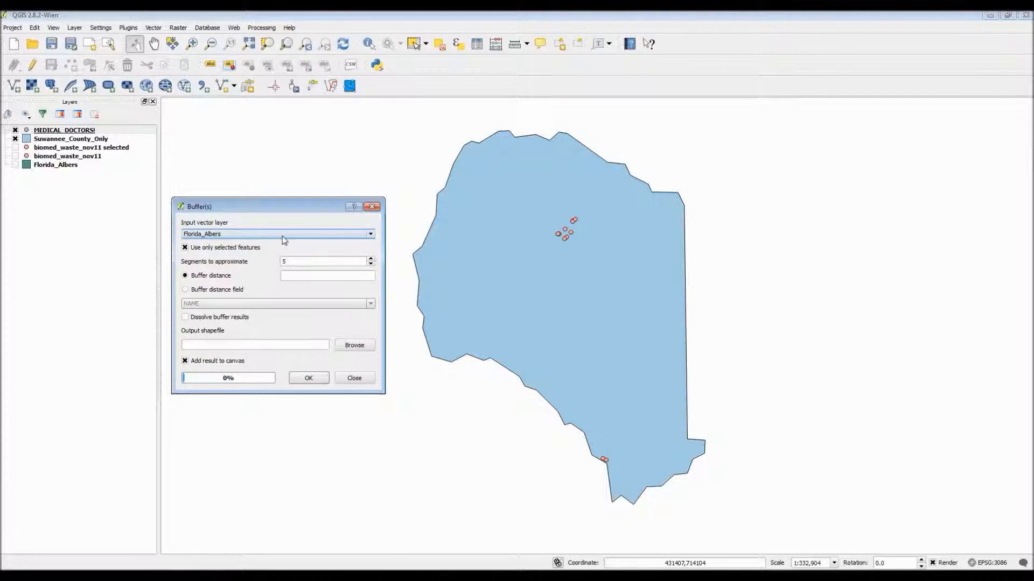
left_click(370, 234)
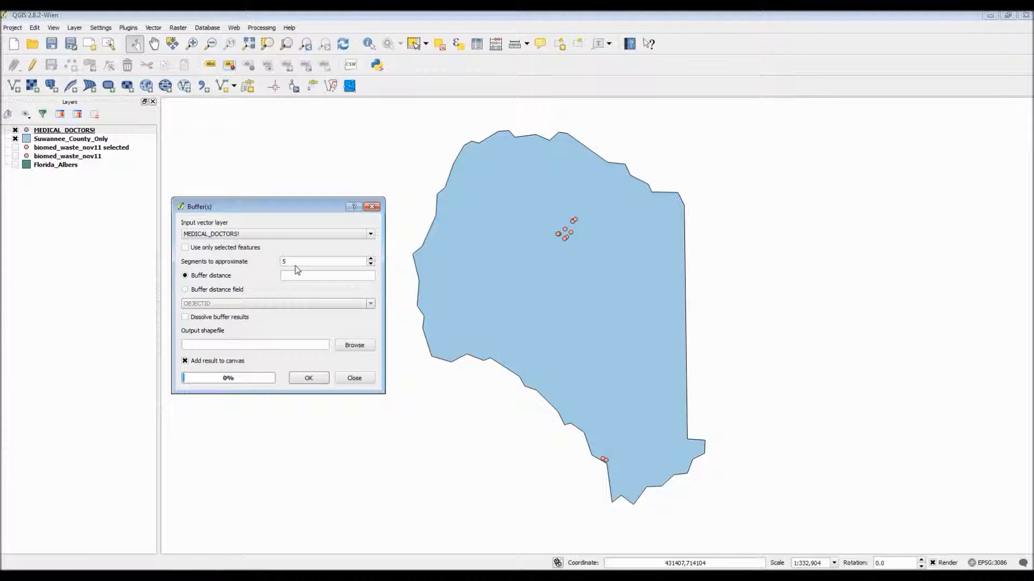
mouse_move(216, 287)
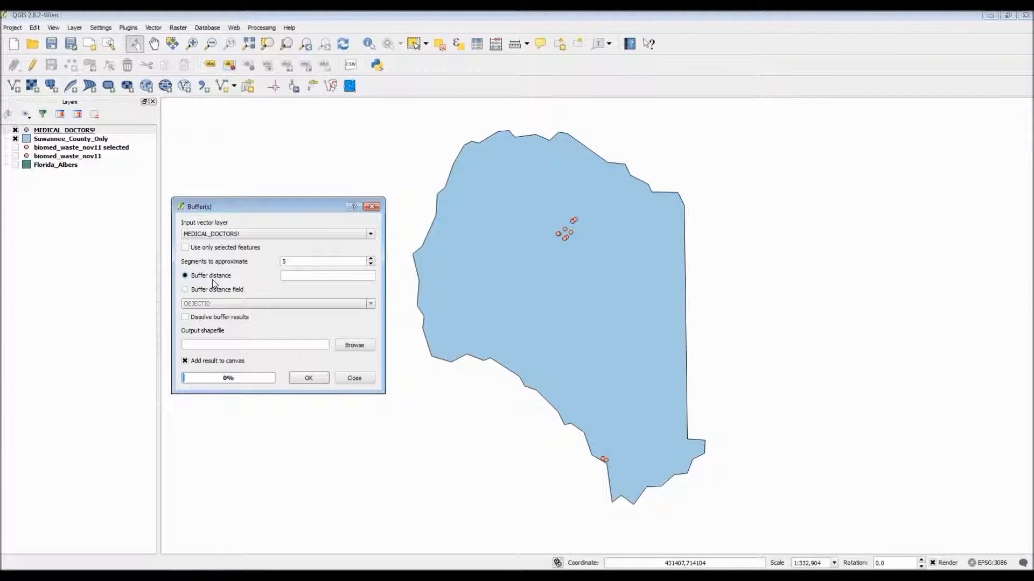
left_click(327, 275)
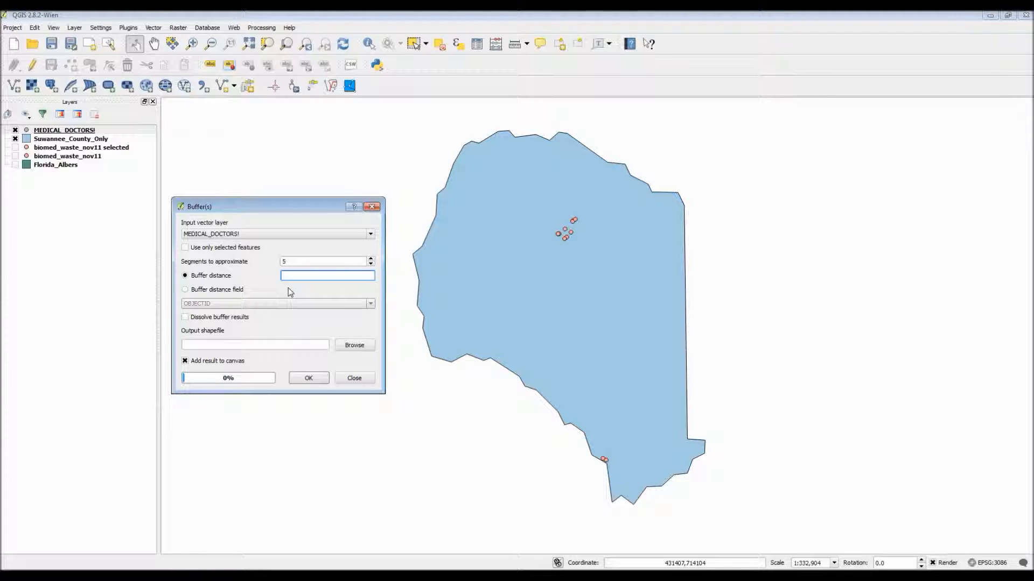
type("1")
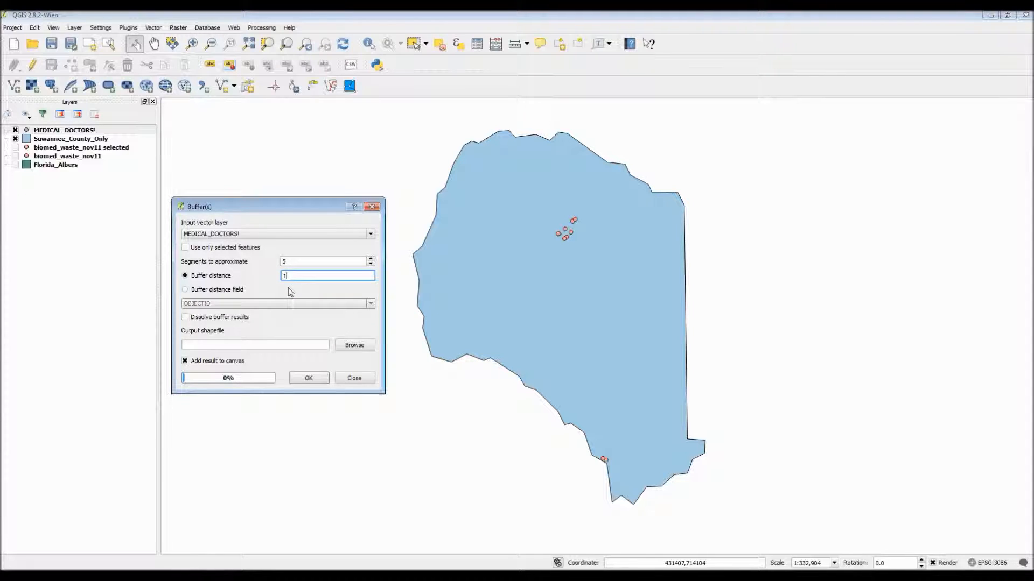
type("609")
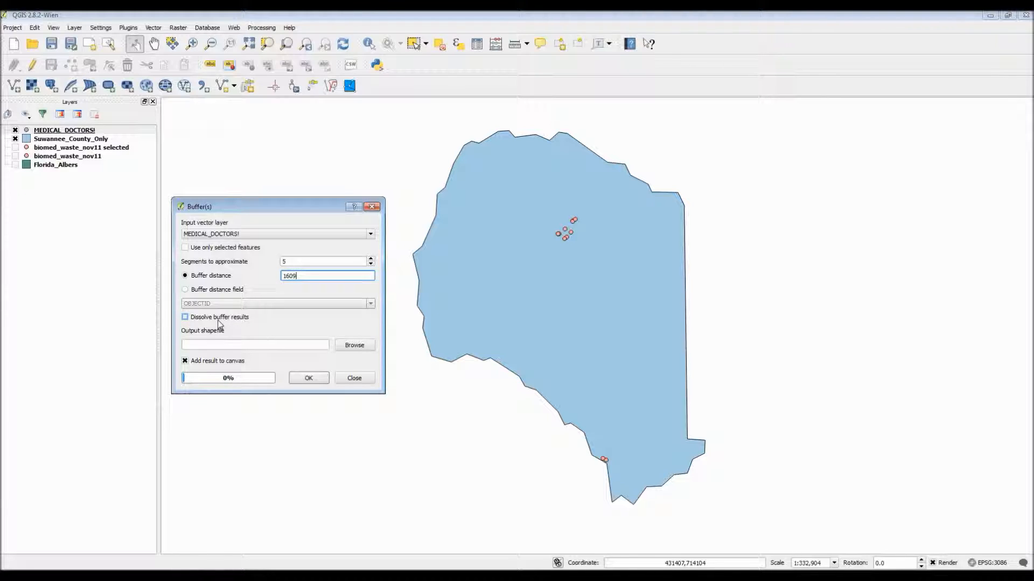
left_click(184, 317)
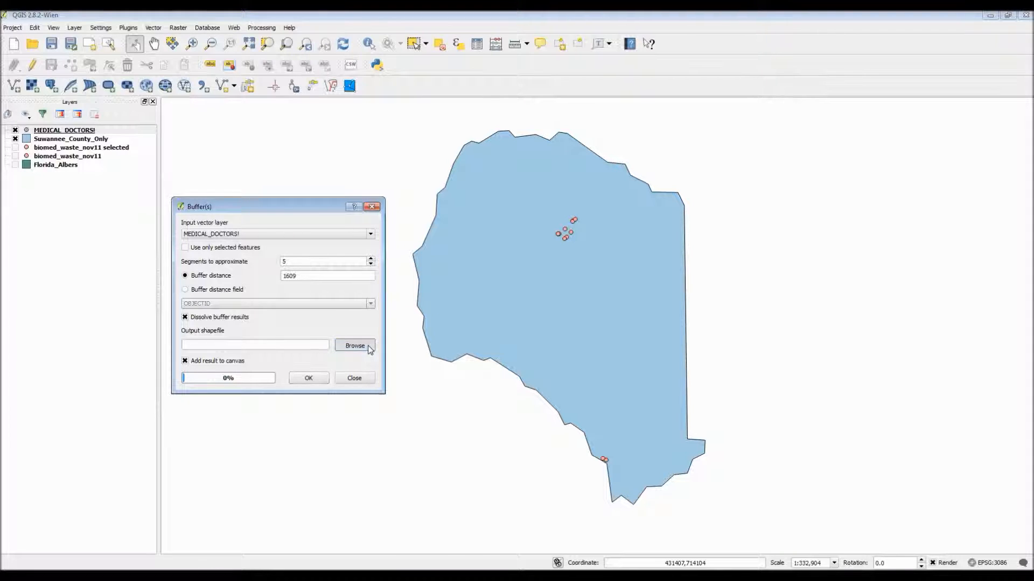
- Run the buffer into a MEDIC_Buffer output file, then close the Buffer tool
left_click(354, 347)
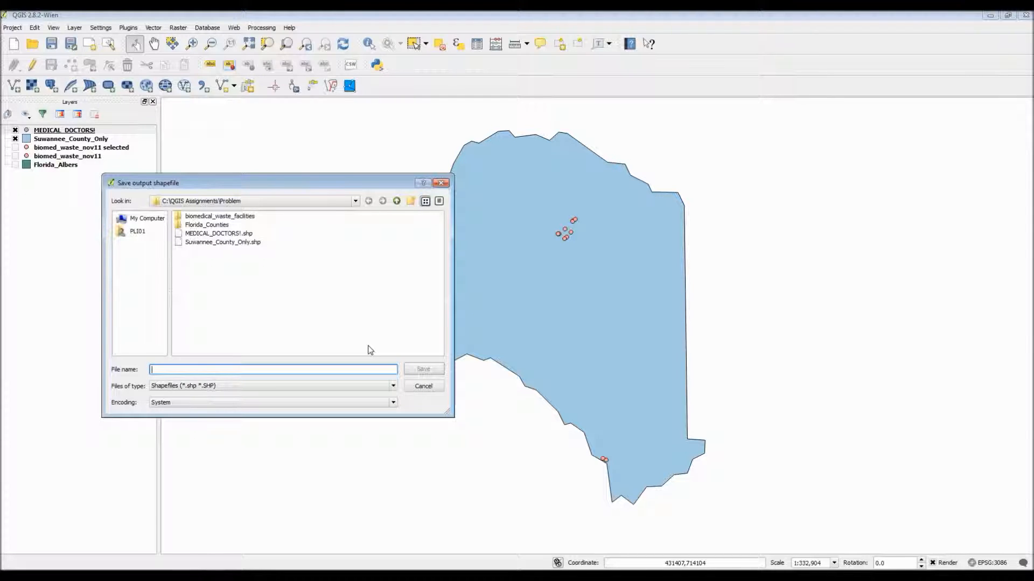
type("MEDIC")
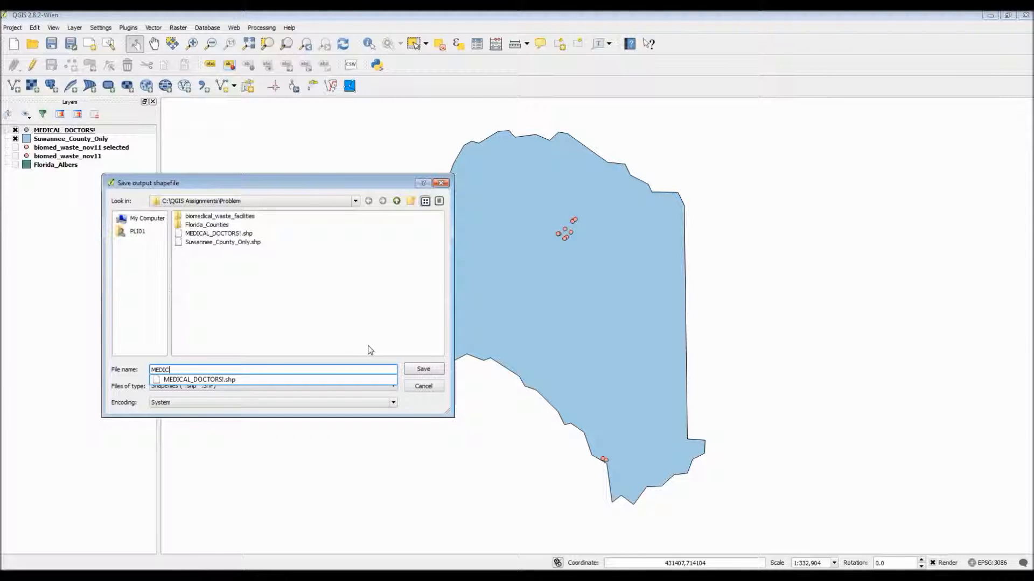
type("_B")
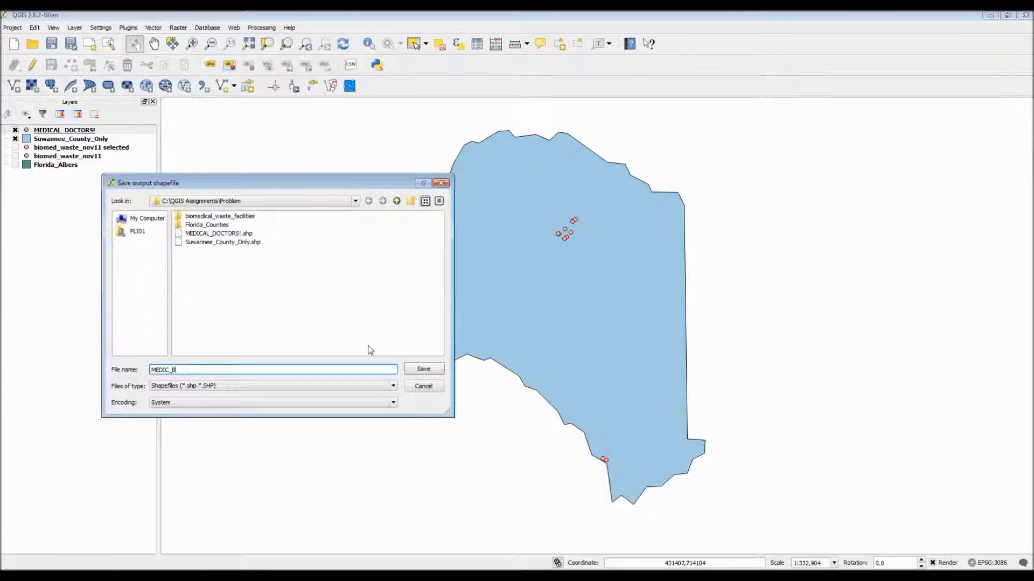
type("UFFER")
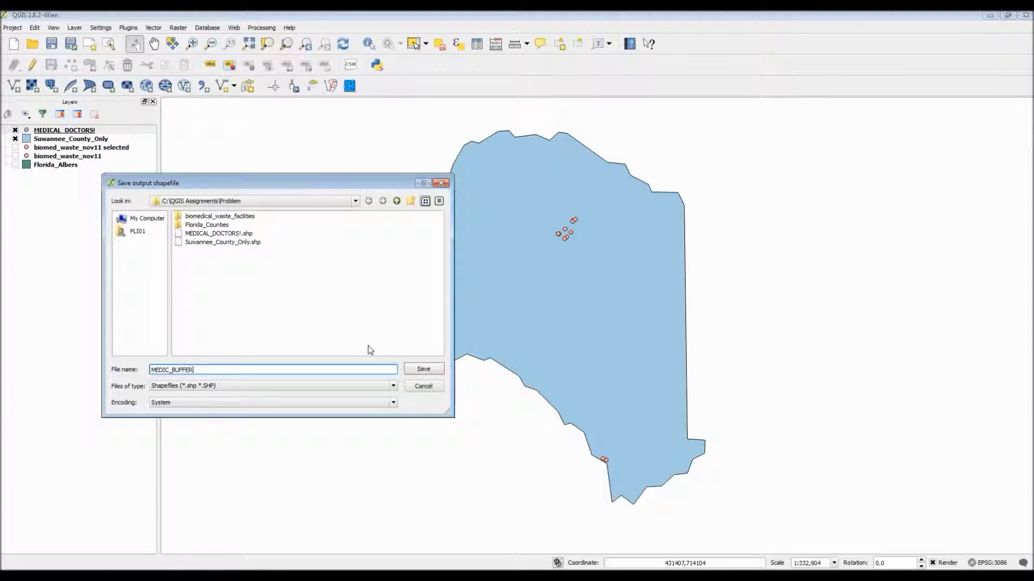
key("BackSpace")
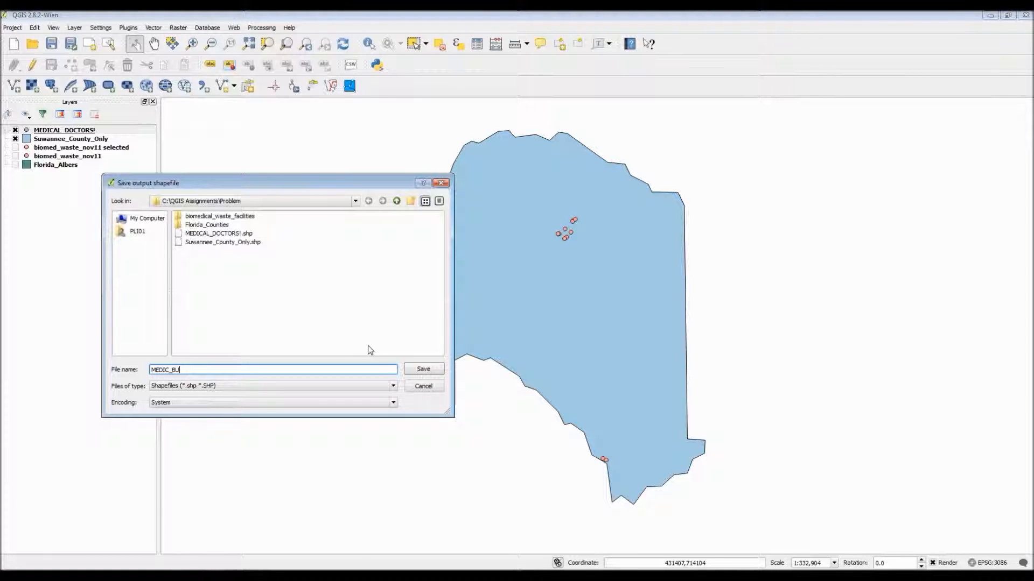
type("ffer")
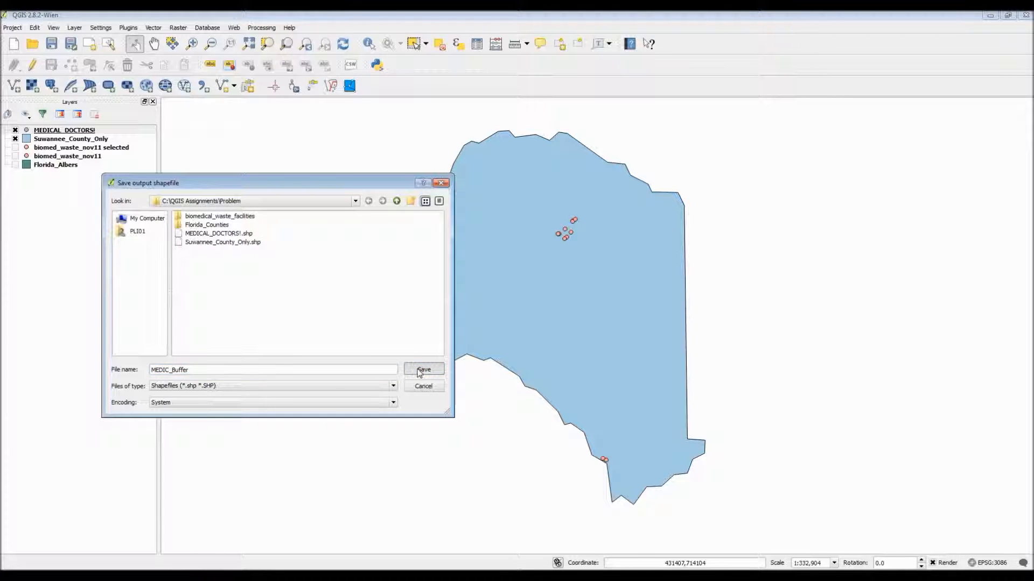
left_click(423, 369)
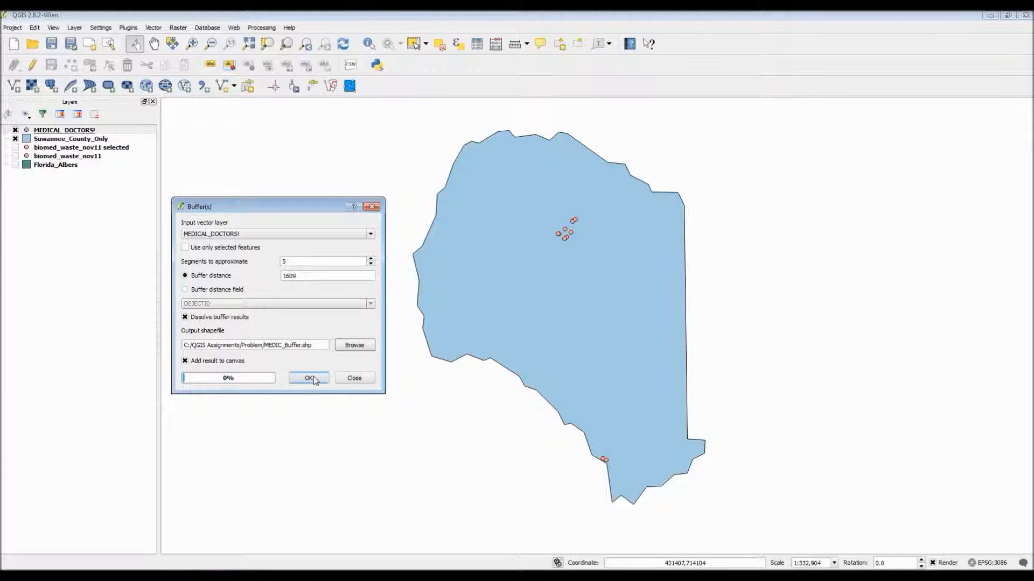
left_click(308, 378)
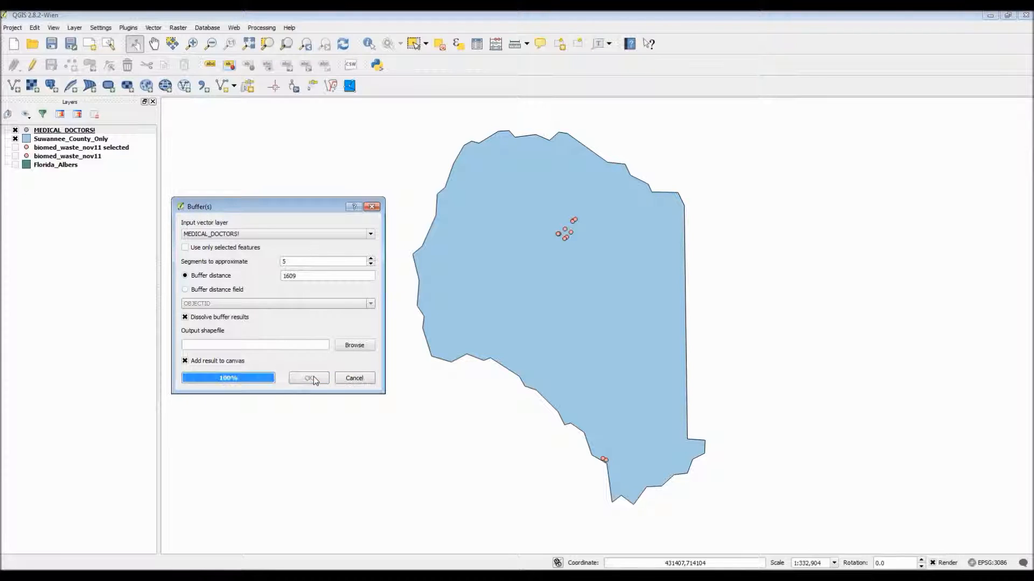
left_click(308, 378)
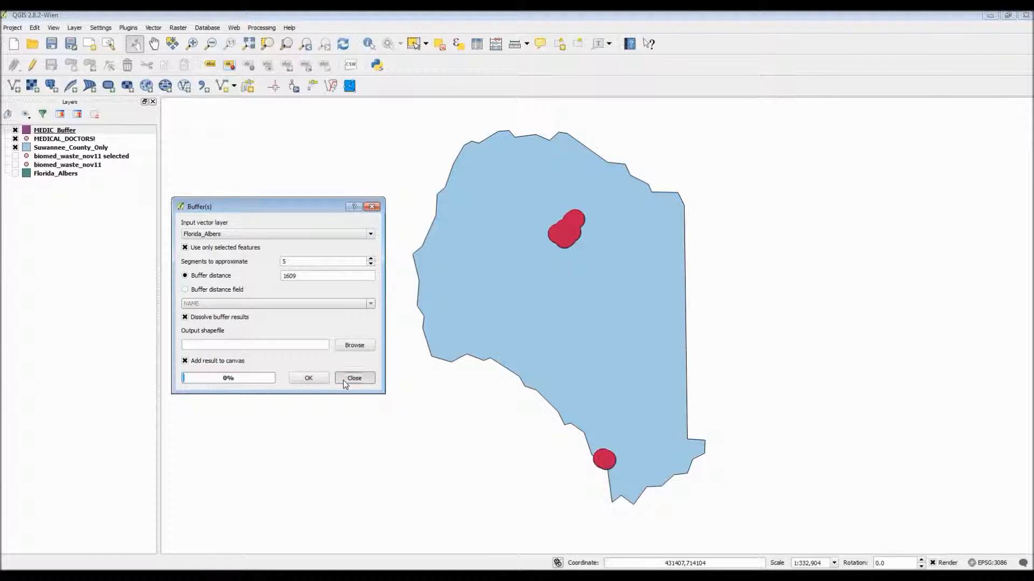
left_click(354, 378)
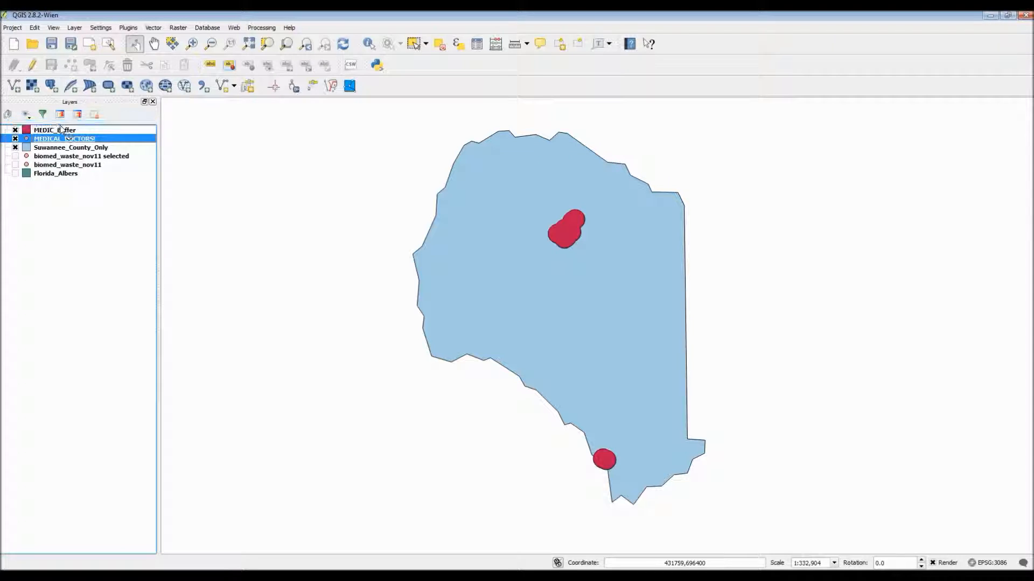